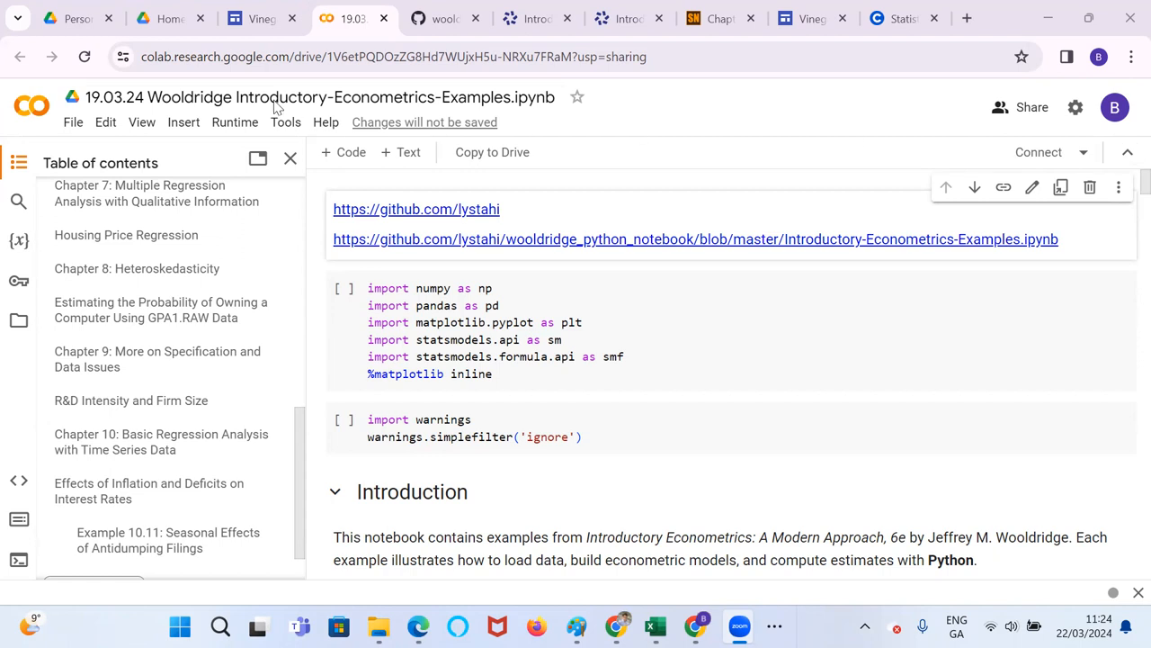
mouse_move(392, 101)
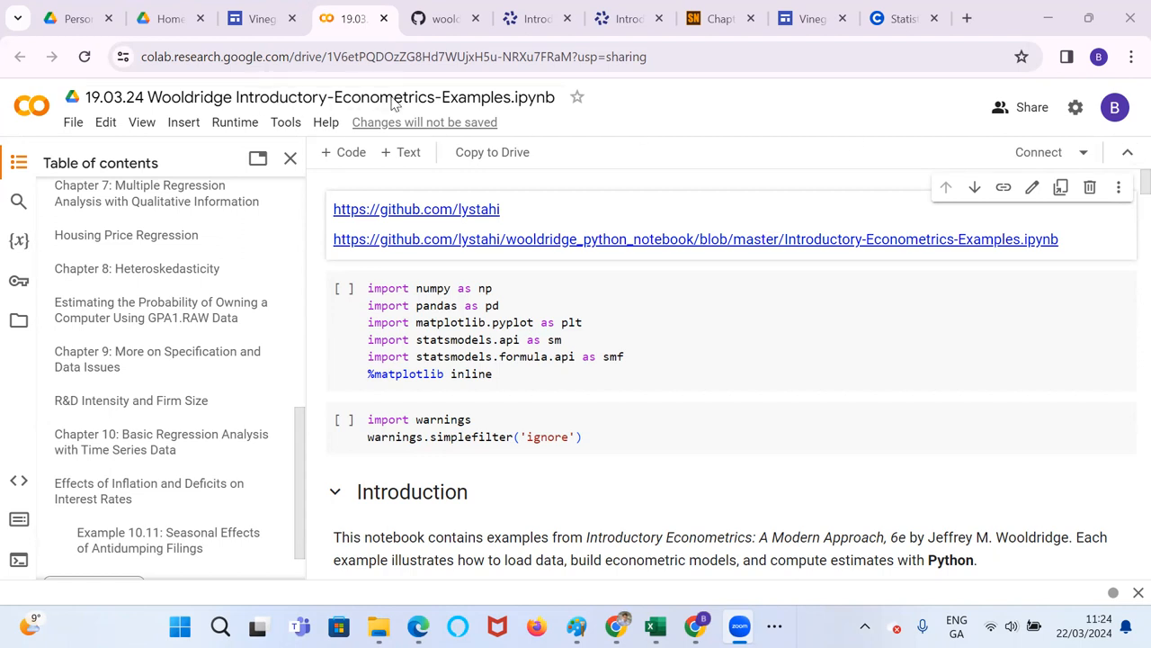
mouse_move(410, 216)
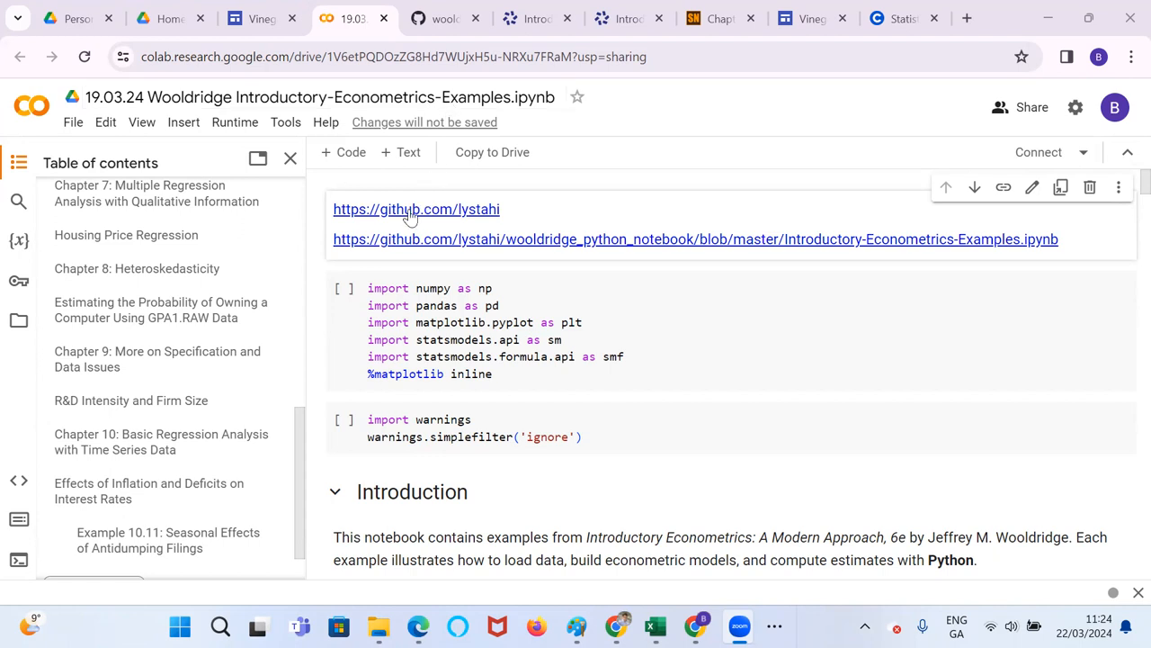
mouse_move(416, 209)
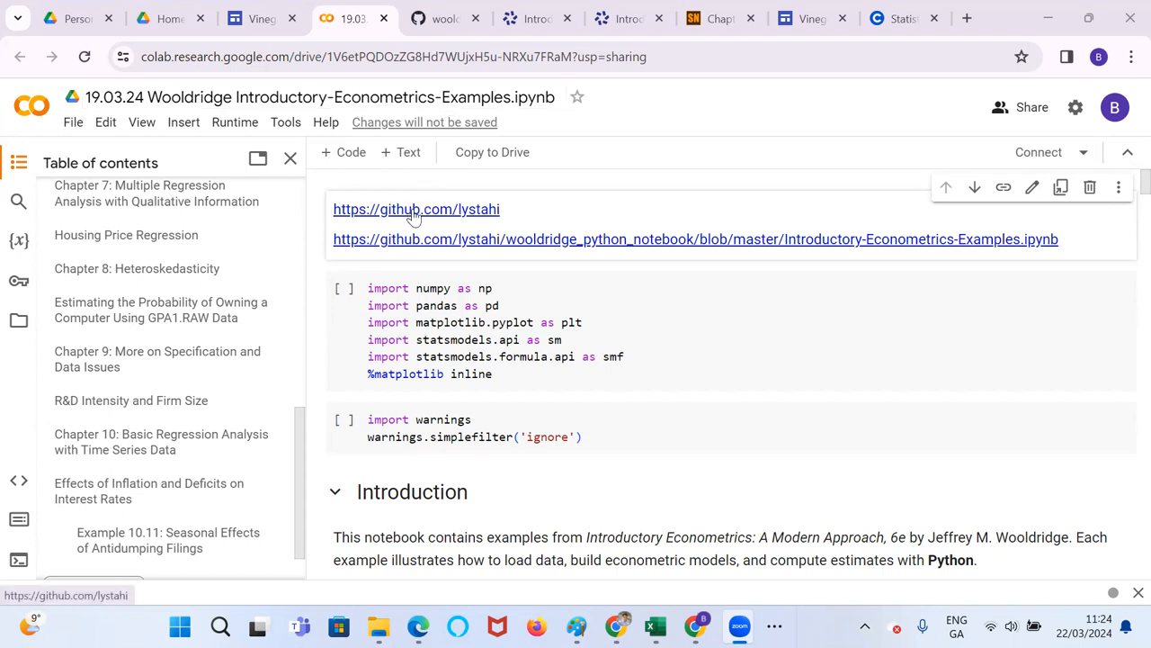
mouse_move(428, 223)
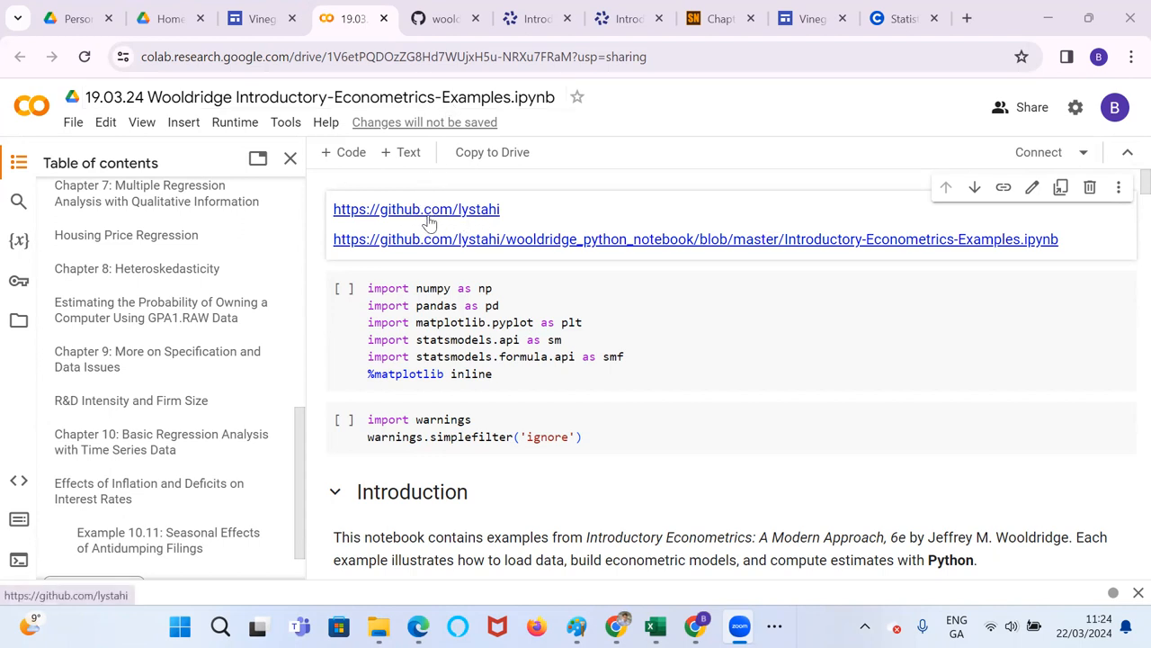
Go from the author's GitHub profile to the wooldridge_python_notebook repository
left_click(416, 209)
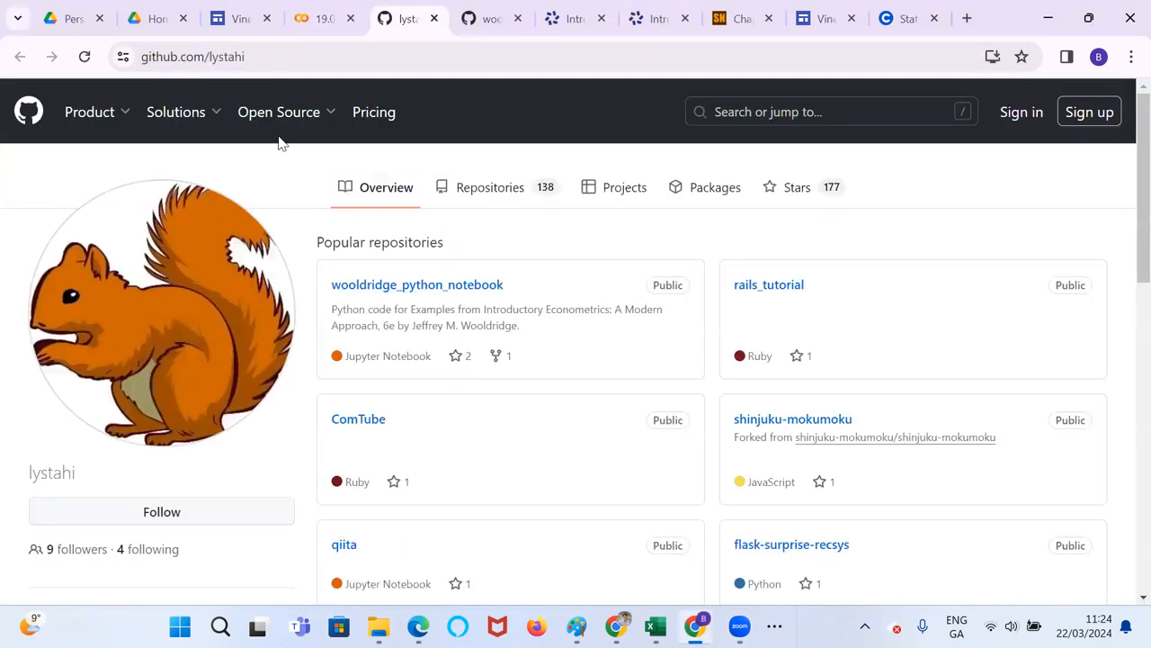
scroll("down", 3)
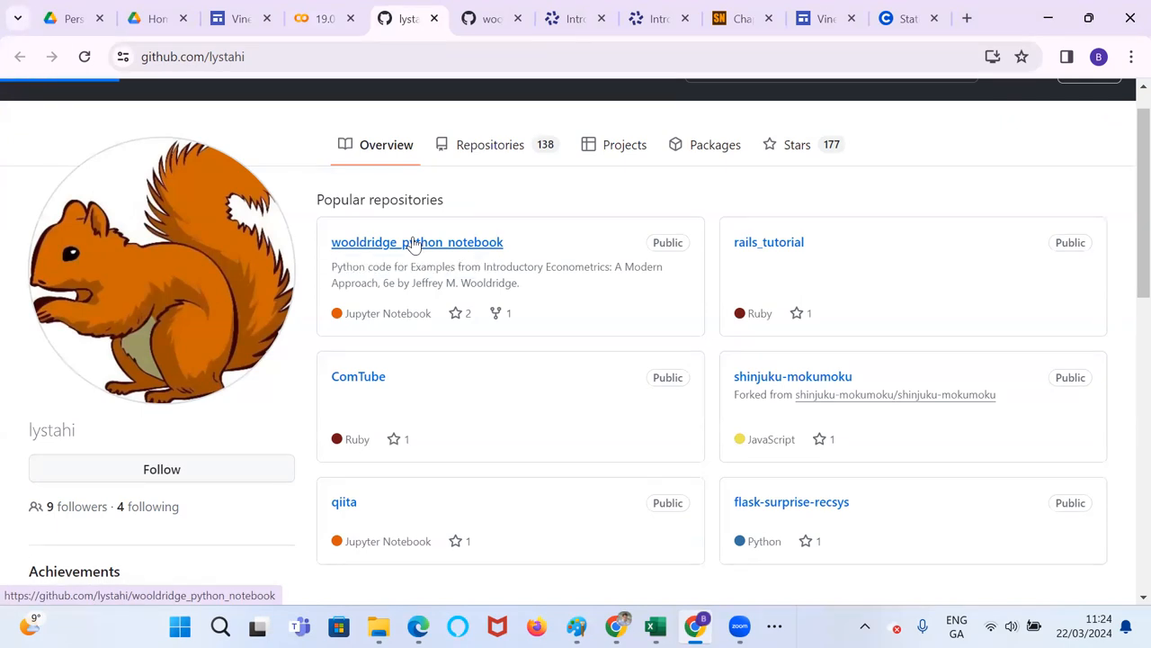
left_click(417, 241)
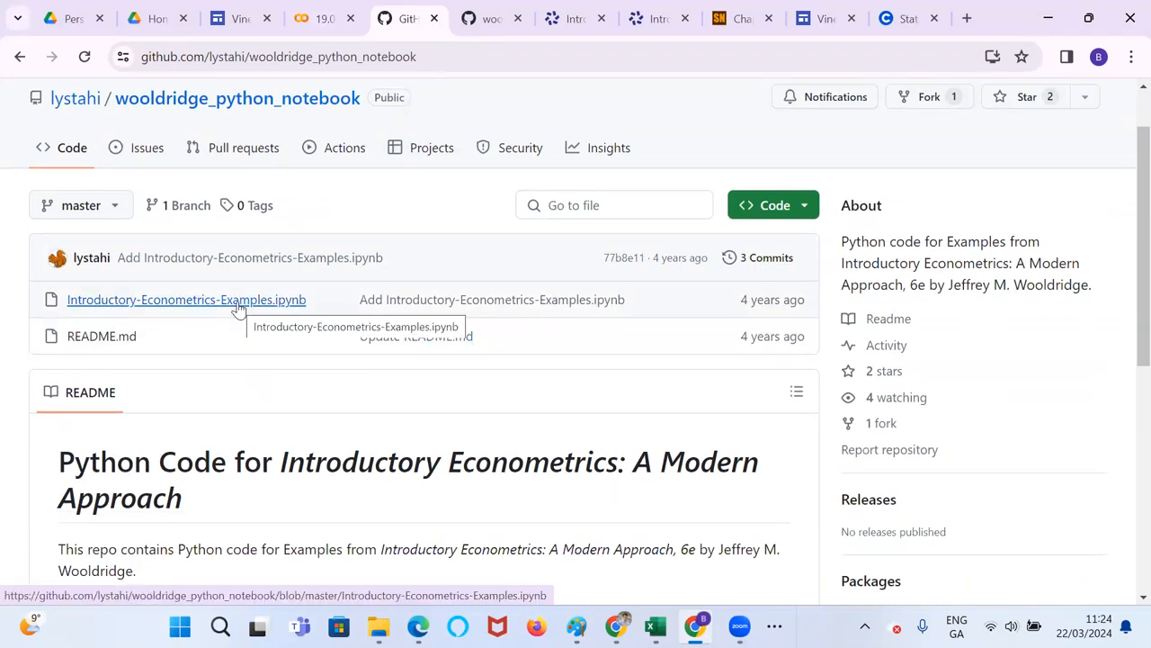
View Introductory-Econometrics-Examples.ipynb on GitHub down to Chapter 2's log wage example and wage1 description
left_click(187, 298)
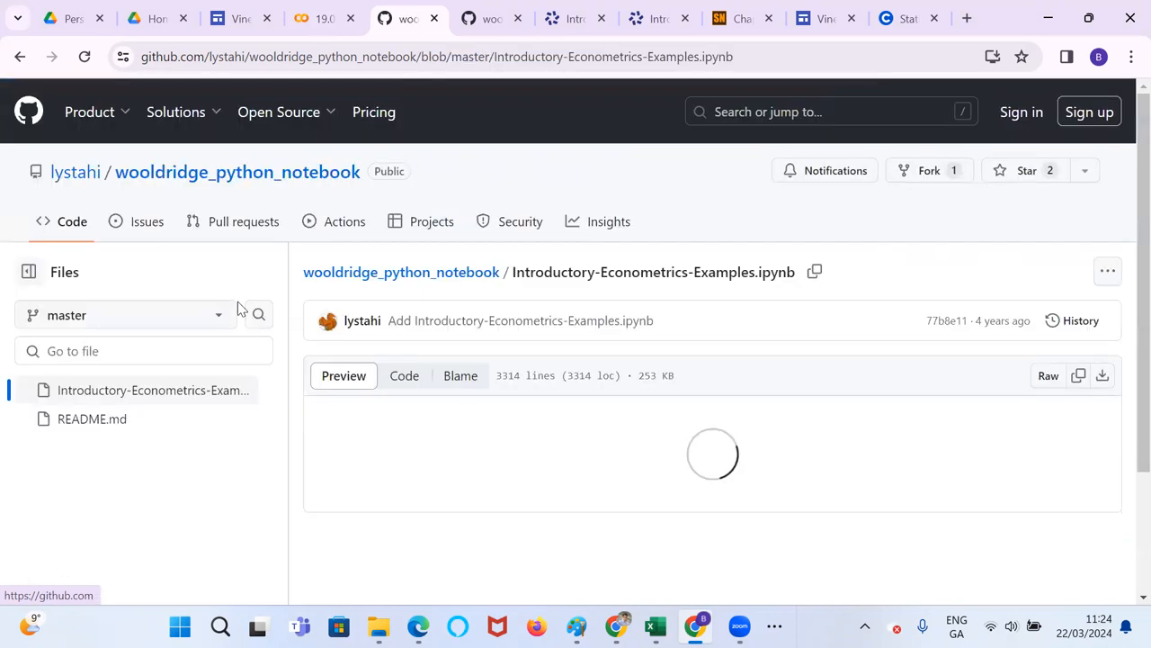
mouse_move(518, 358)
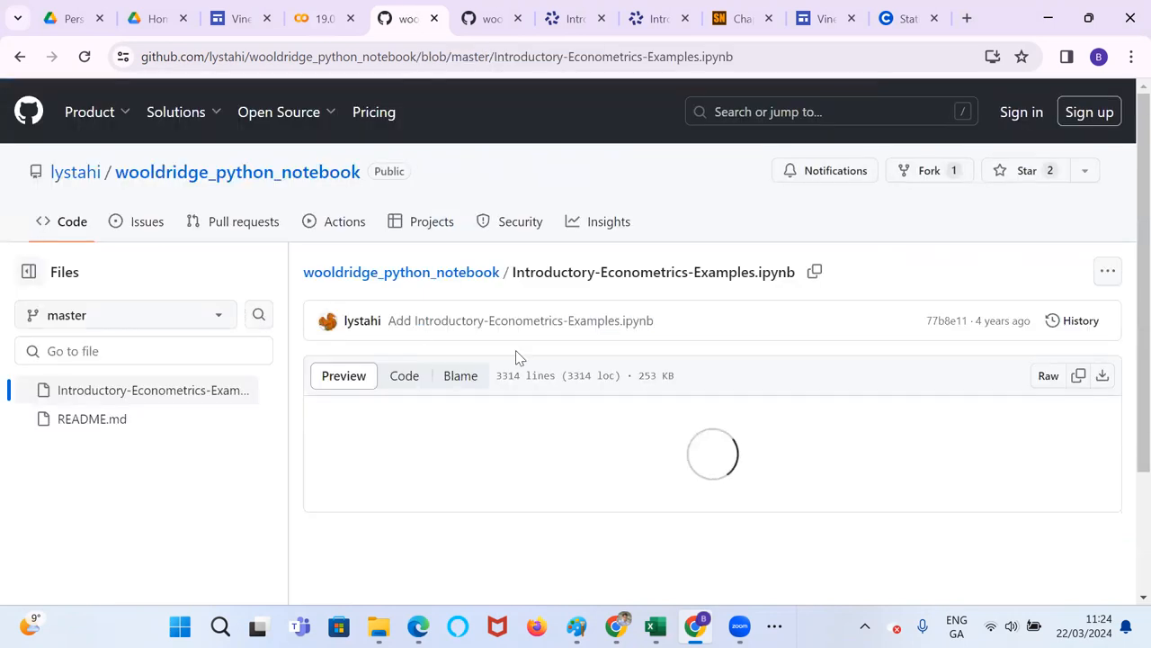
scroll("down", 3)
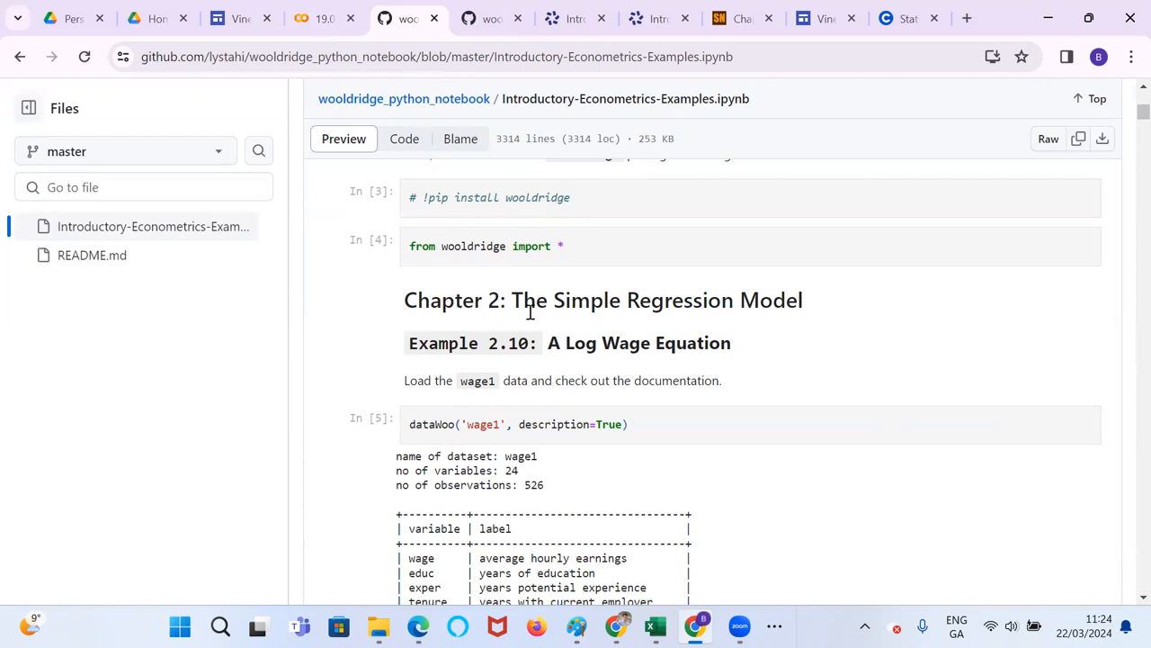
mouse_move(576, 328)
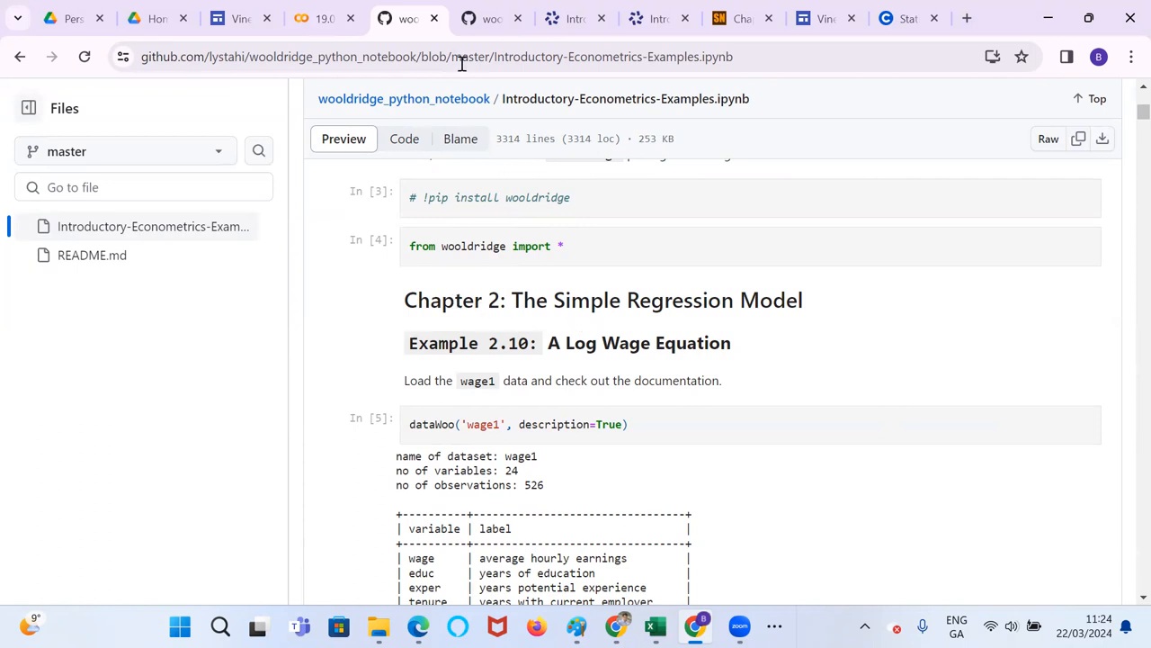
scroll("down", 3)
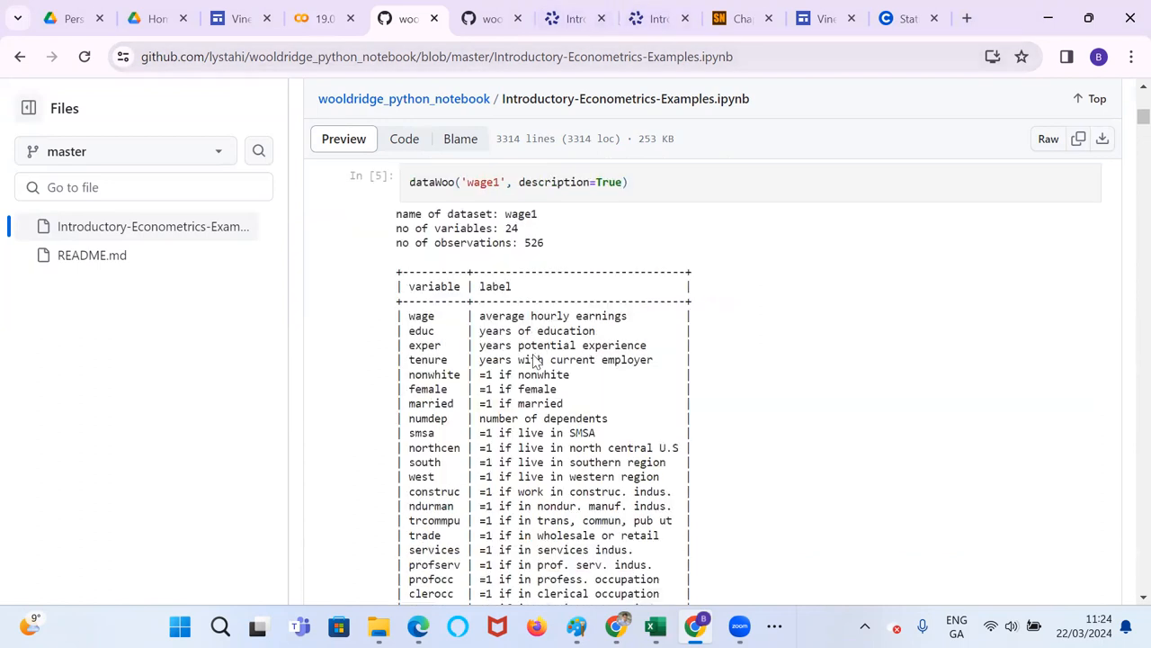
scroll("down", 3)
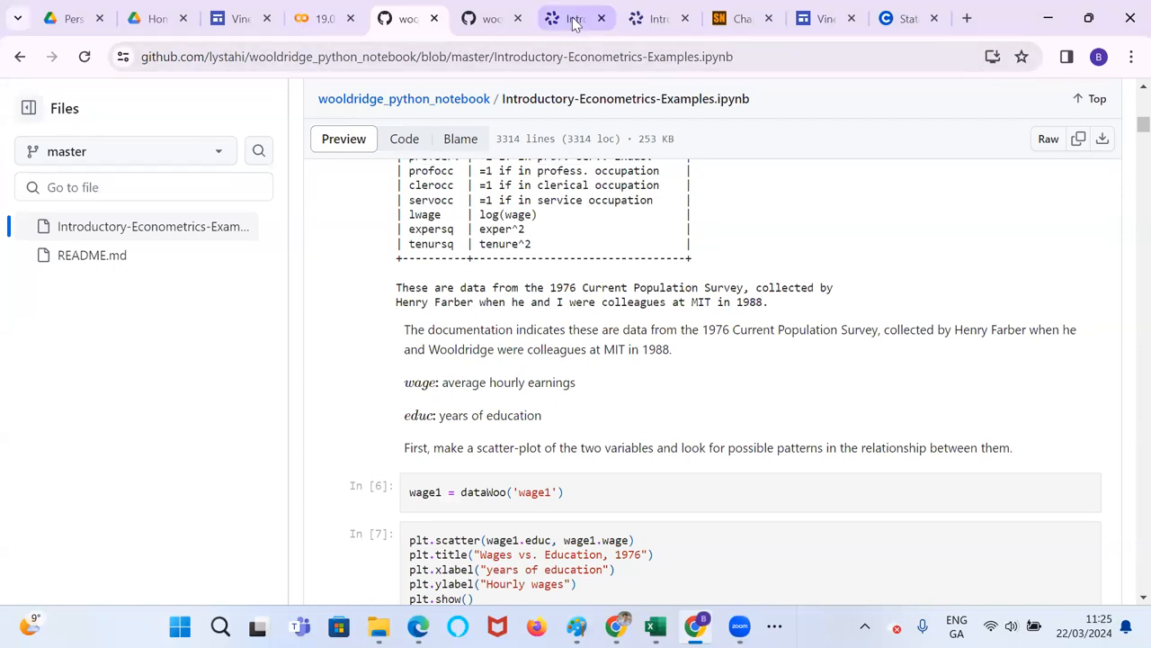
Bring up the Table of Contents on the Wooldridge textbook's Cengage page
left_click(574, 18)
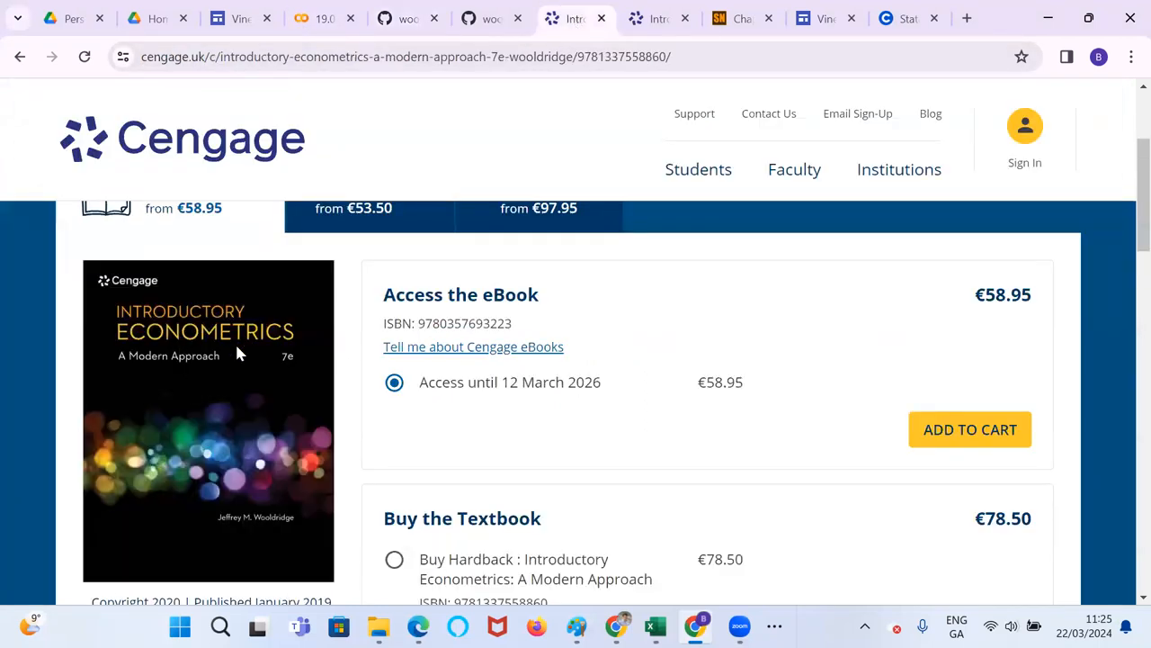
mouse_move(286, 378)
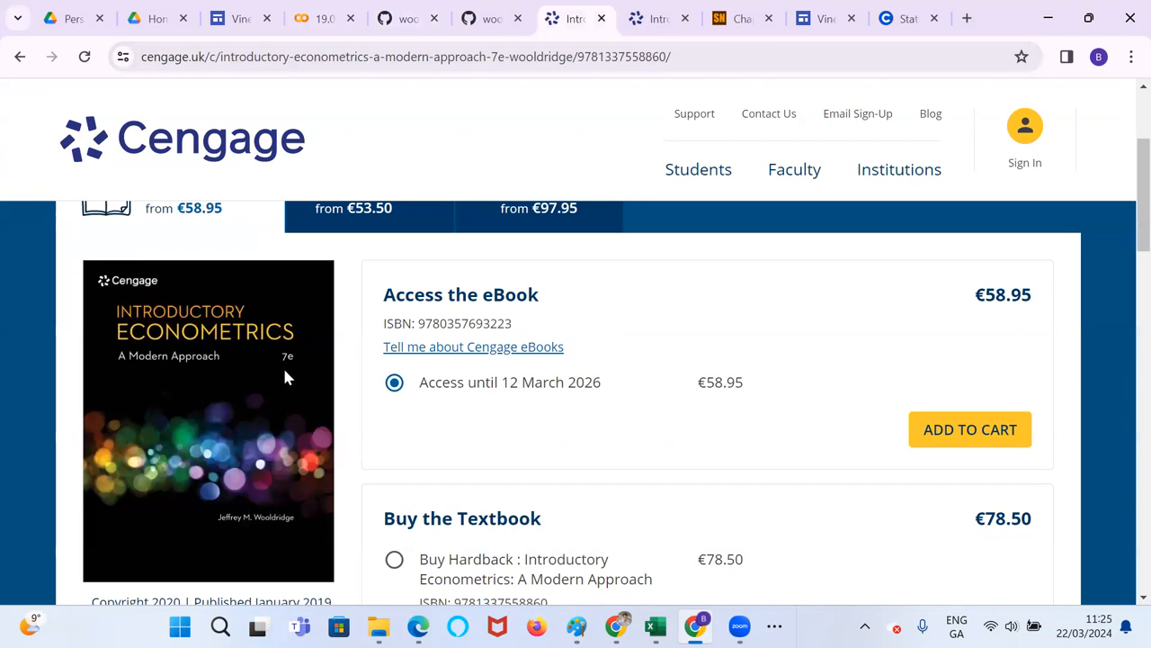
mouse_move(270, 536)
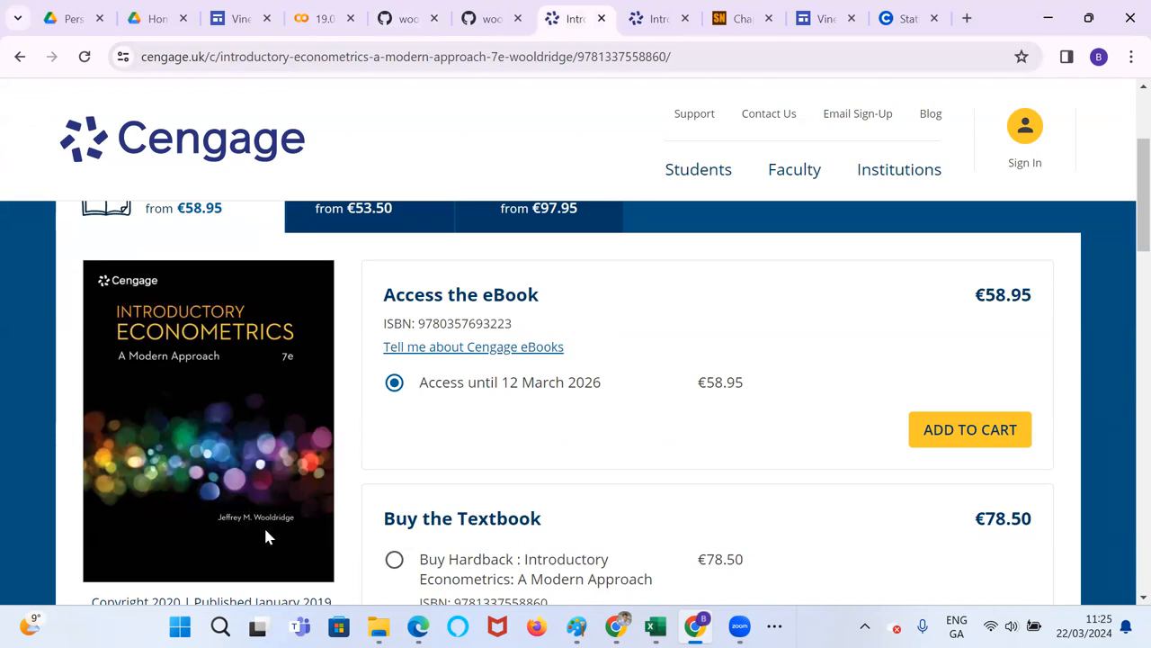
mouse_move(180, 148)
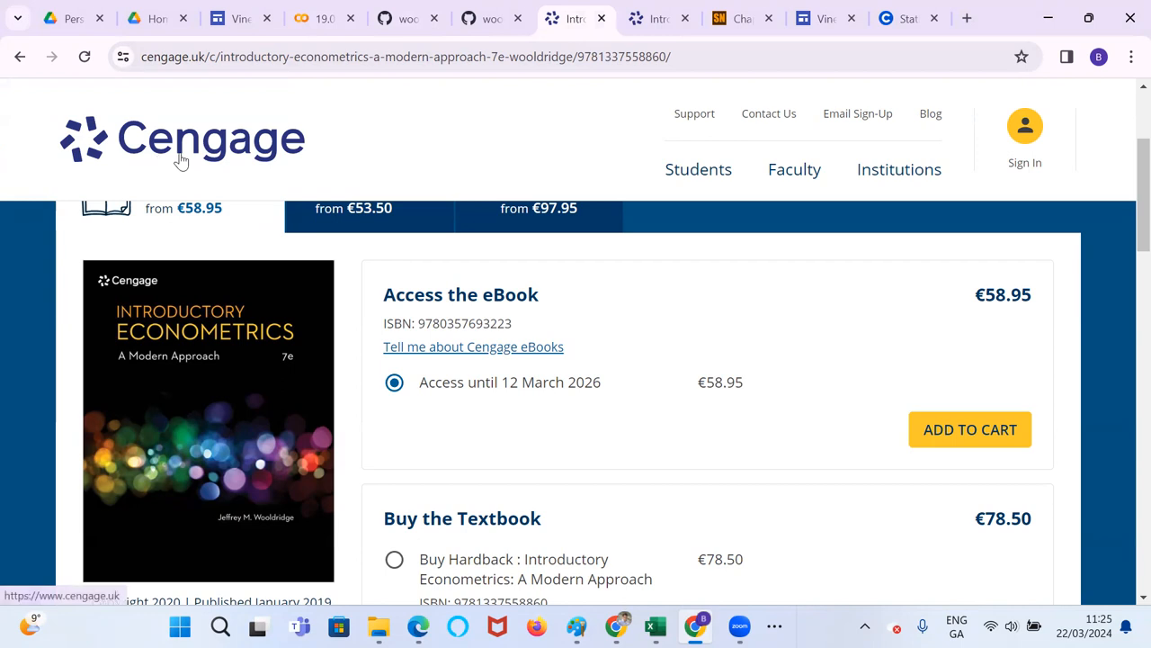
scroll("down", 3)
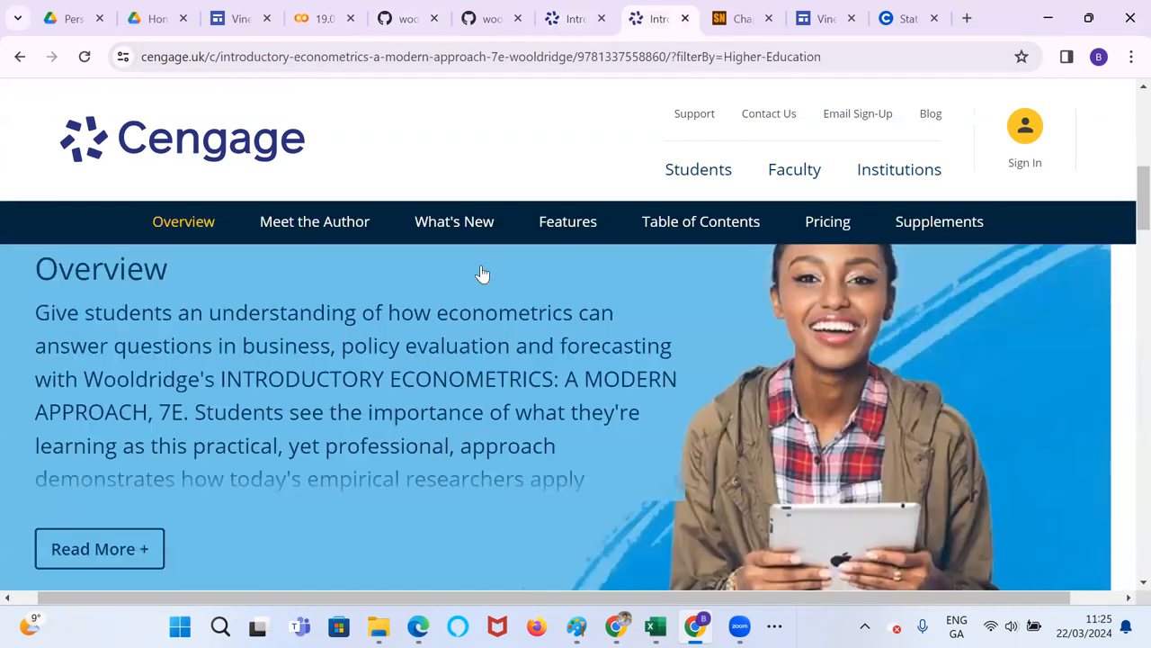
left_click(568, 221)
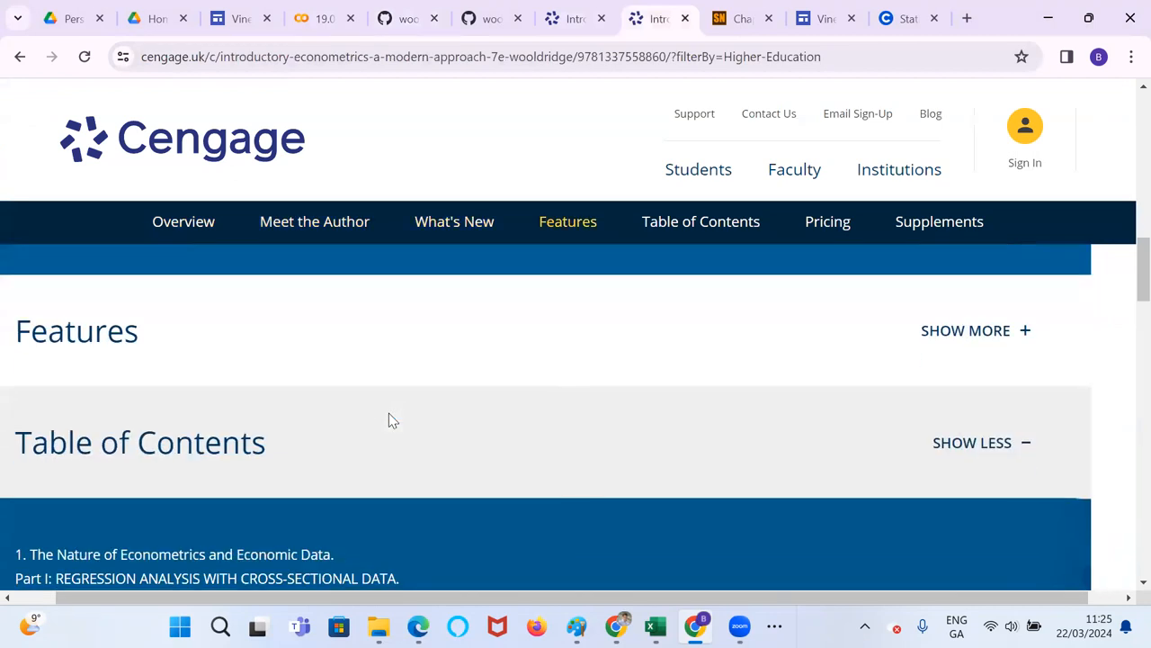
scroll("down", 3)
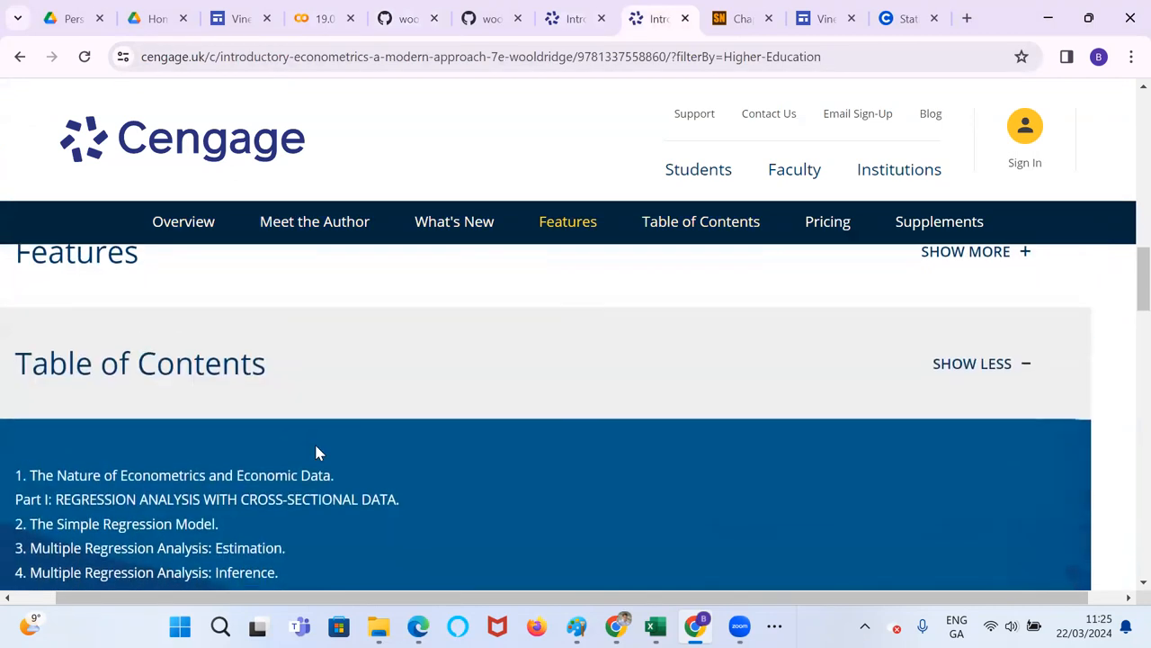
scroll("down", 3)
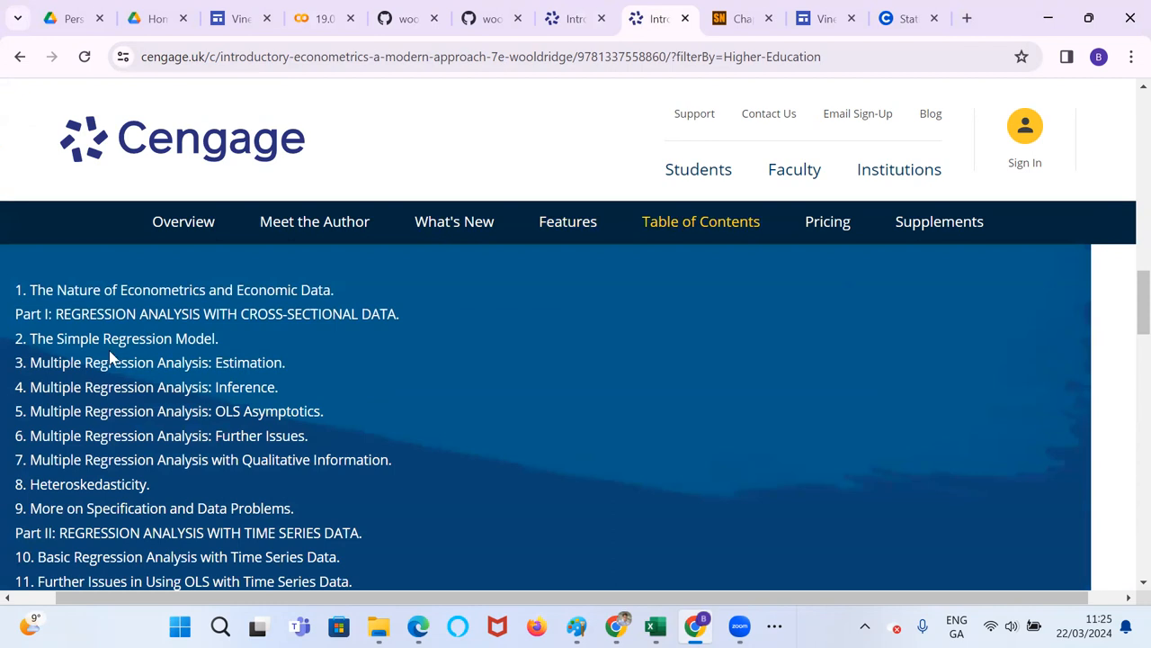
mouse_move(137, 441)
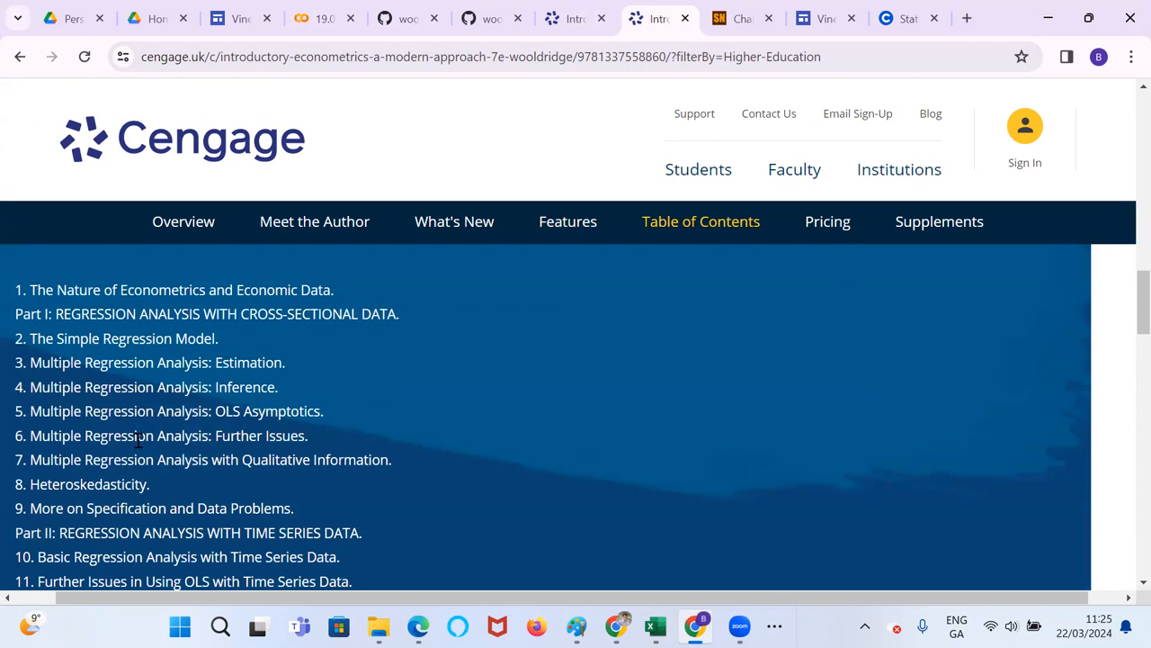
Read the chapter list from chapter 1 through Carrying Out an Empirical Project
scroll("down", 3)
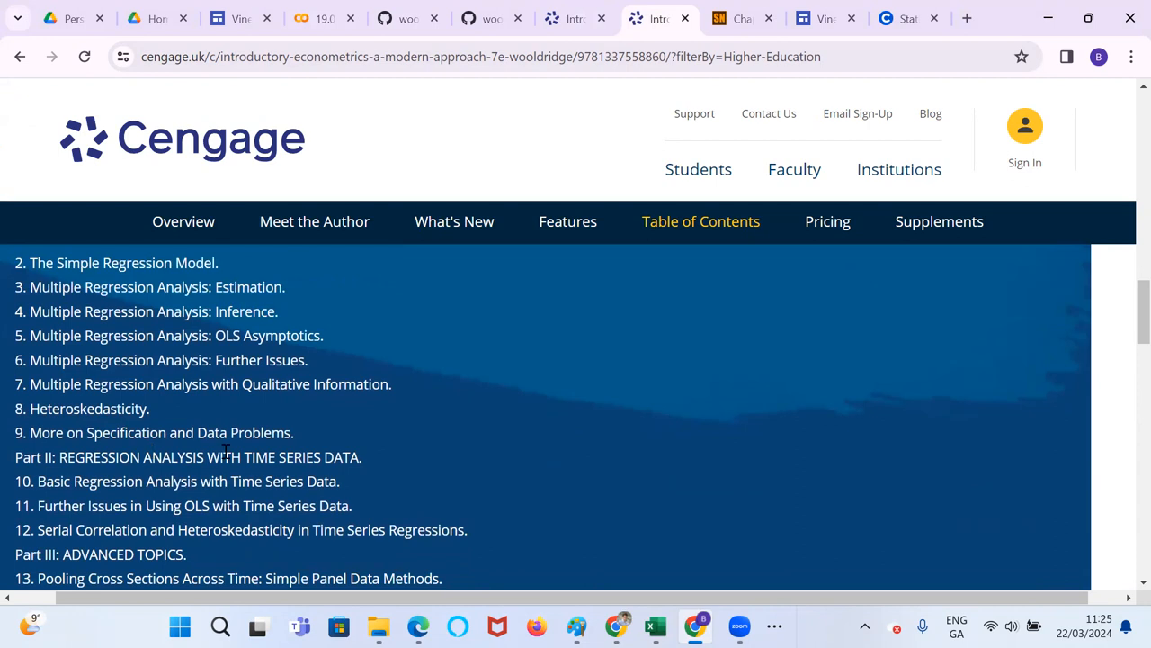
mouse_move(223, 453)
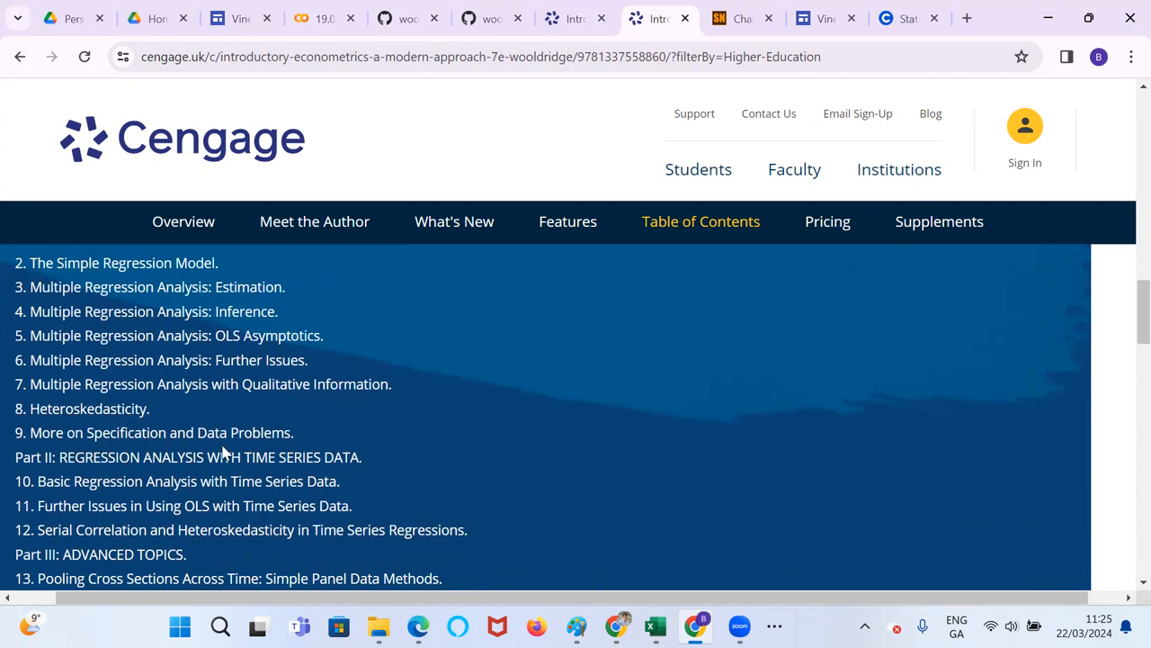
scroll("down", 3)
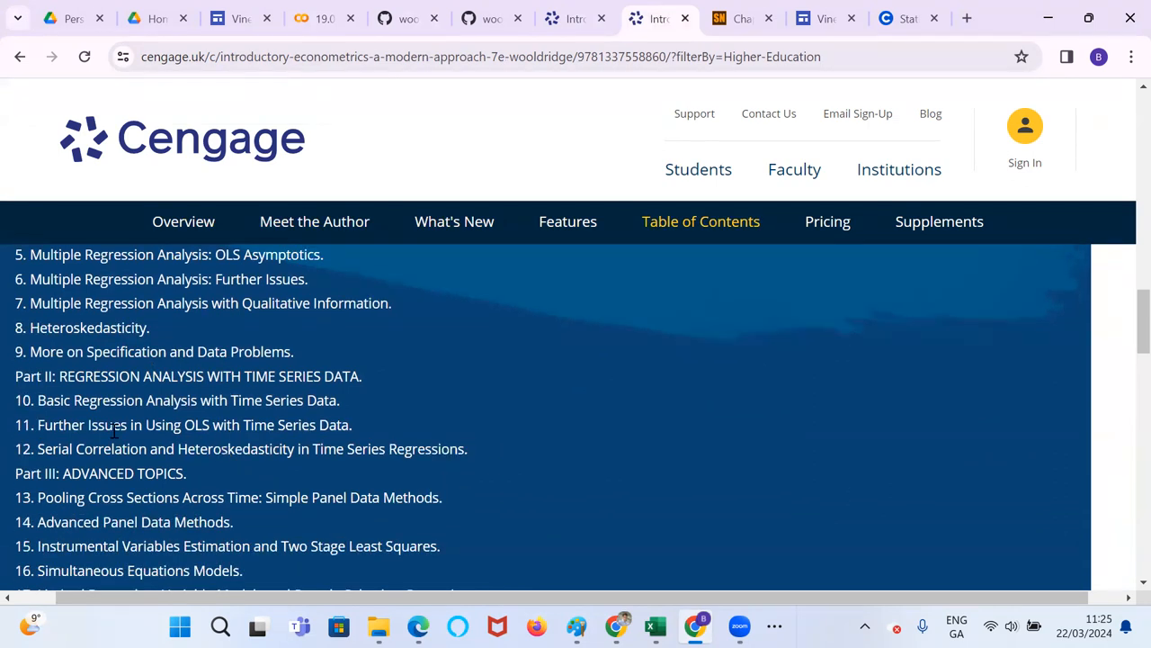
mouse_move(255, 423)
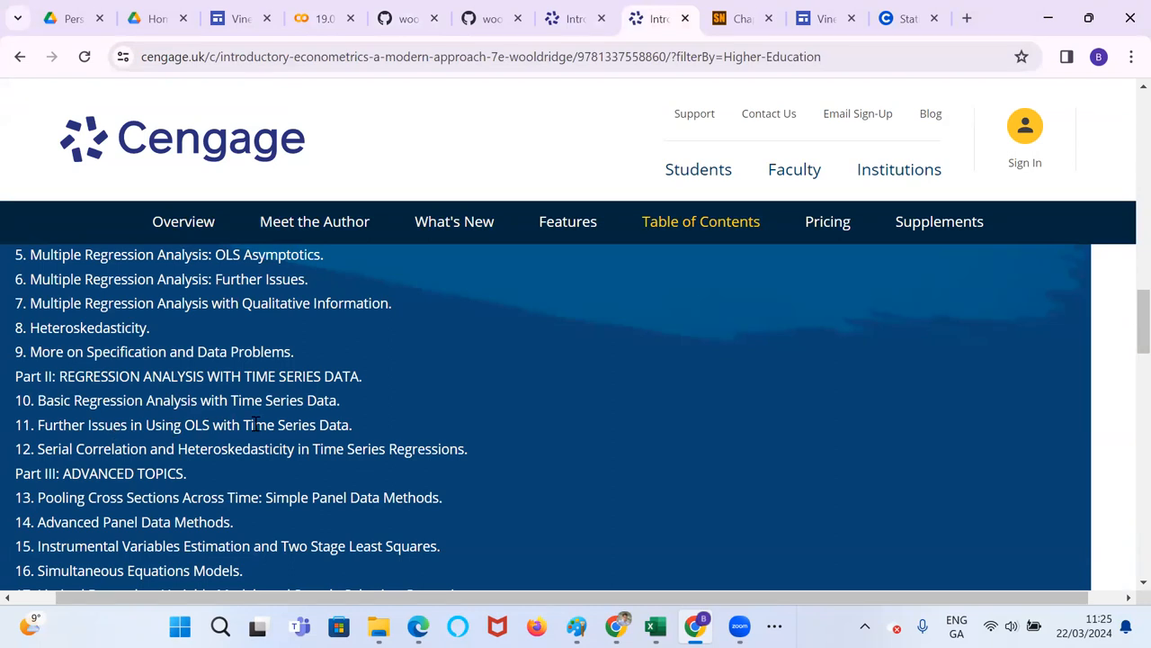
scroll("down", 3)
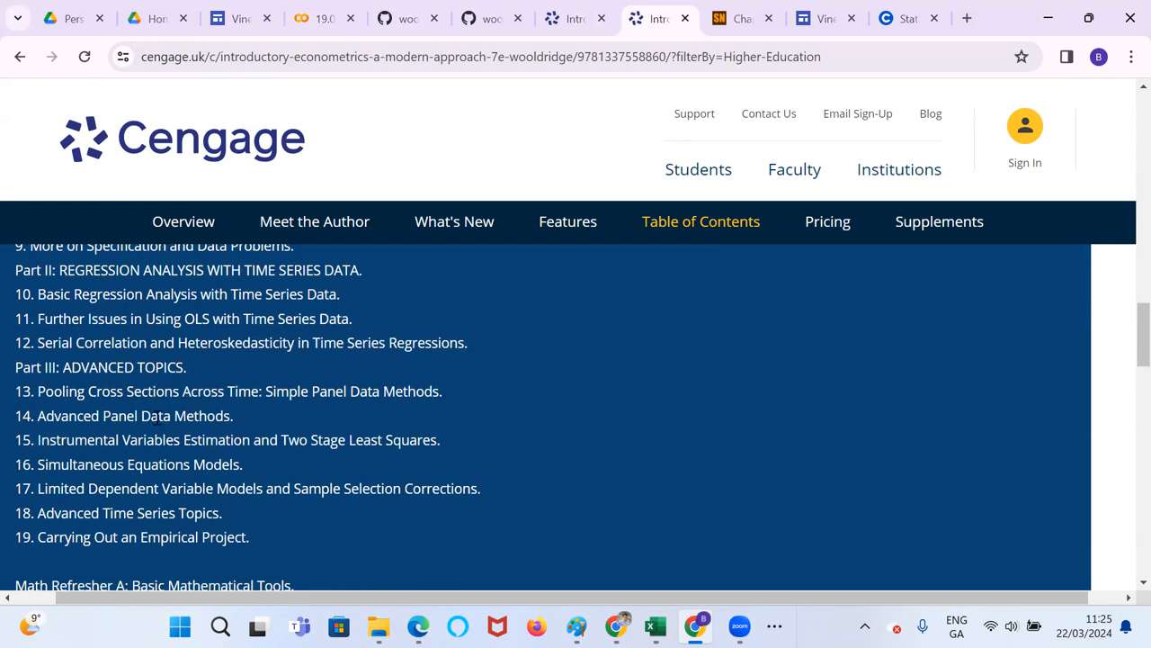
mouse_move(94, 535)
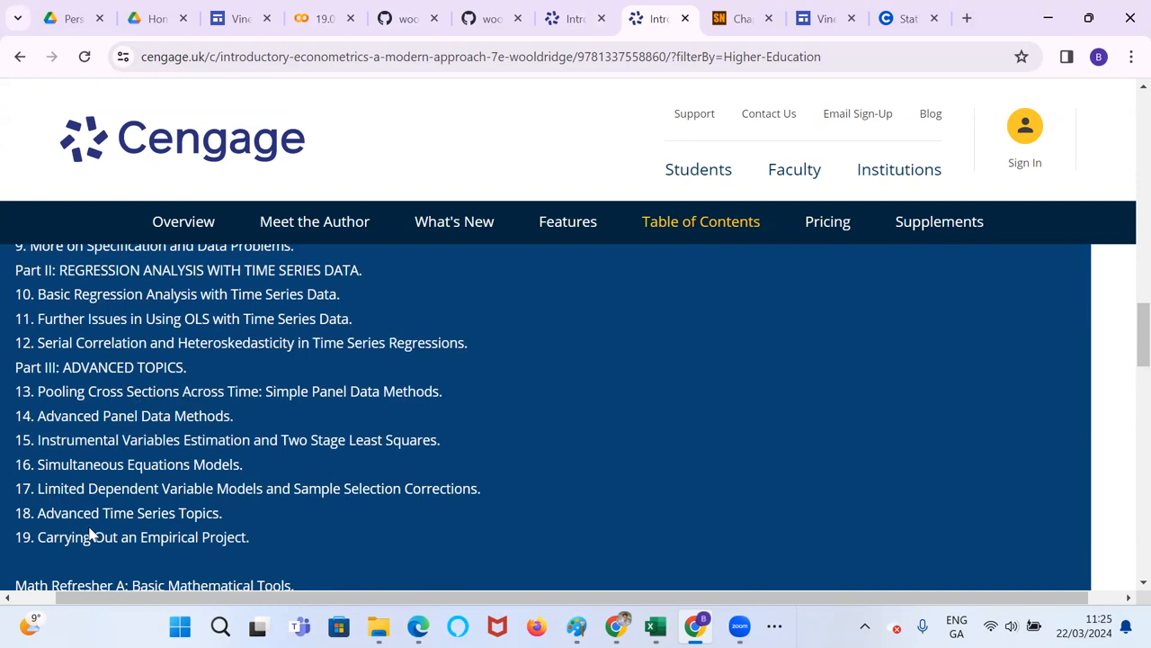
scroll("down", 3)
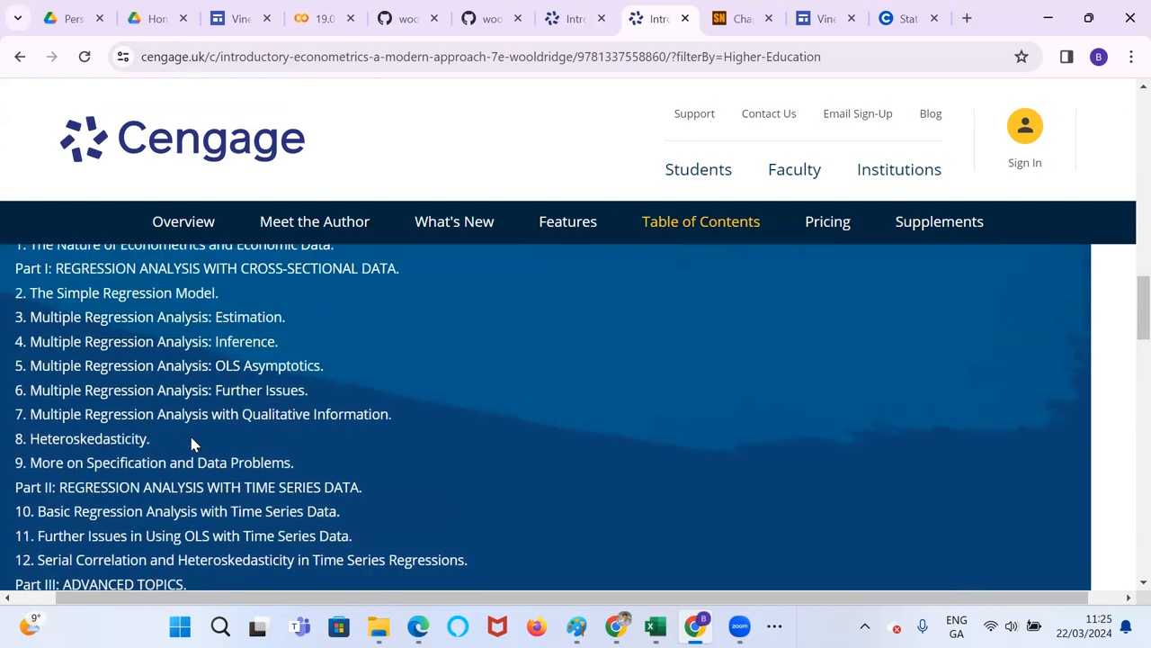
scroll("up", 3)
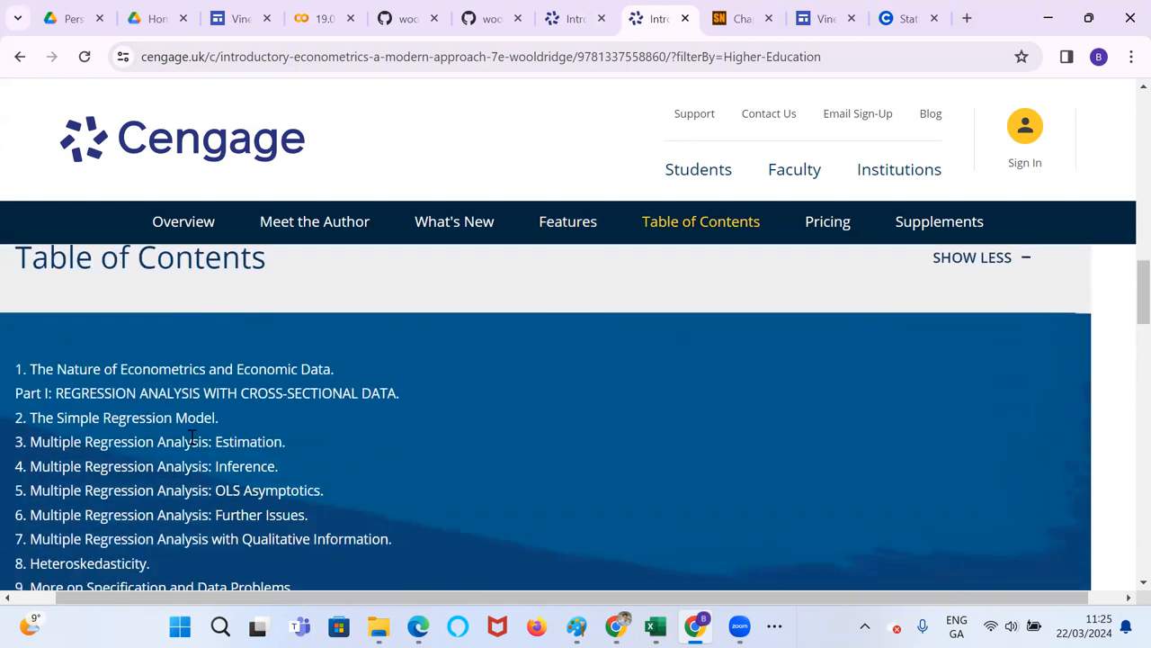
scroll("down", 3)
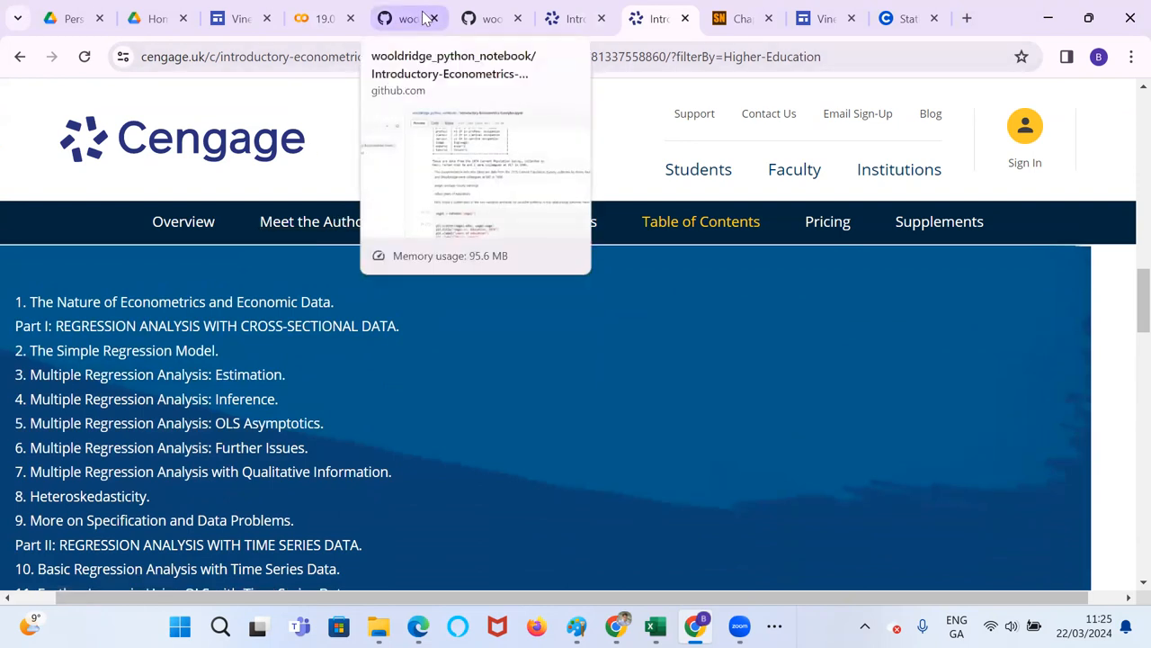
Review the GitHub notebook's regression outputs down to Example 6.2 and copy its URL
left_click(407, 18)
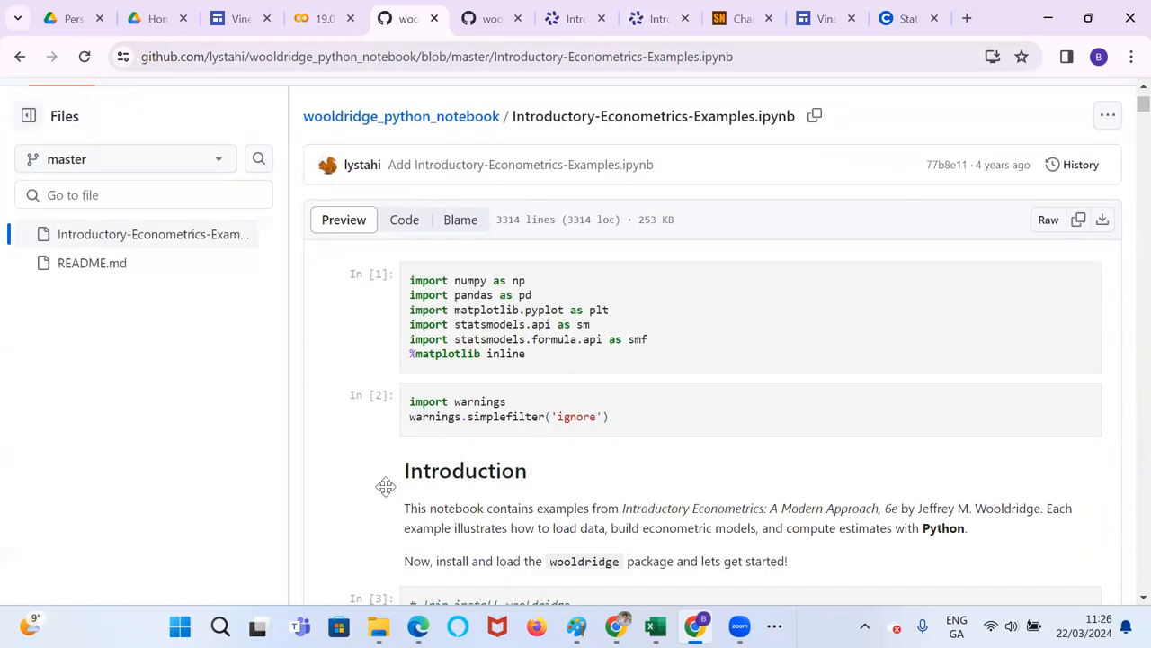
scroll("down", 3)
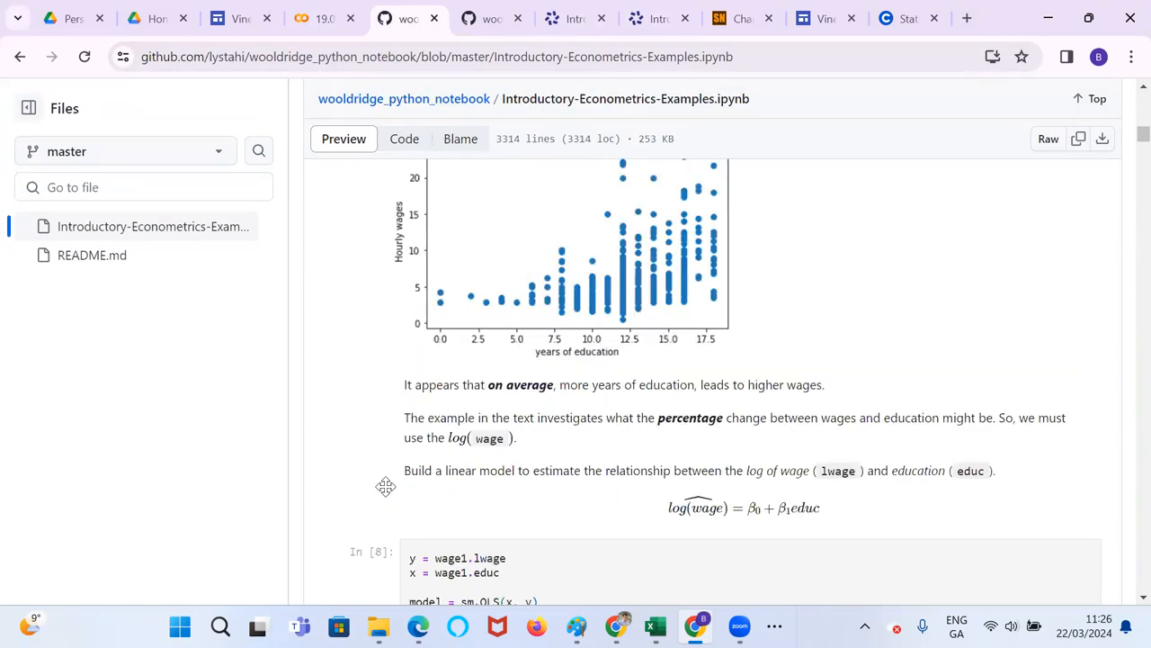
scroll("down", 3)
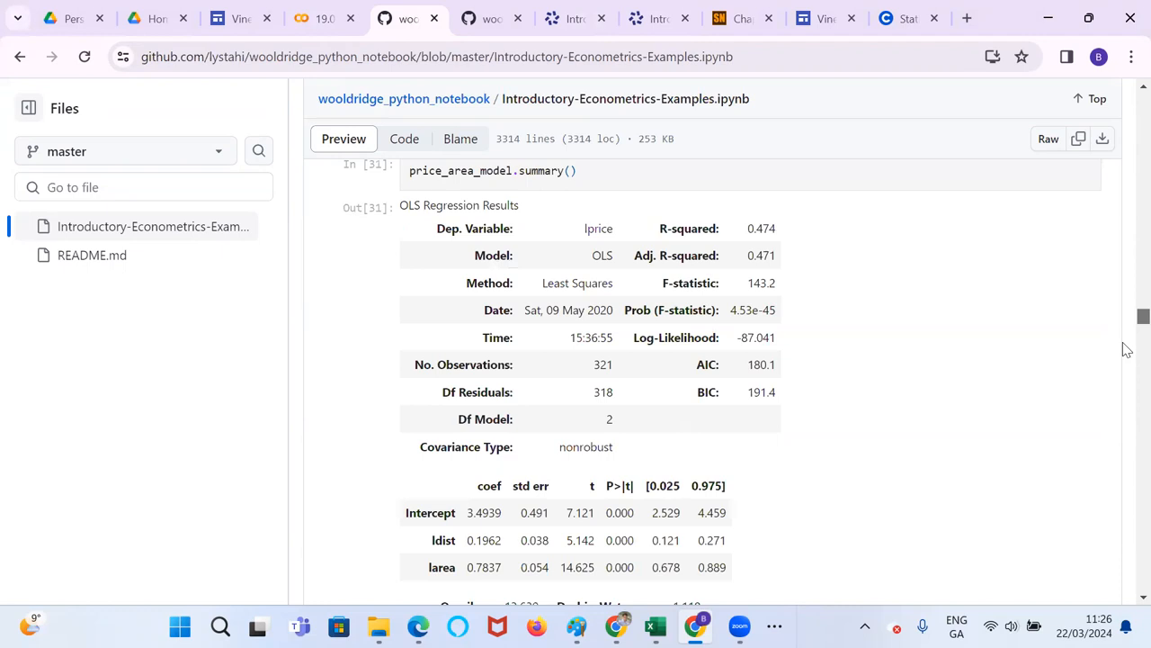
scroll("down", 3)
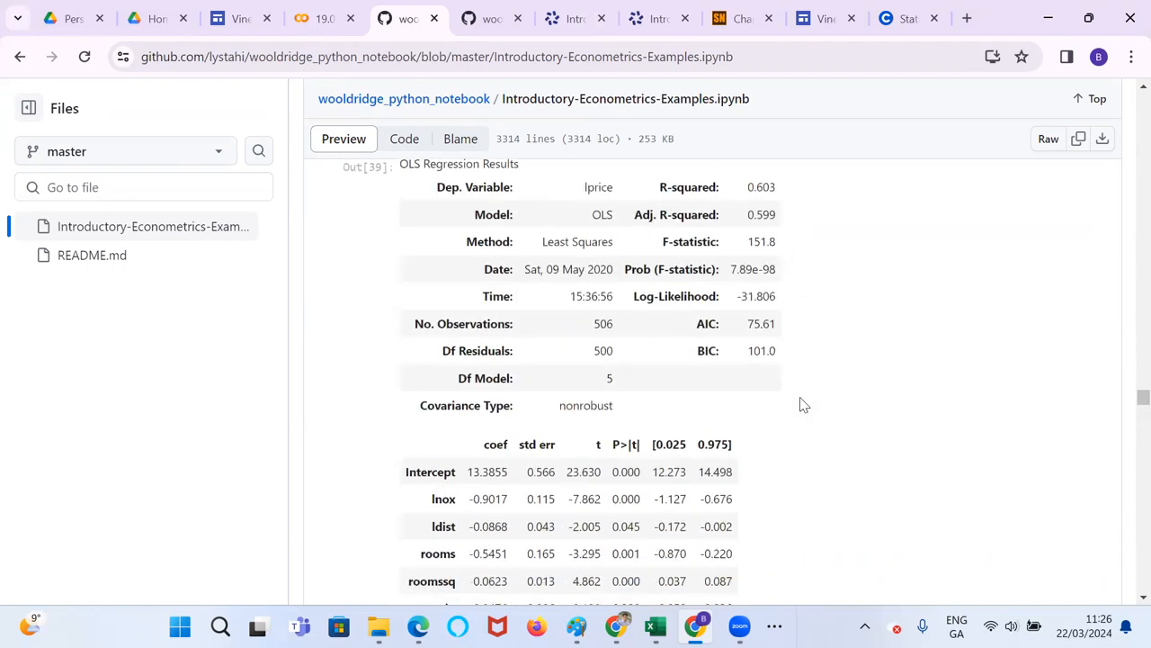
left_click(437, 56)
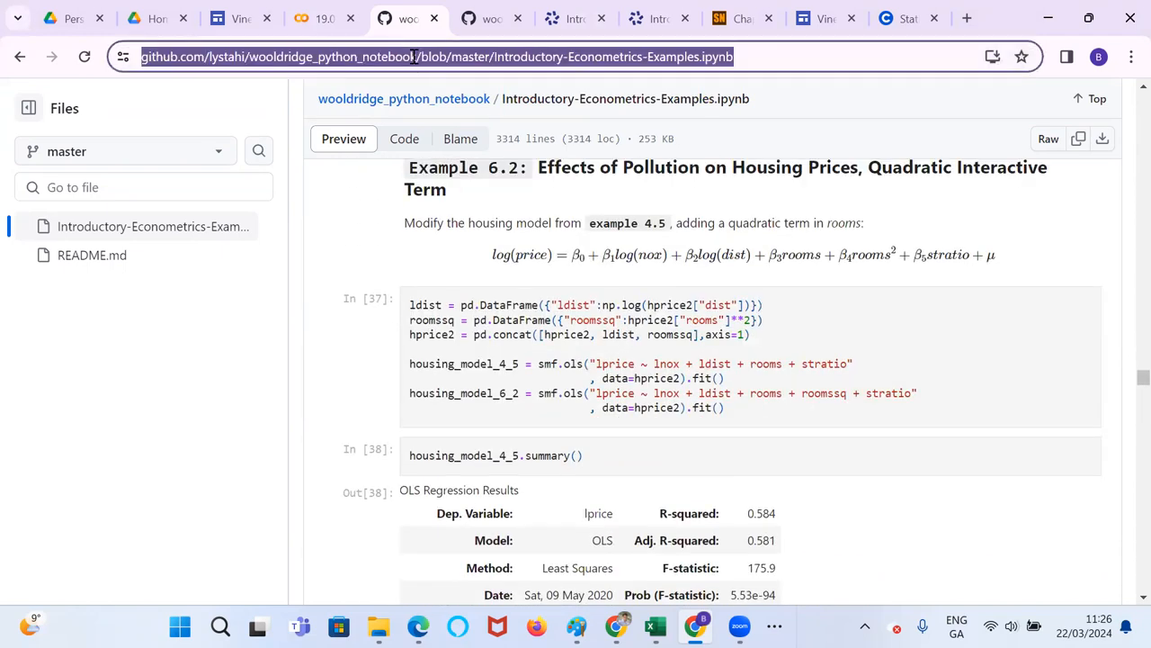
right_click(435, 56)
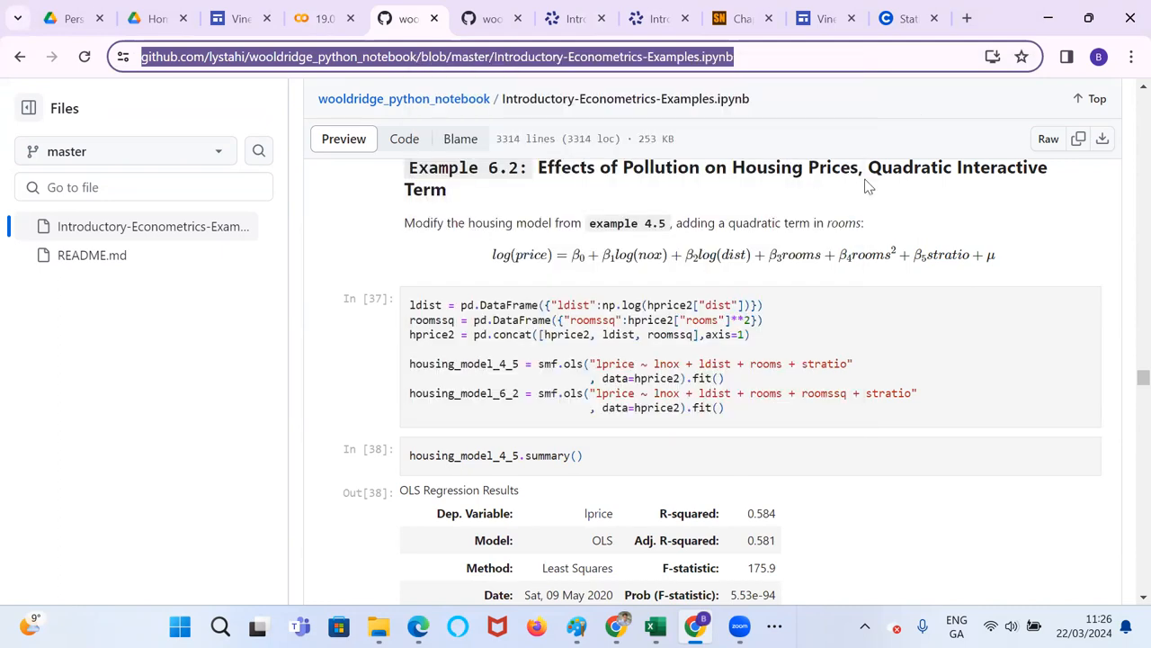
Search for Google Colab in a new tab and launch the Open notebook dialog
left_click(968, 18)
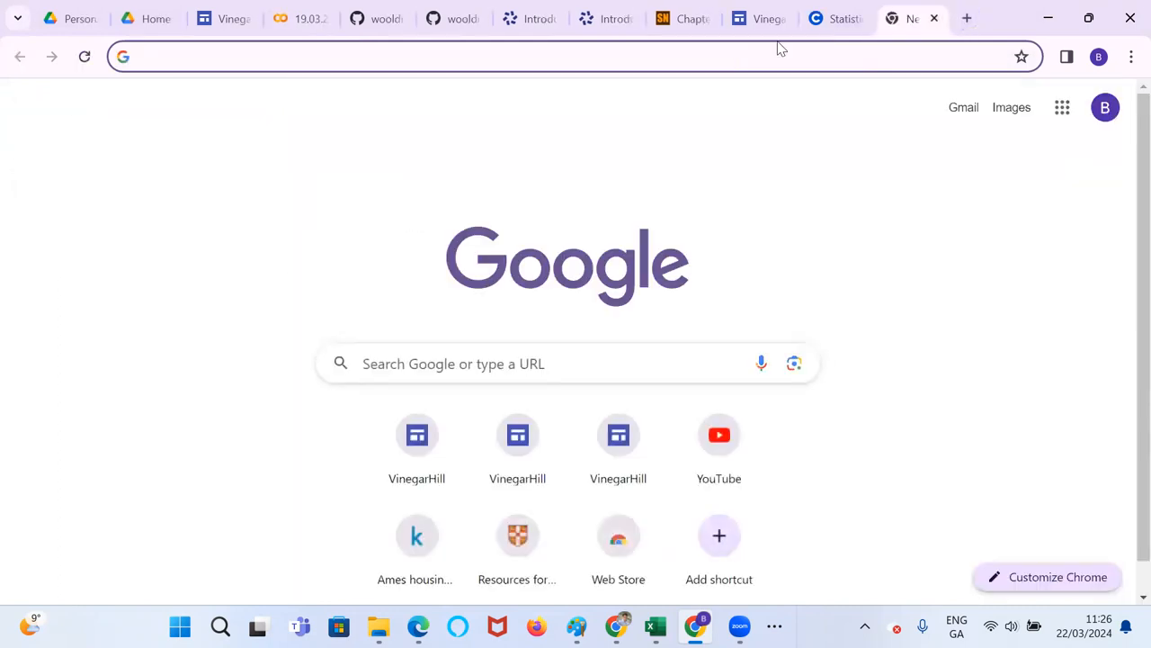
type("google colab")
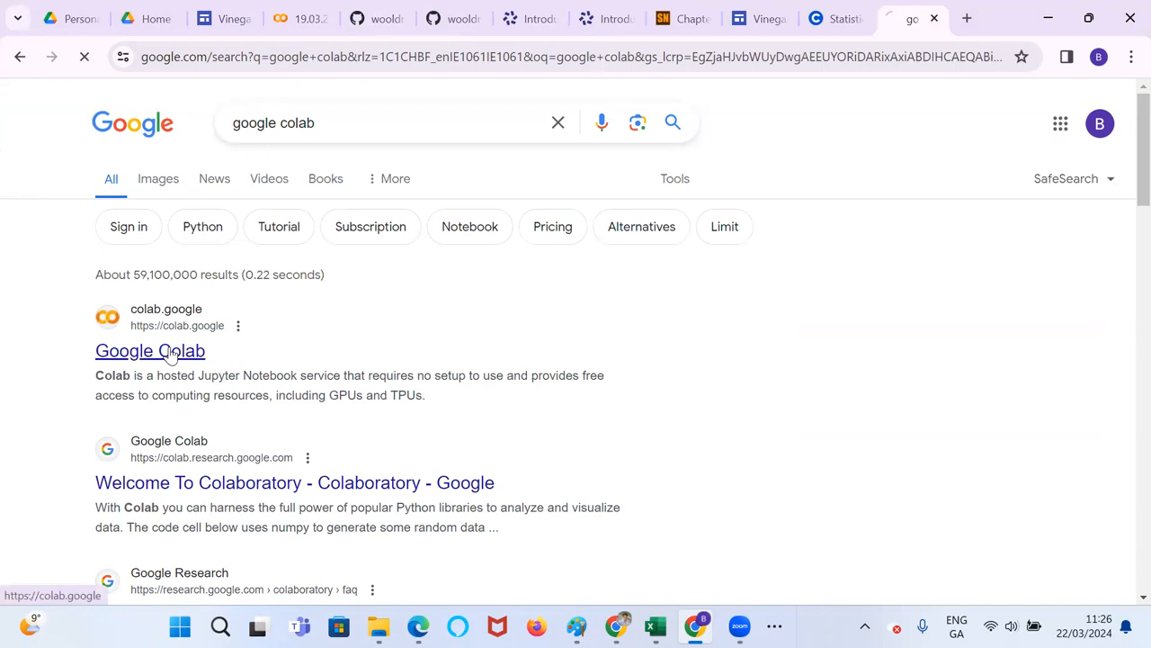
left_click(151, 350)
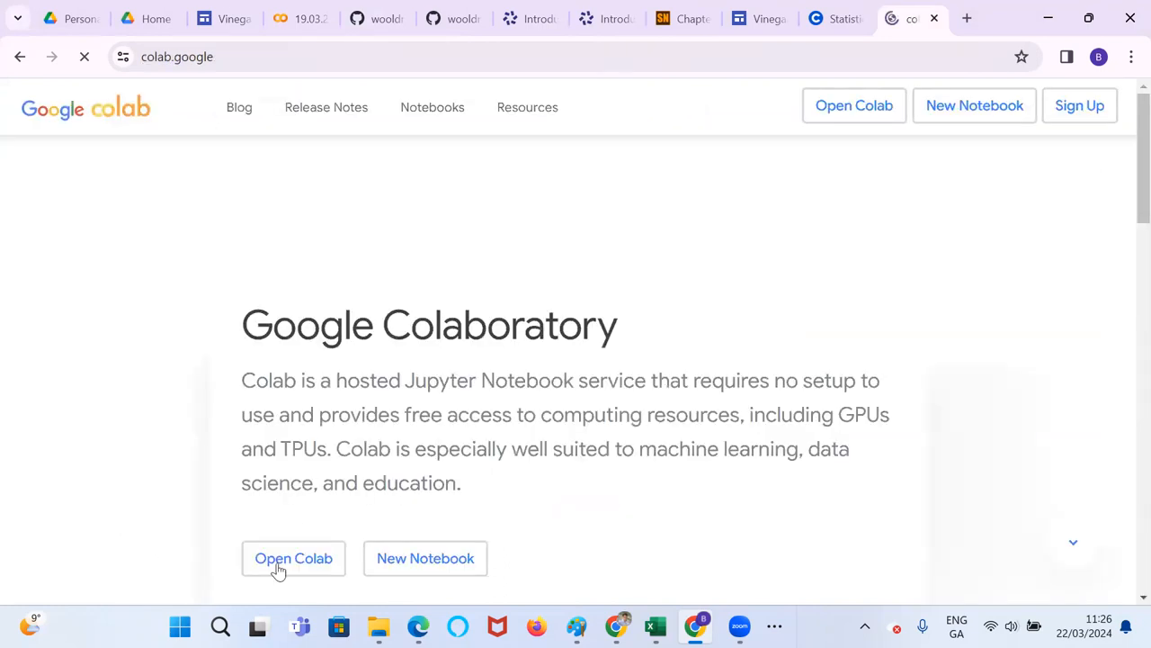
left_click(294, 557)
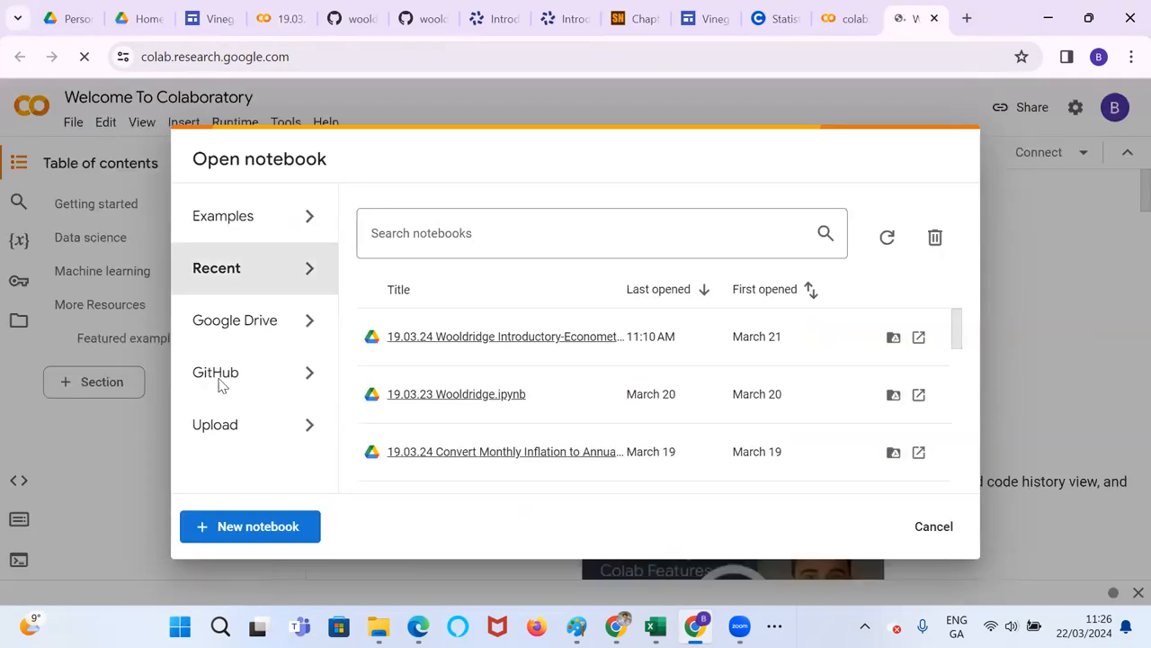
Load Introductory-Econometrics-Examples.ipynb in Colab from its pasted GitHub /blob/master address
left_click(216, 370)
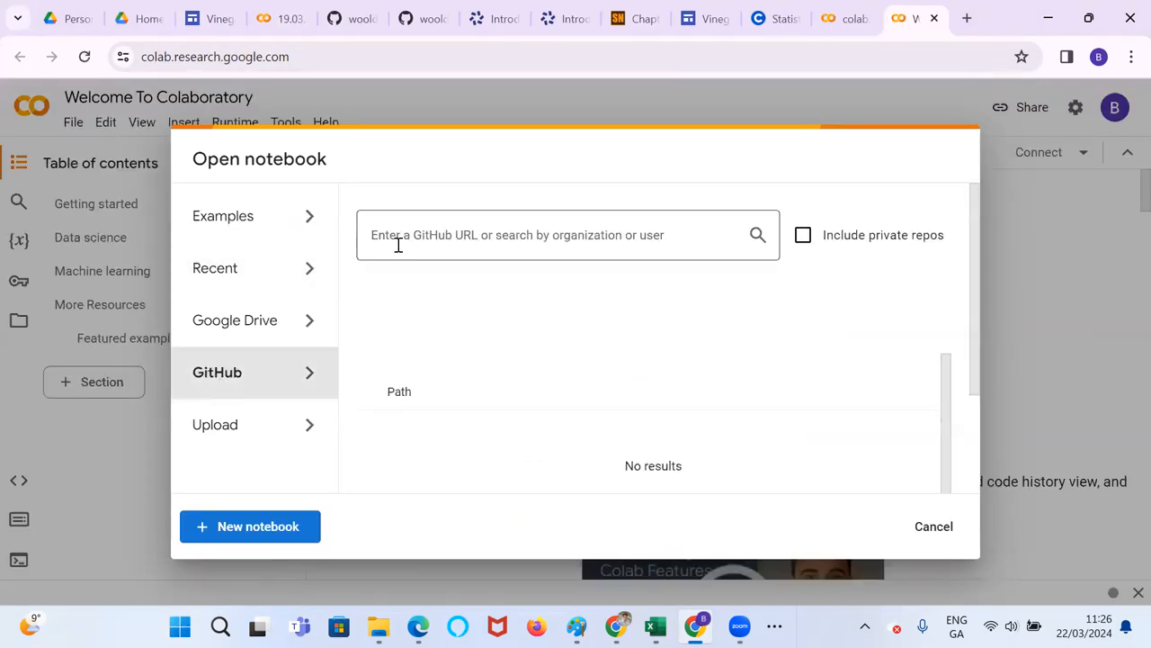
left_click(569, 234)
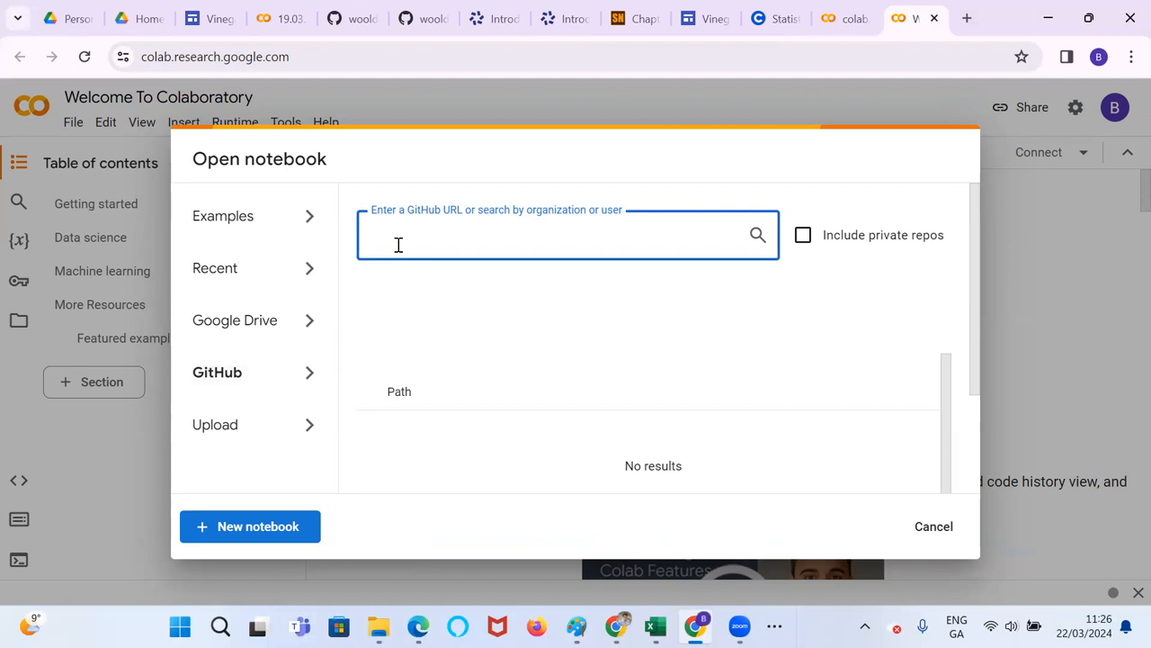
type("/blob/master/Introductory-Econometrics-Examples.ipynb")
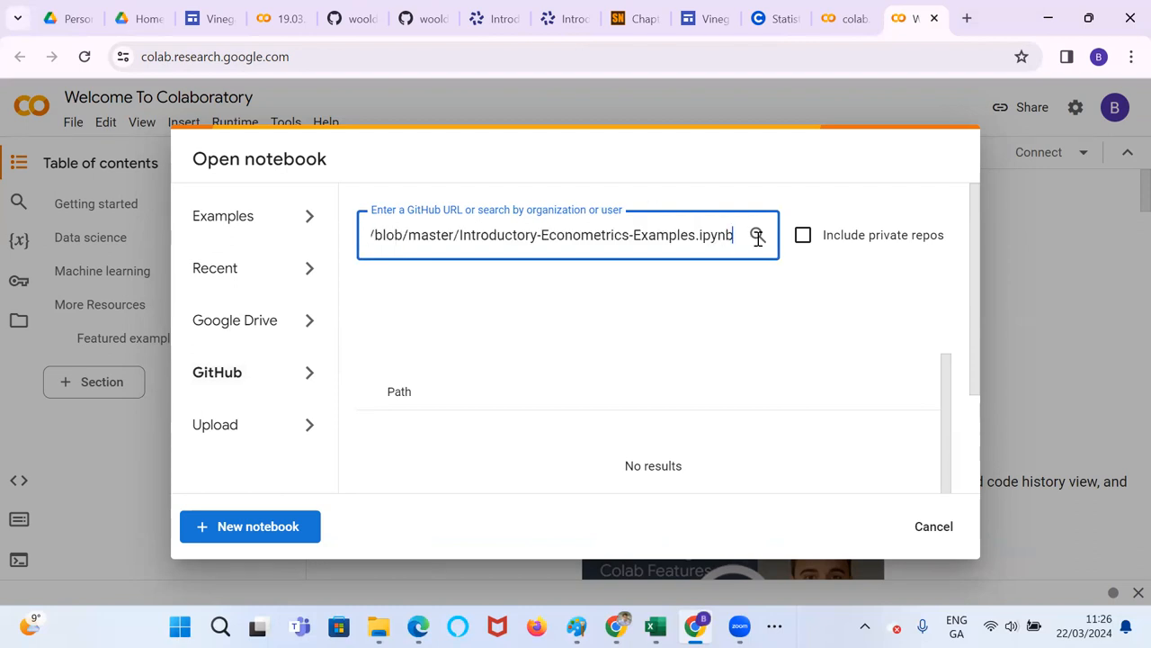
left_click(757, 233)
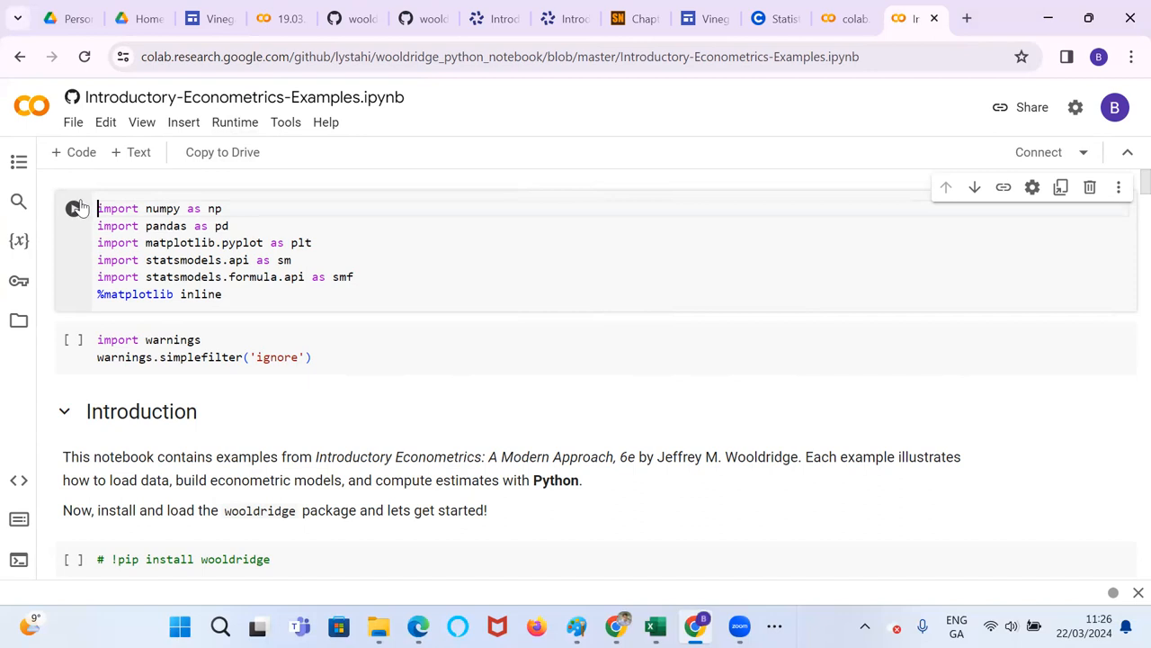
mouse_move(73, 209)
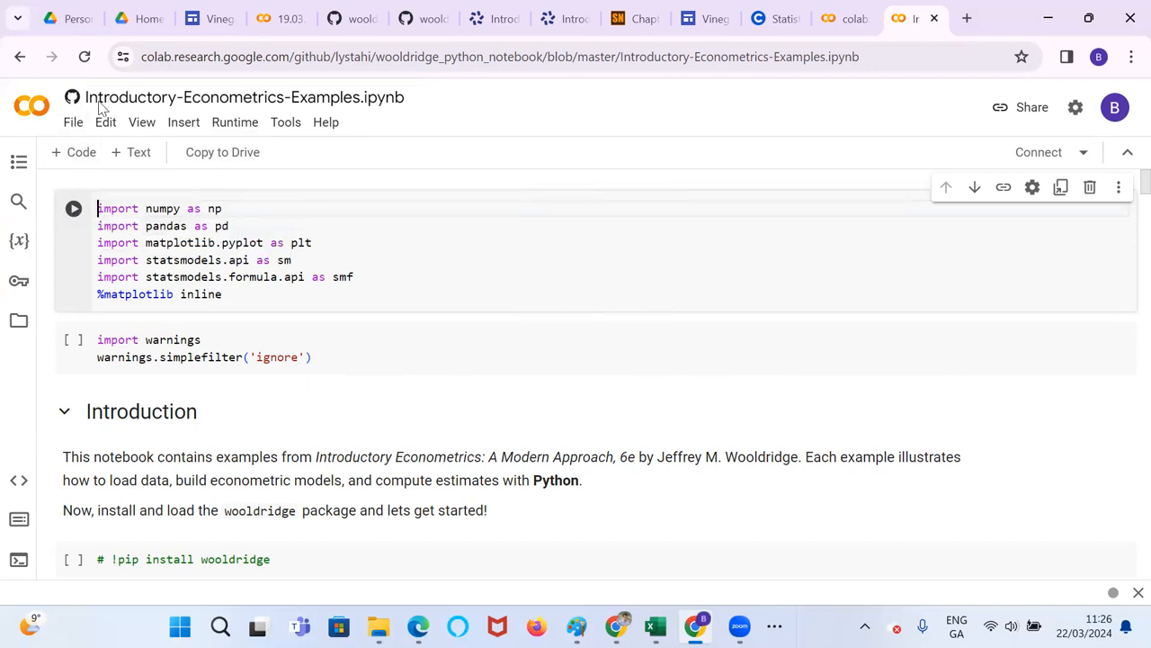
Dismiss the not-authored-by-Google warning and save a copy of the notebook in Drive
left_click(72, 208)
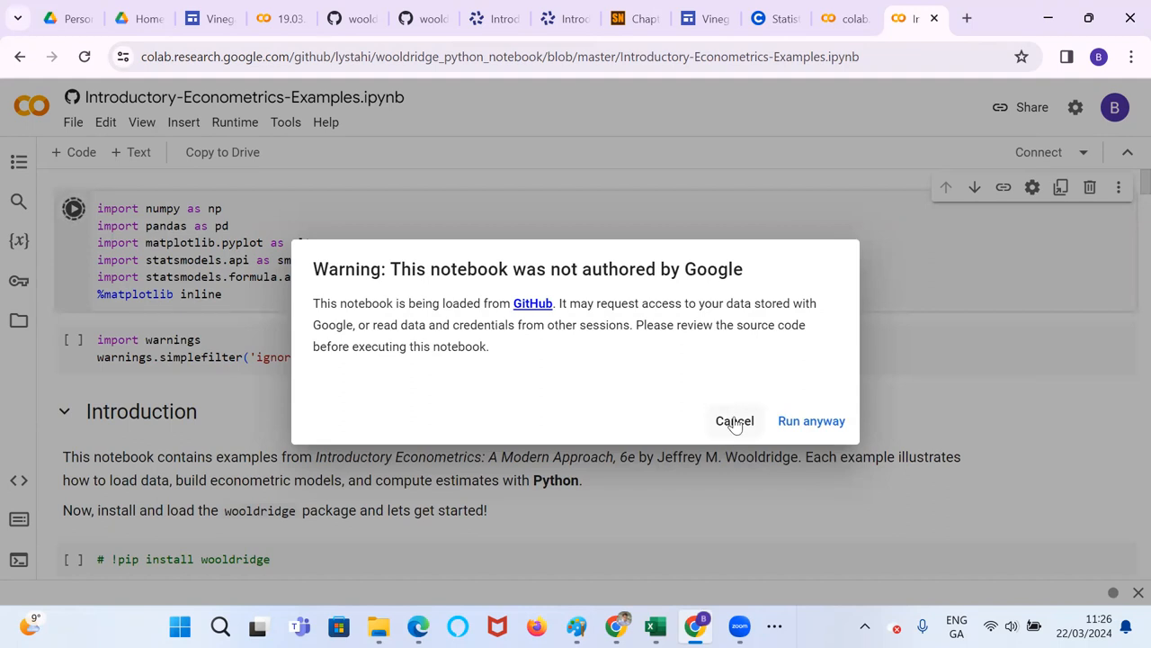
left_click(734, 421)
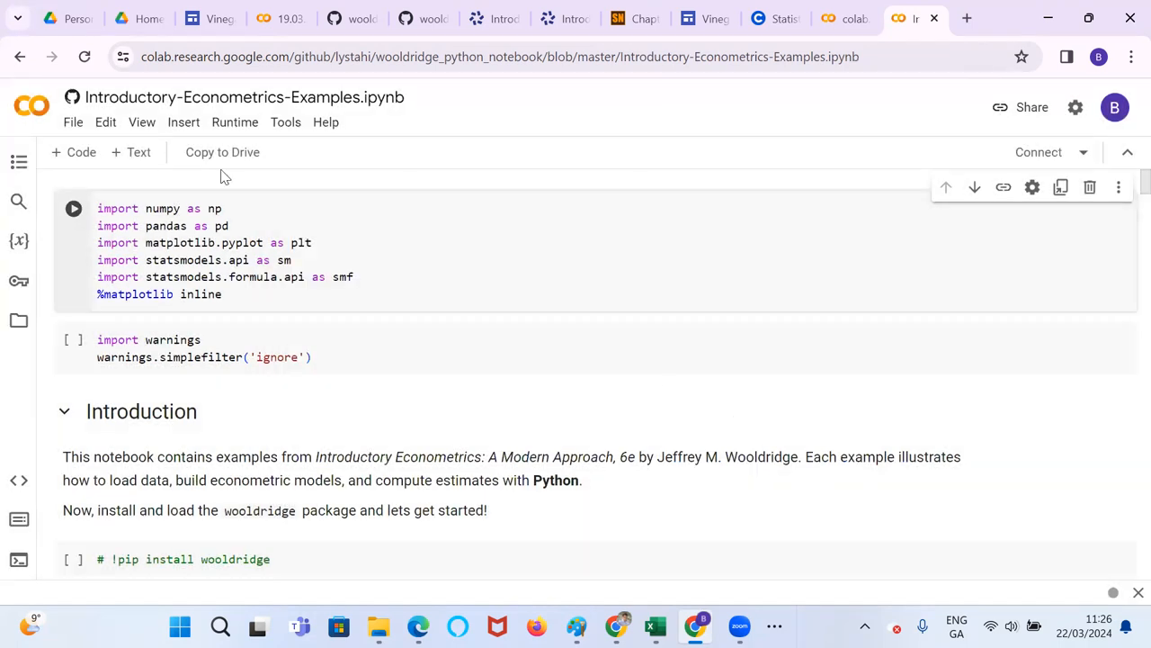
left_click(72, 122)
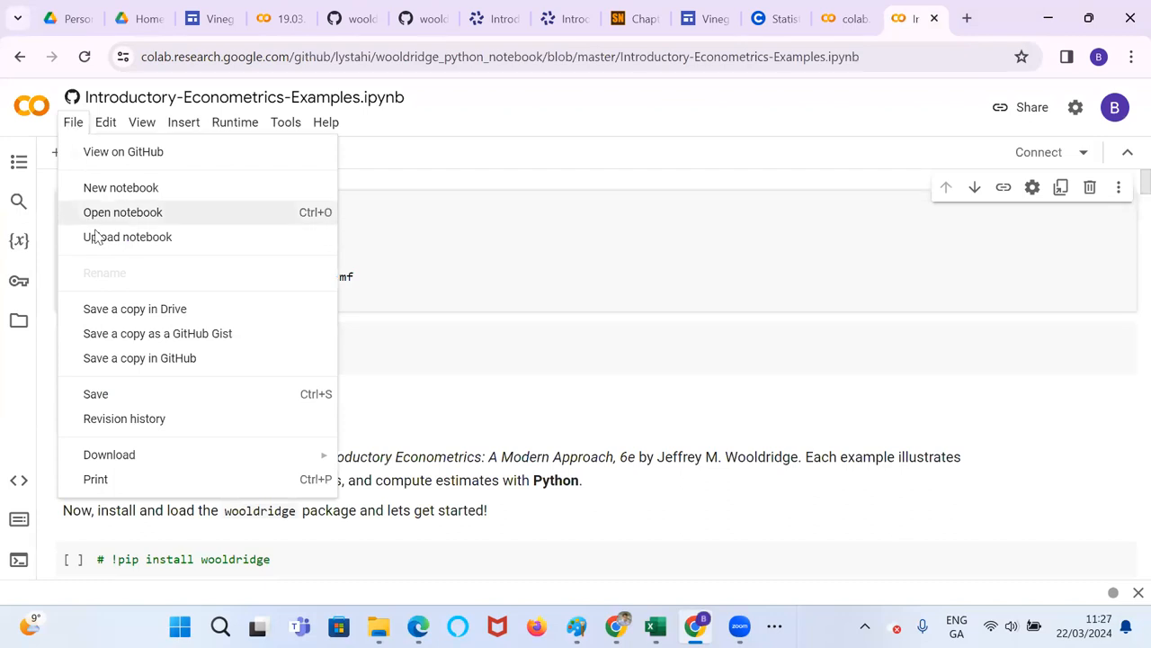
left_click(133, 310)
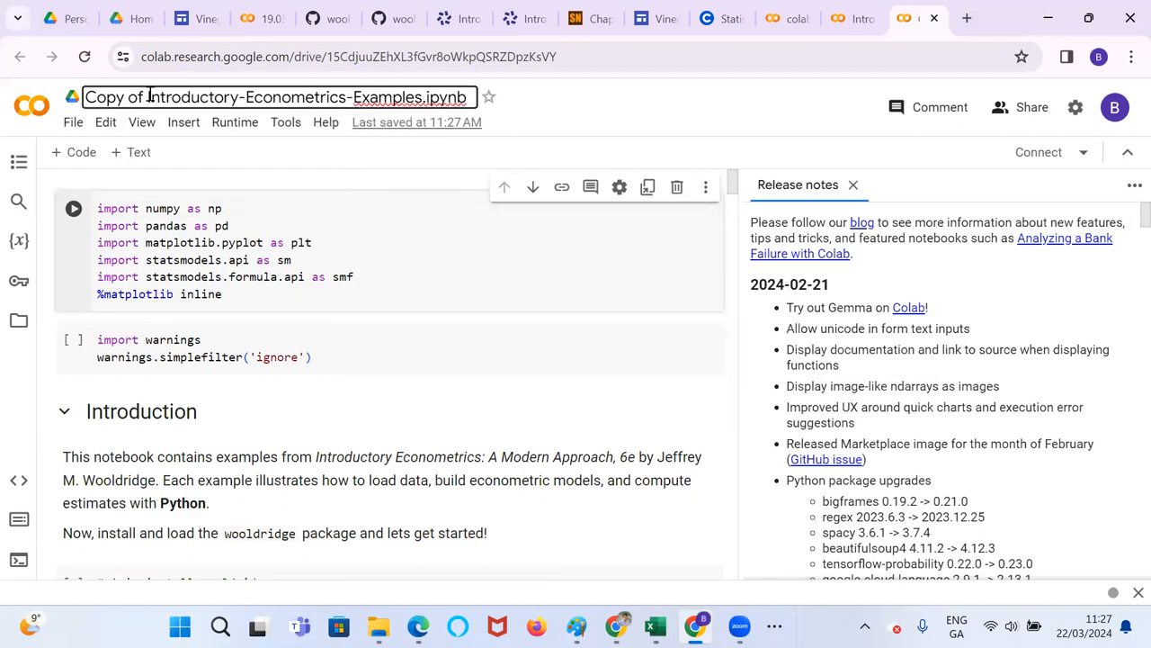
Rename the copy to '22.03.24 Introductory-Econometrics-Examples.ipynb' and save it
type("Introductory-Econometrics-Examples.ipynb")
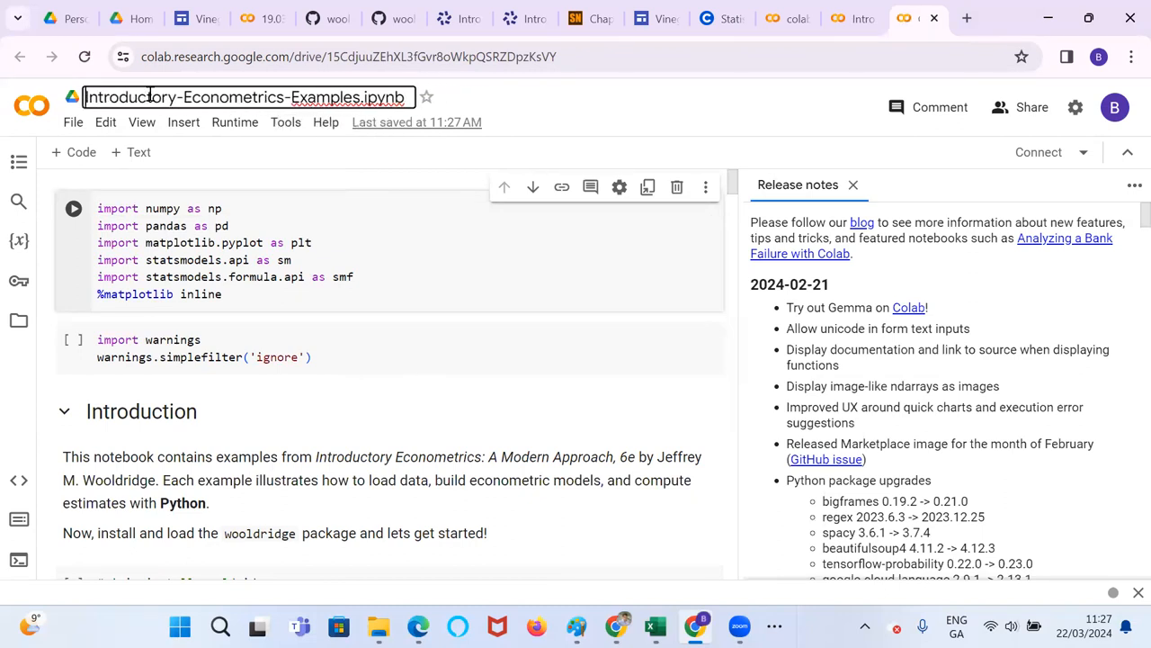
type("22.03.24")
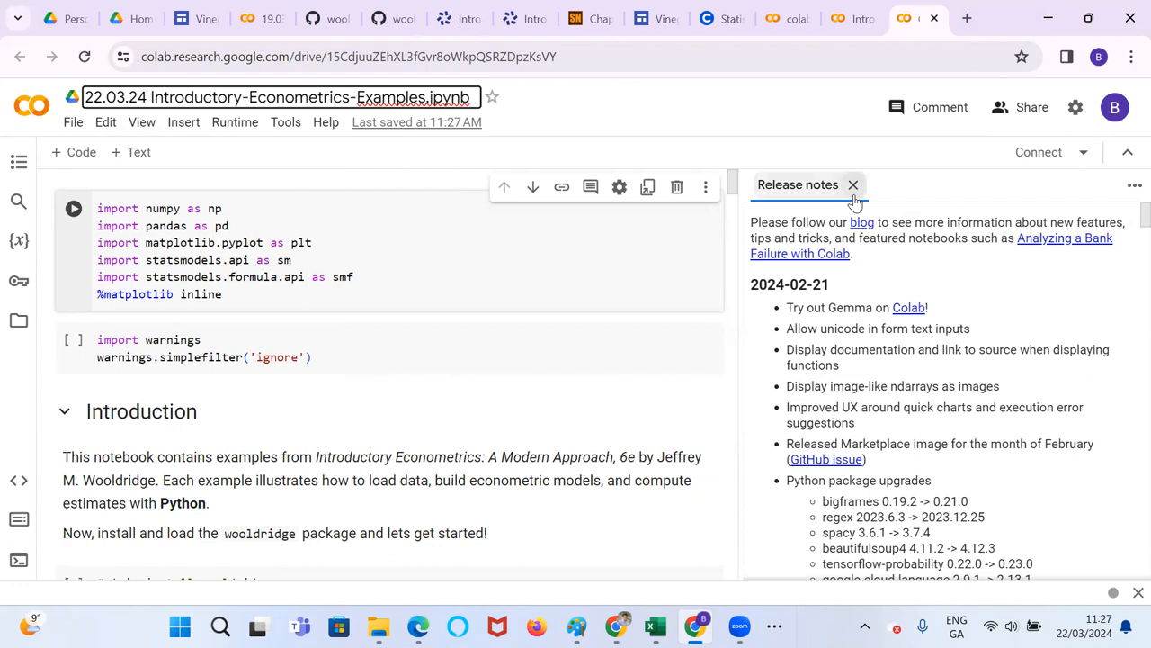
left_click(72, 122)
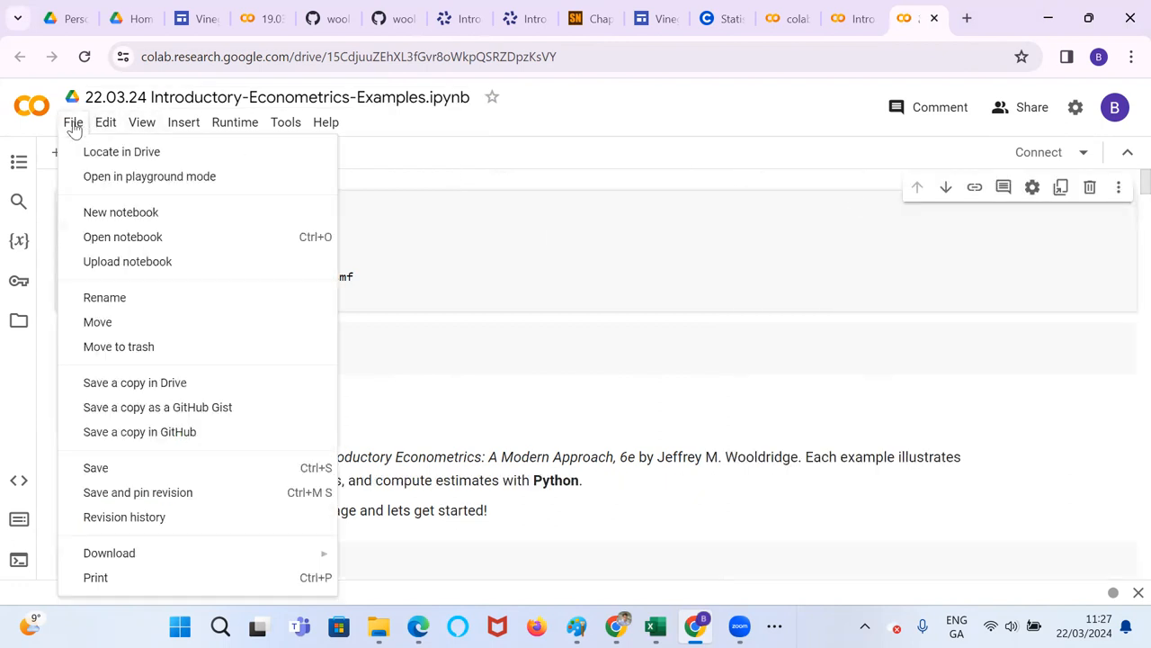
left_click(95, 468)
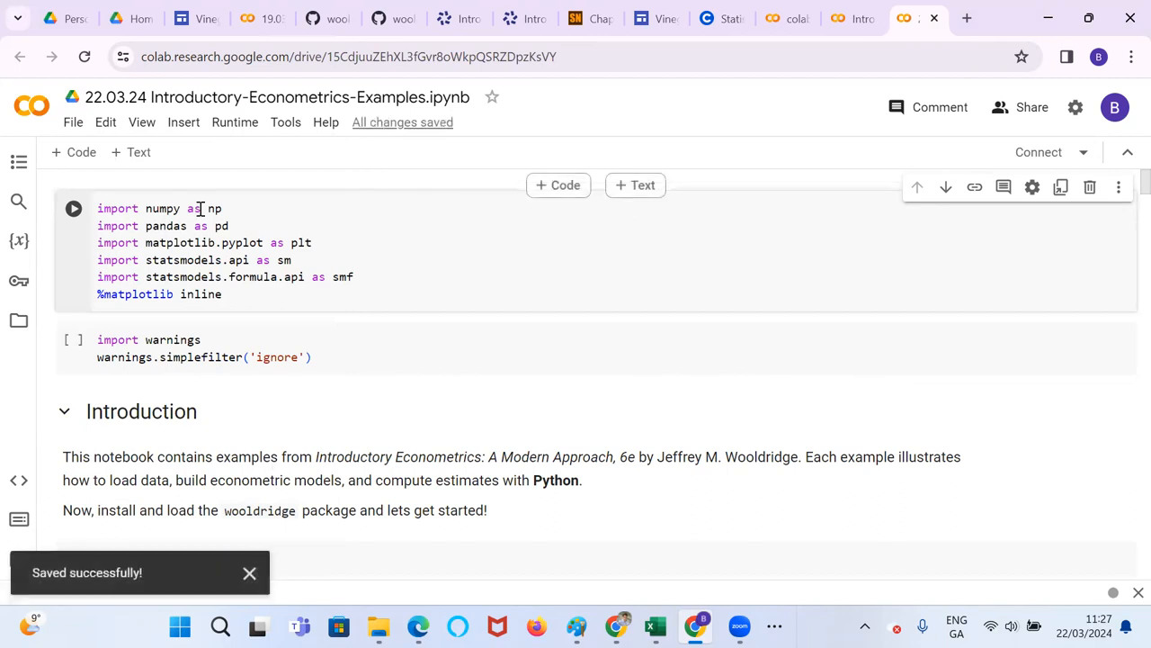
mouse_move(18, 162)
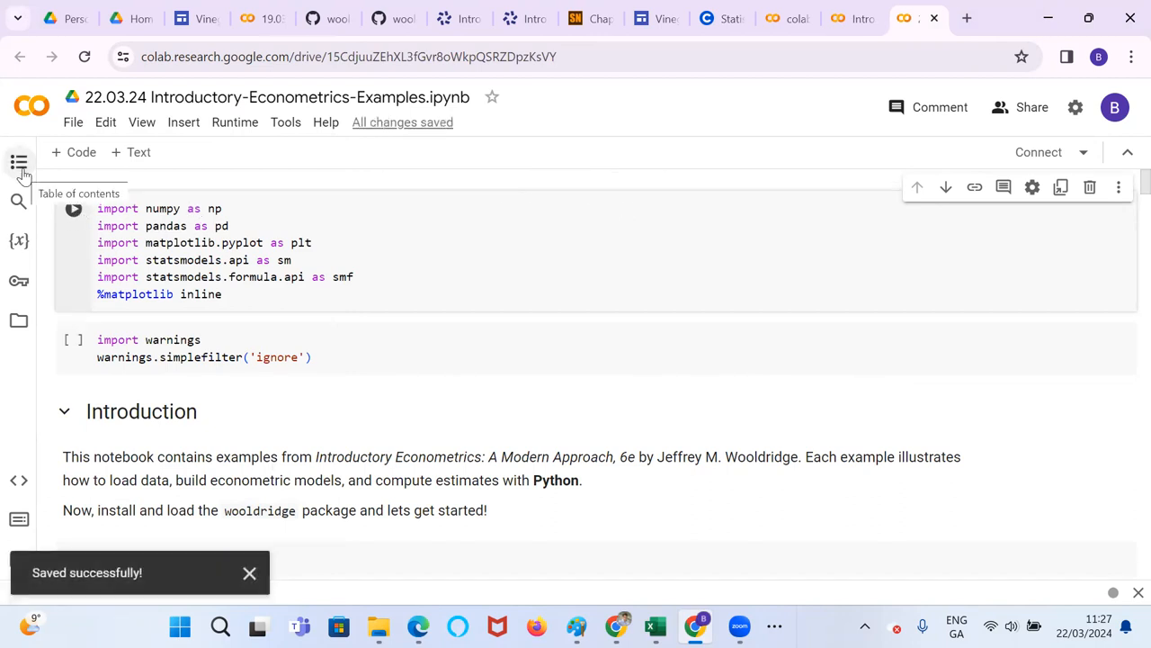
left_click(18, 162)
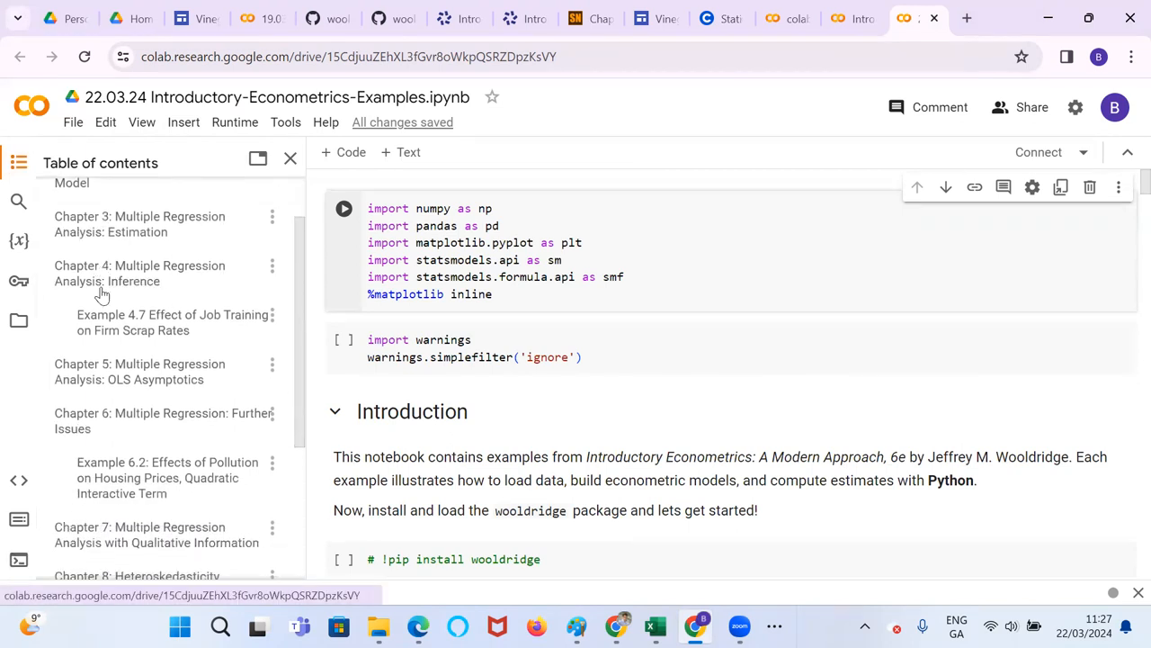
scroll("down", 3)
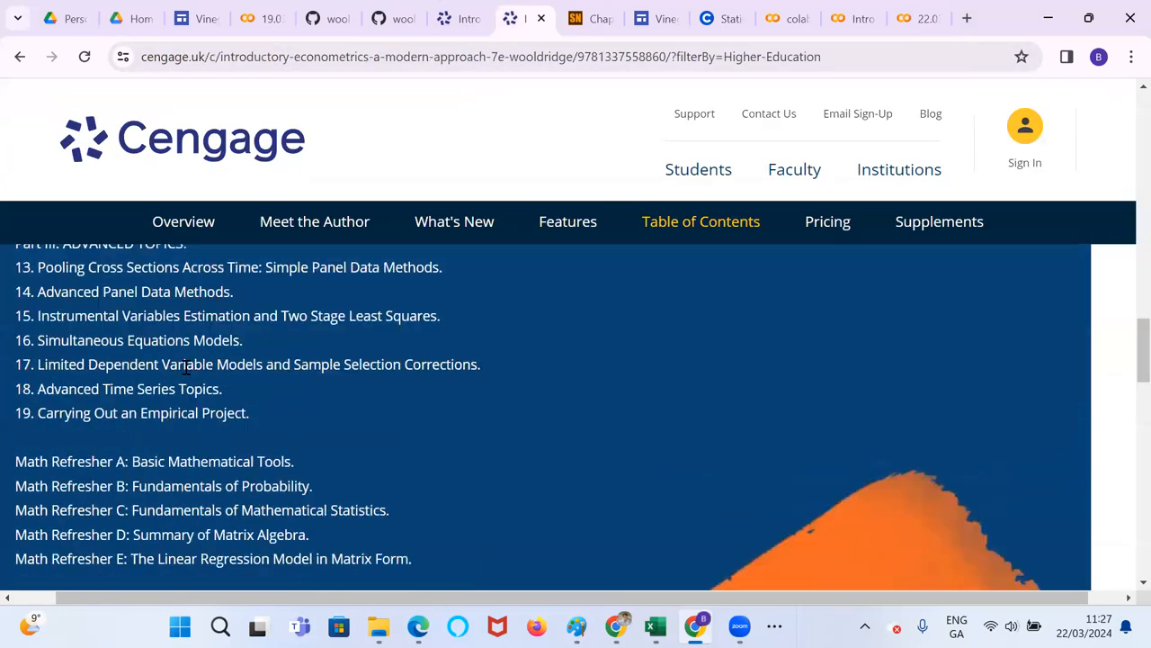
scroll("down", 3)
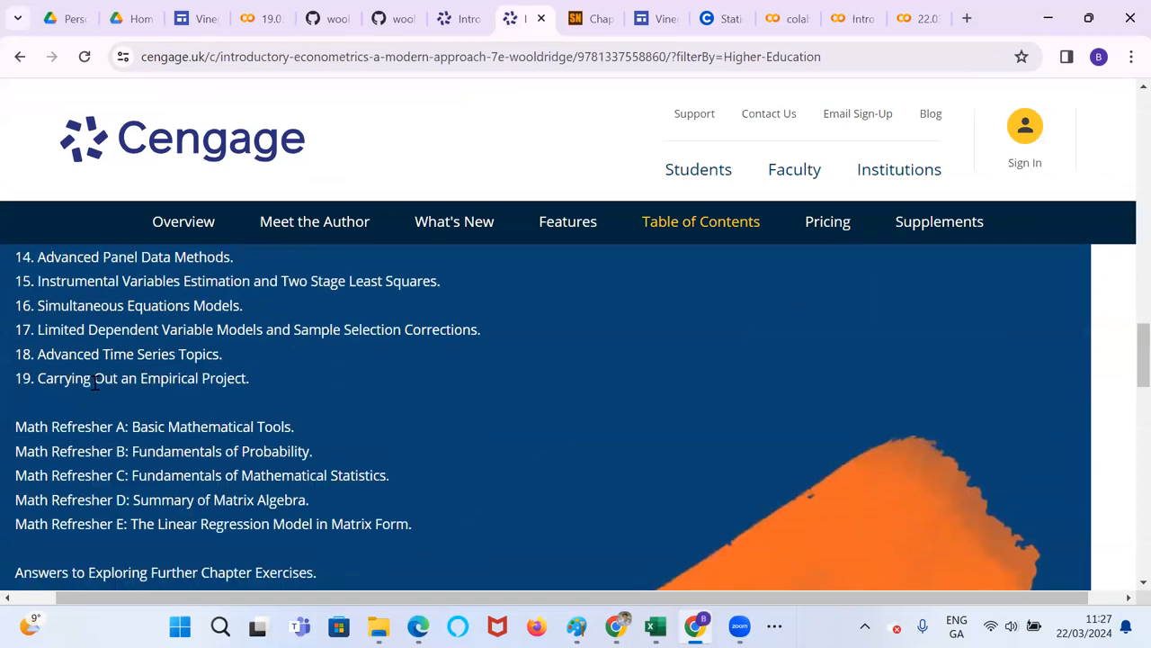
mouse_move(461, 18)
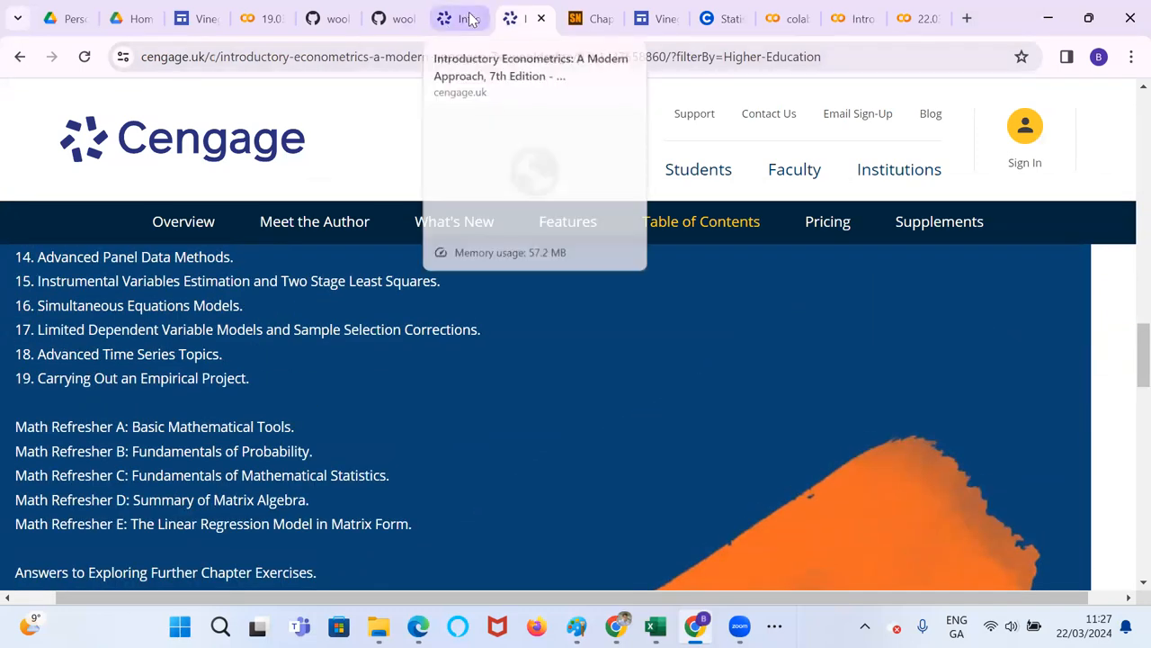
left_click(903, 18)
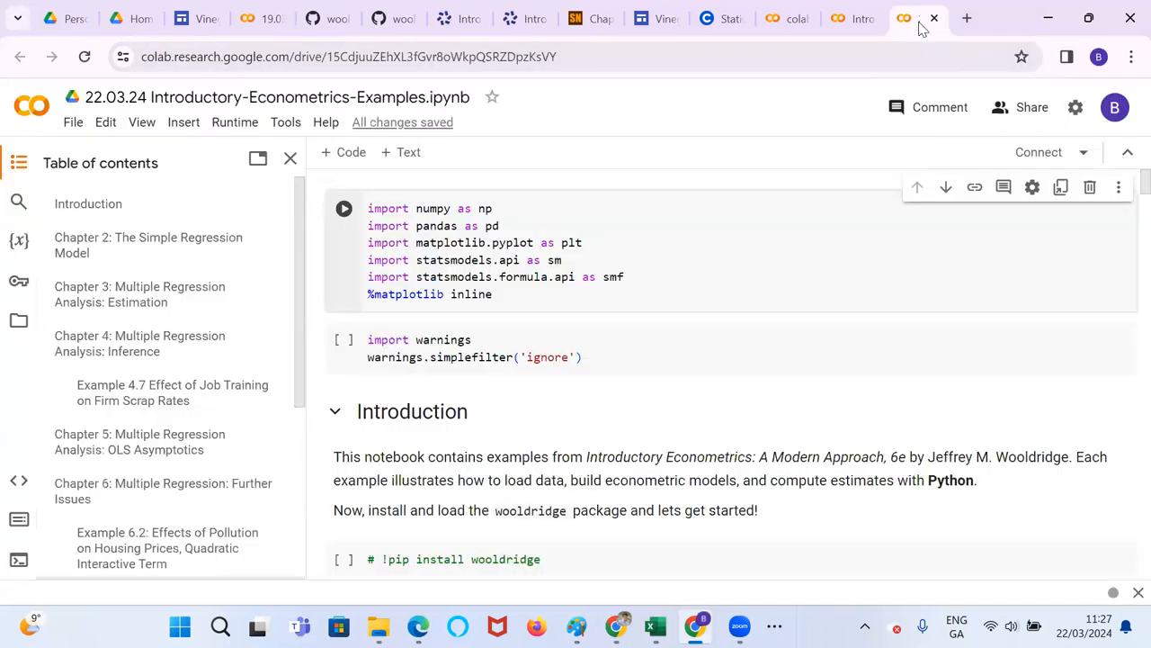
scroll("down", 3)
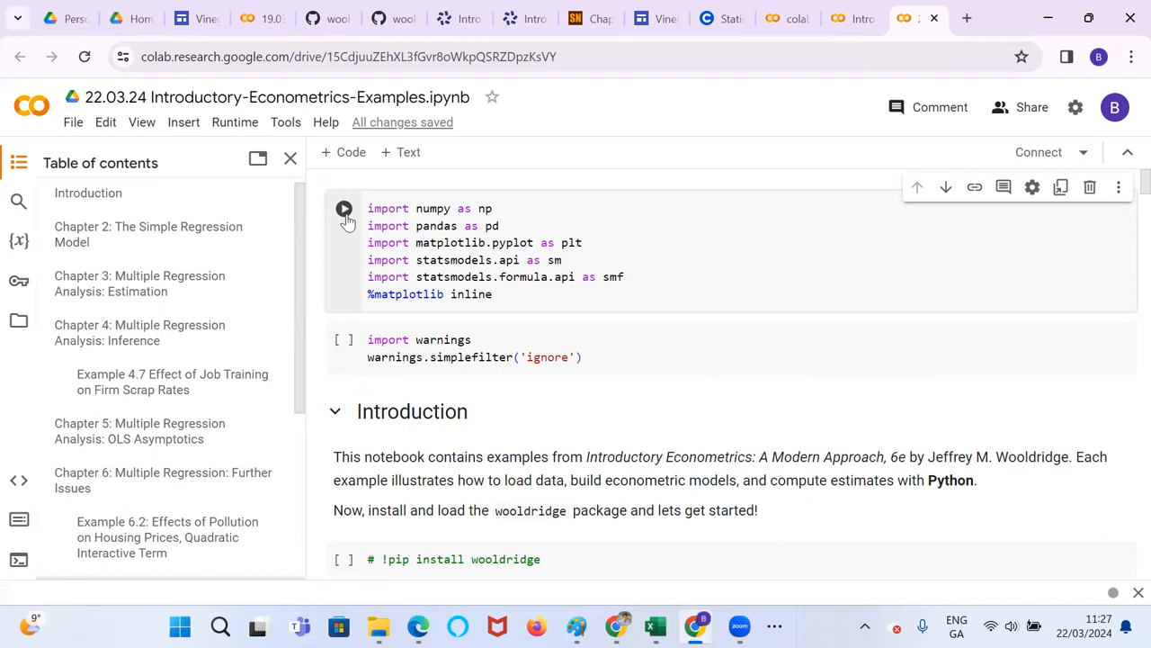
Run the first cell importing numpy, pandas, matplotlib and statsmodels, connecting the runtime
left_click(344, 209)
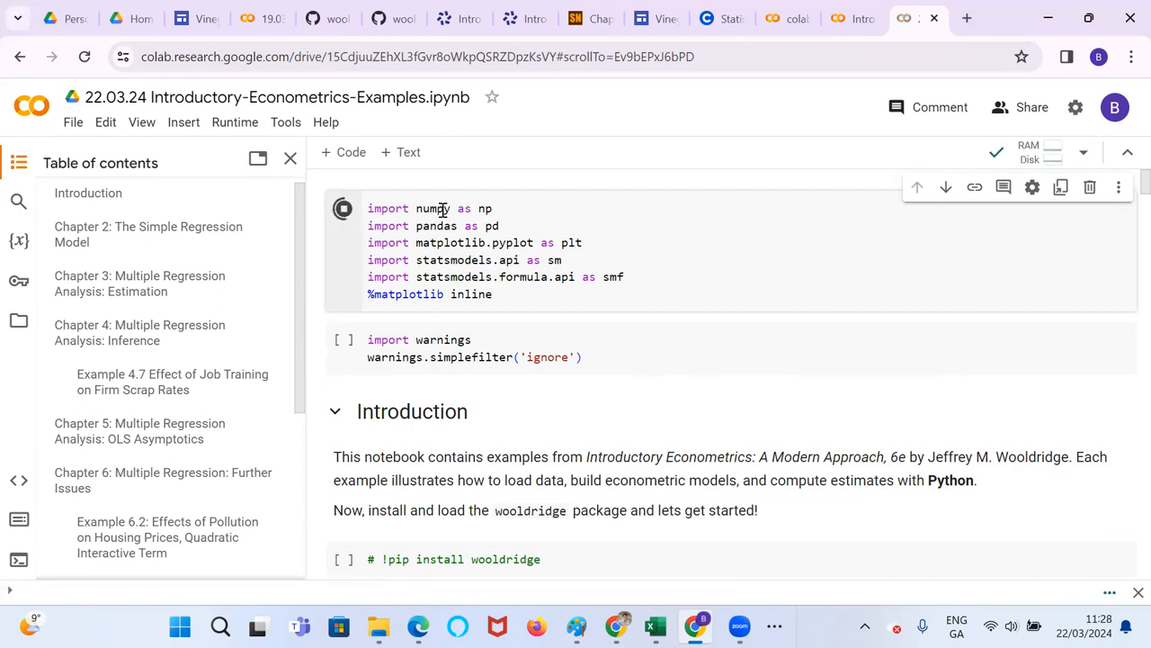
left_click(342, 208)
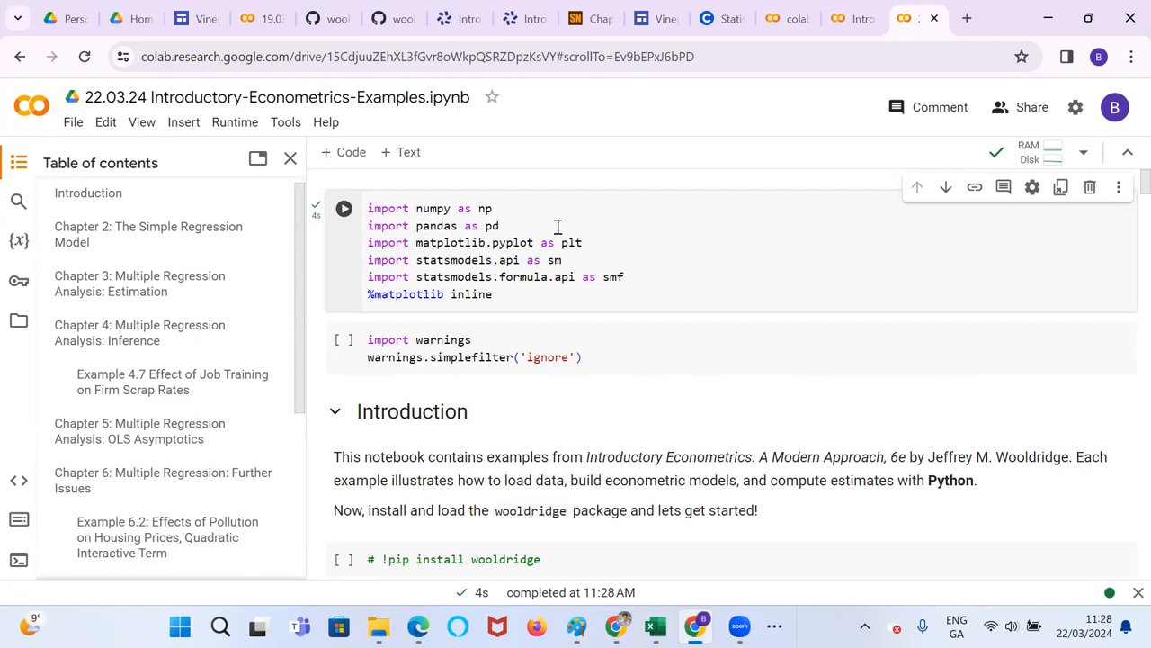
mouse_move(475, 259)
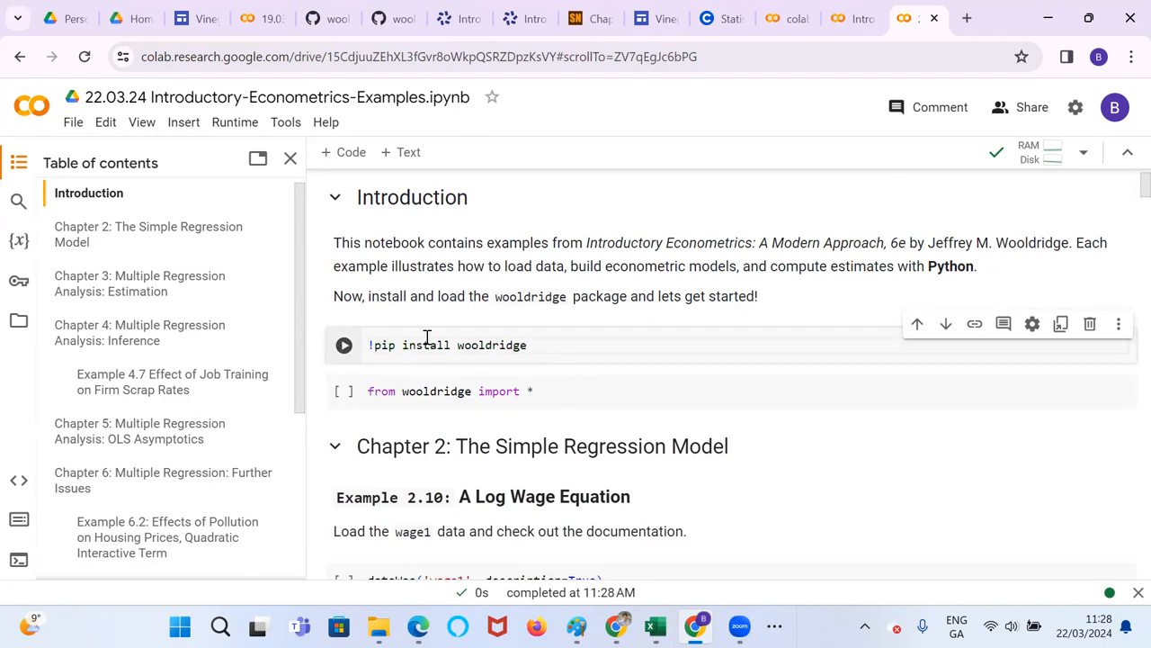
Run the !pip install wooldridge cell and the 'from wooldridge import *' cell
left_click(344, 345)
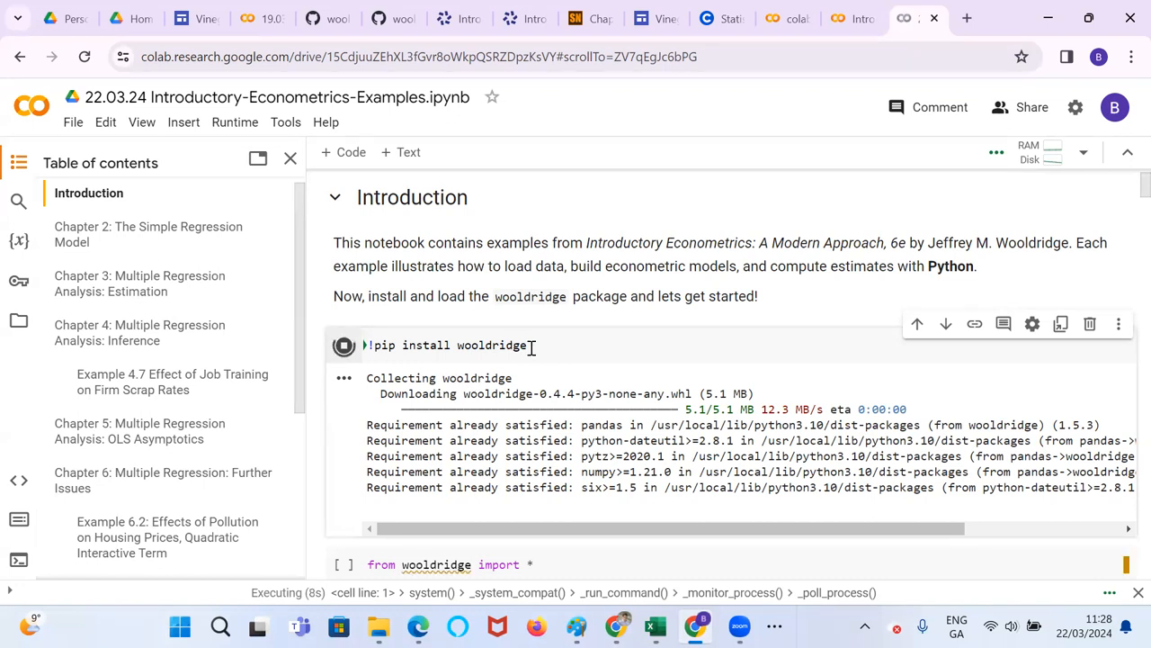
scroll("down", 3)
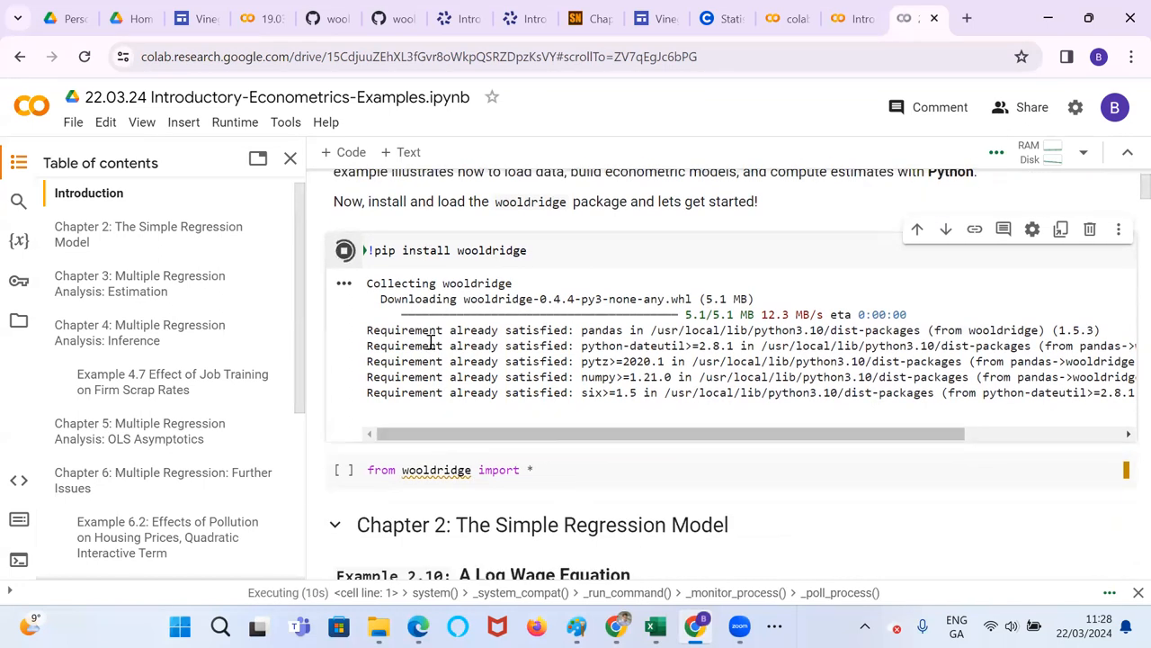
mouse_move(422, 320)
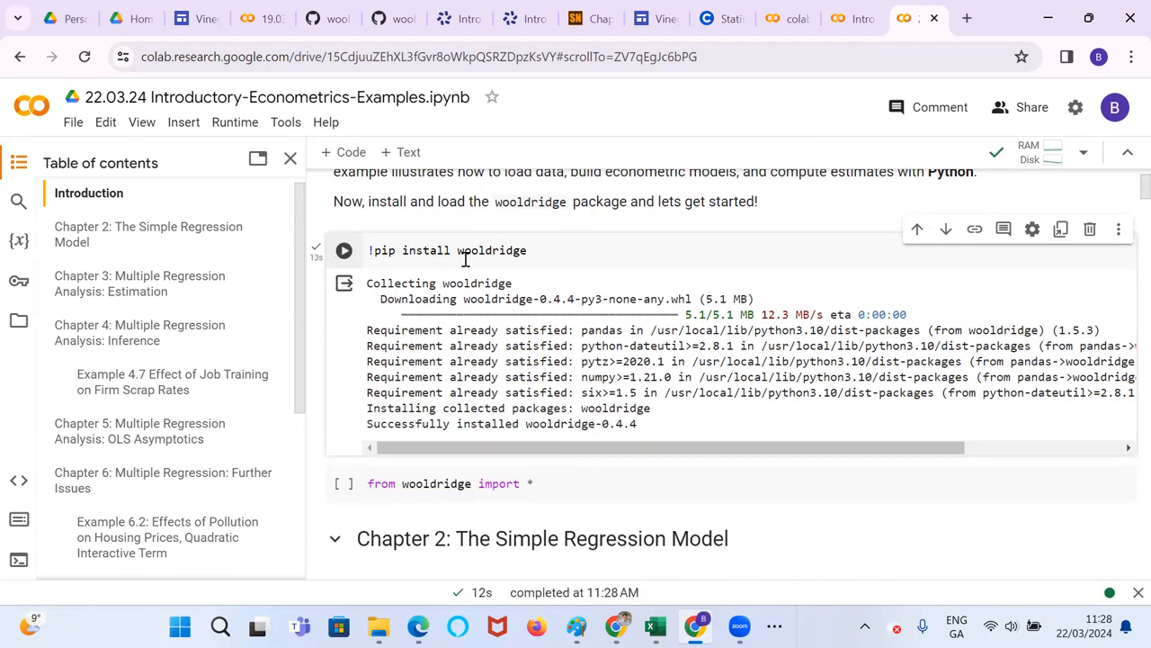
mouse_move(446, 304)
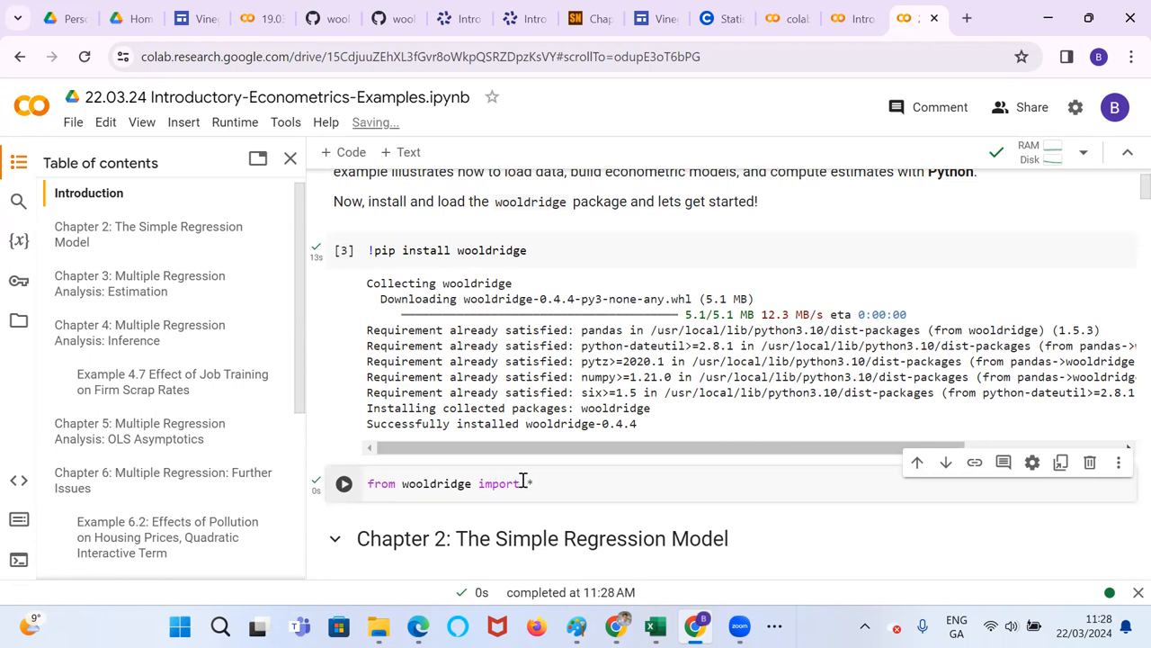
scroll("down", 3)
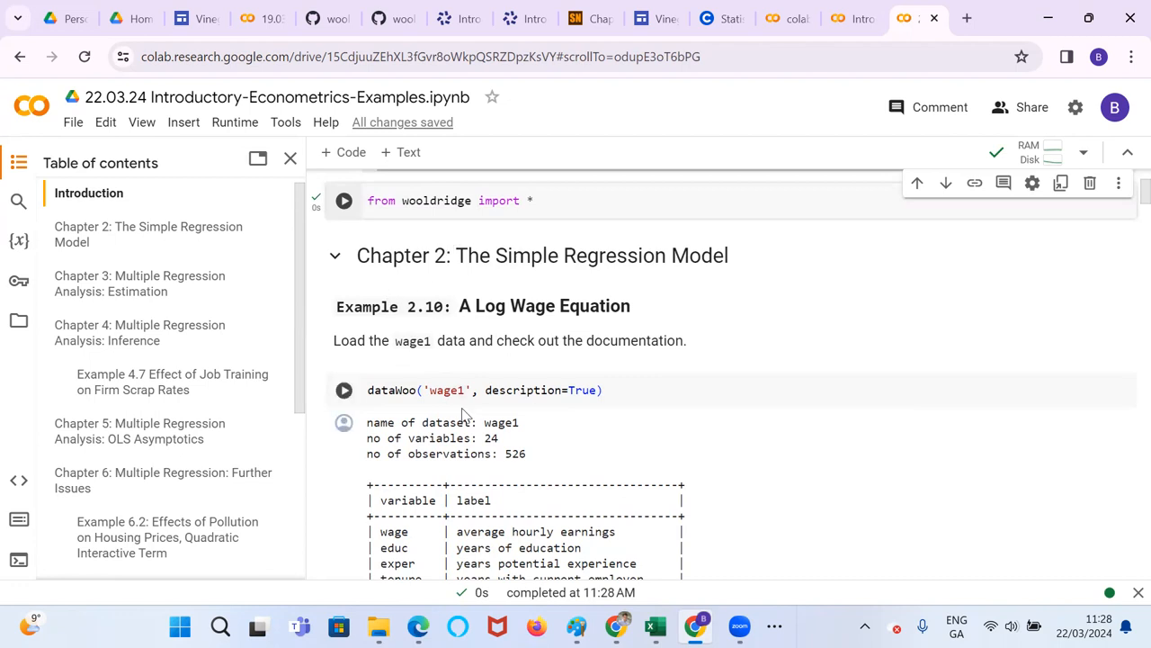
Run dataWoo('wage1', description=True), review its 24-variable output, and load wage1
left_click(344, 389)
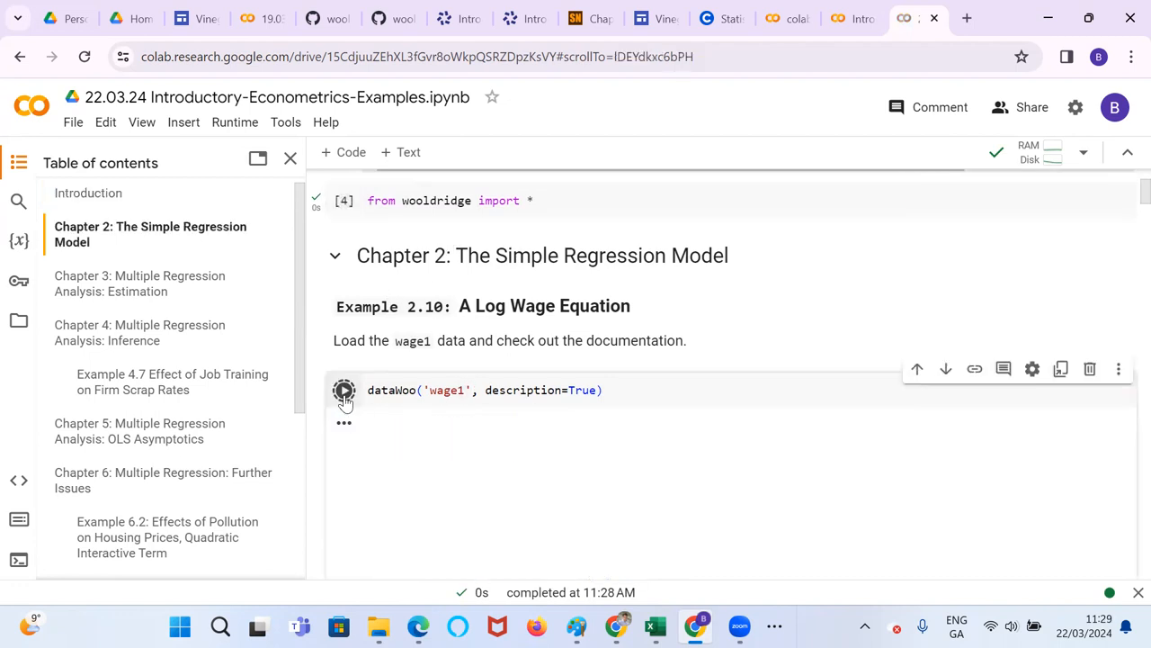
left_click(344, 389)
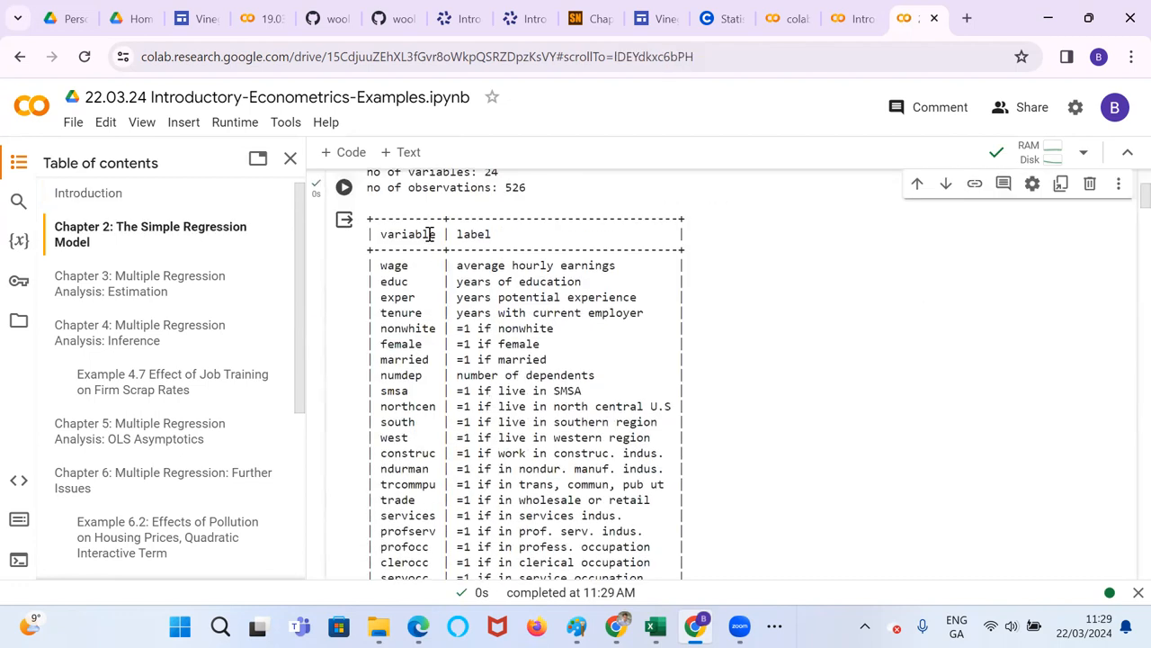
scroll("down", 3)
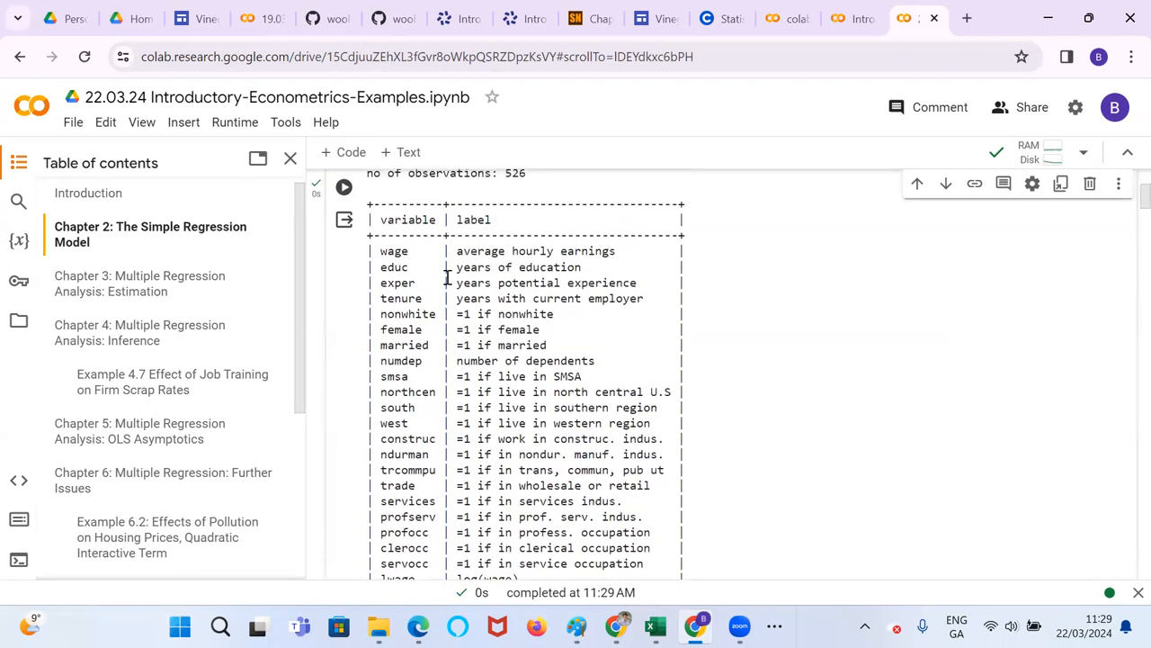
scroll("down", 3)
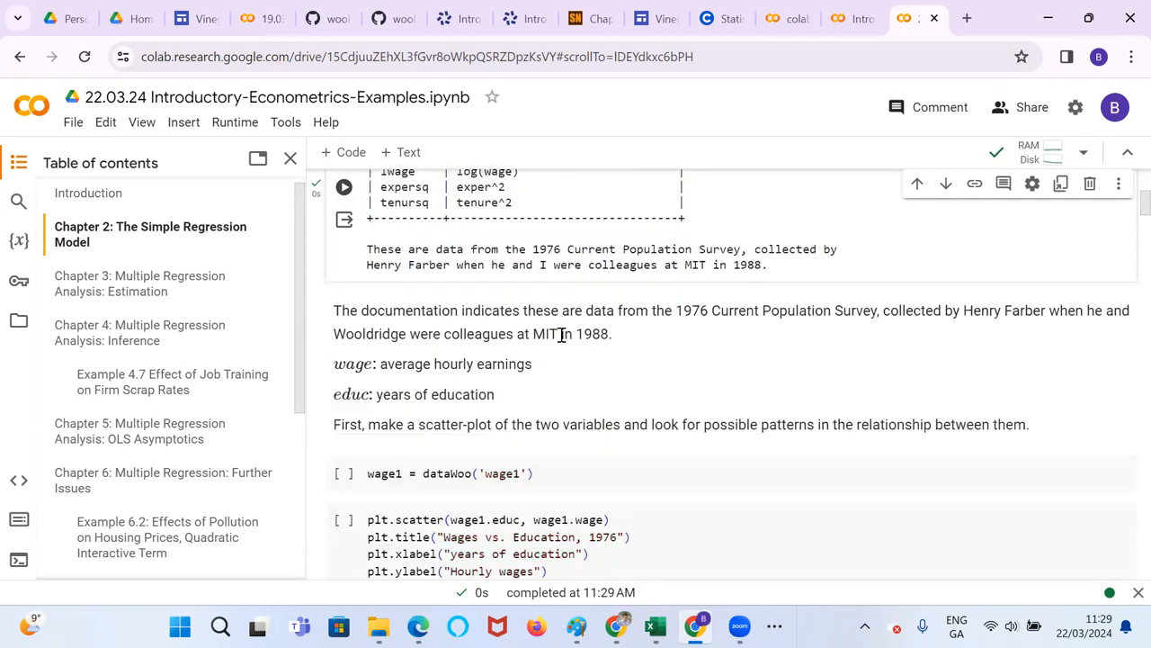
scroll("down", 3)
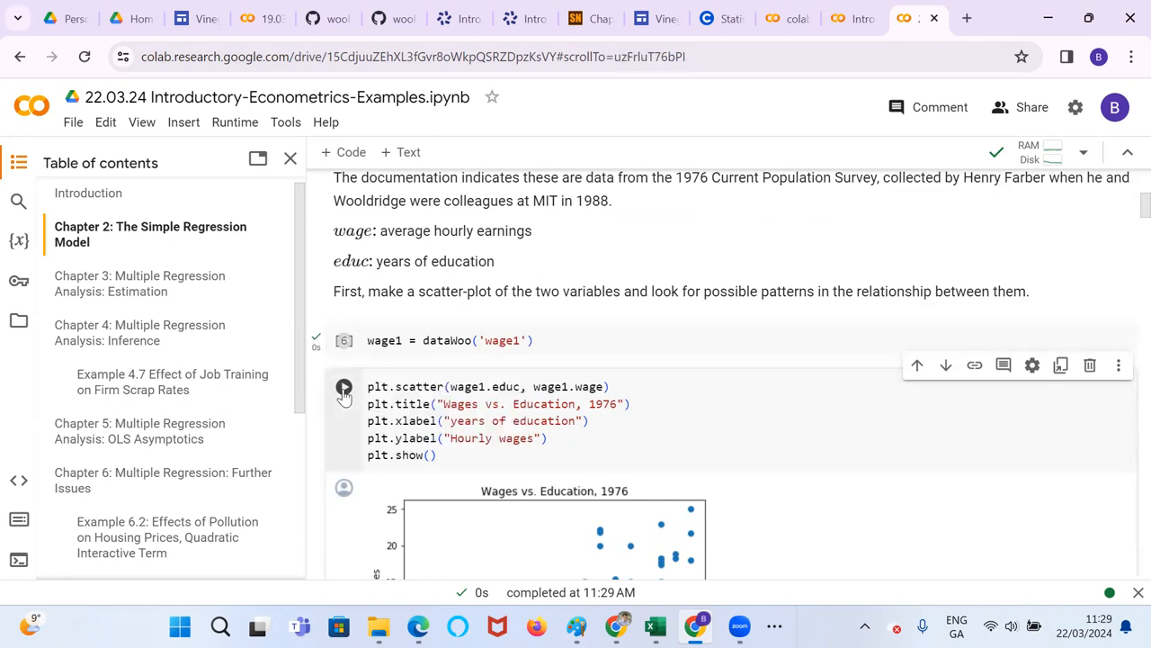
Run the plt.scatter cell for Wages vs. Education, 1976, then fit the log-wage-on-education OLS model
left_click(341, 385)
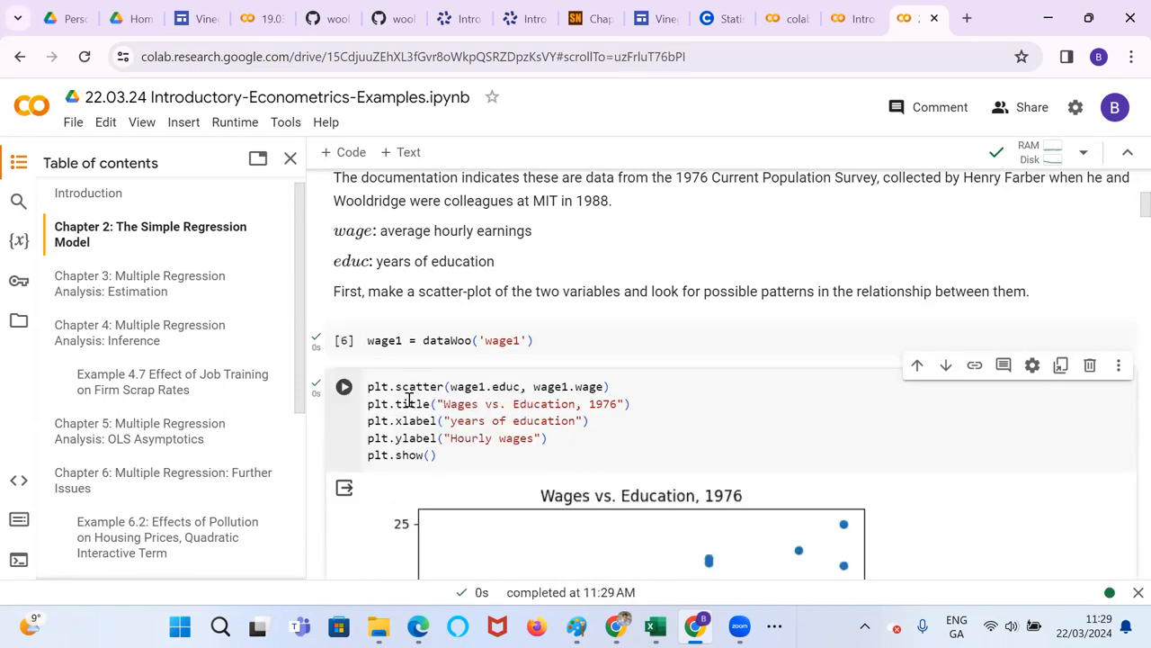
scroll("down", 3)
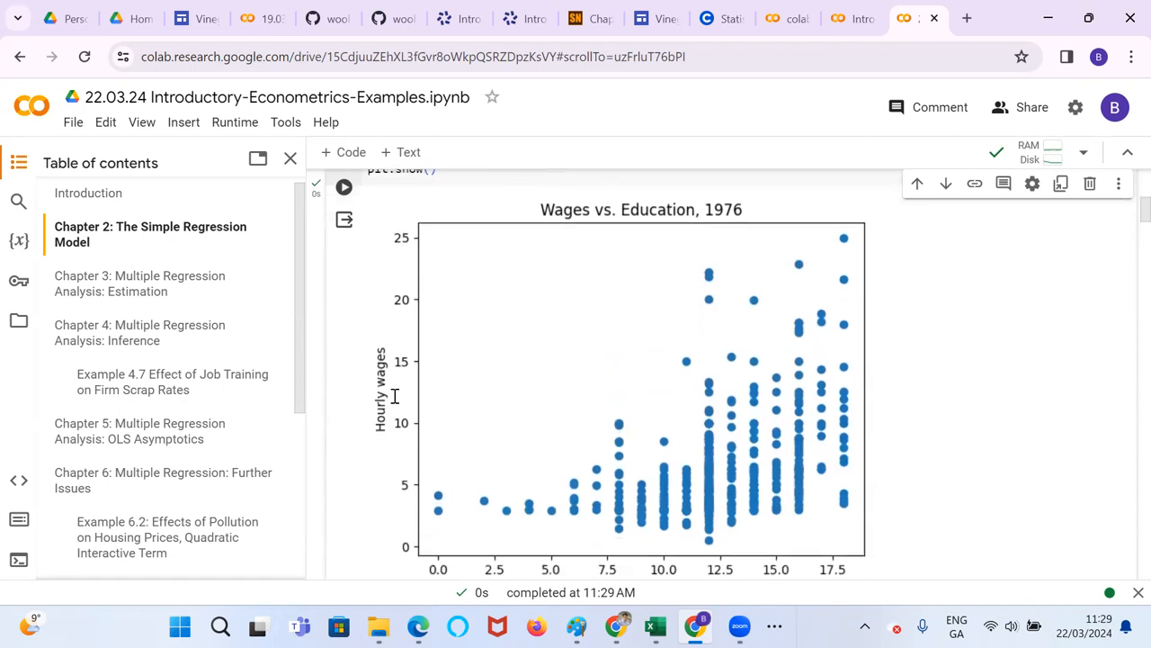
scroll("down", 3)
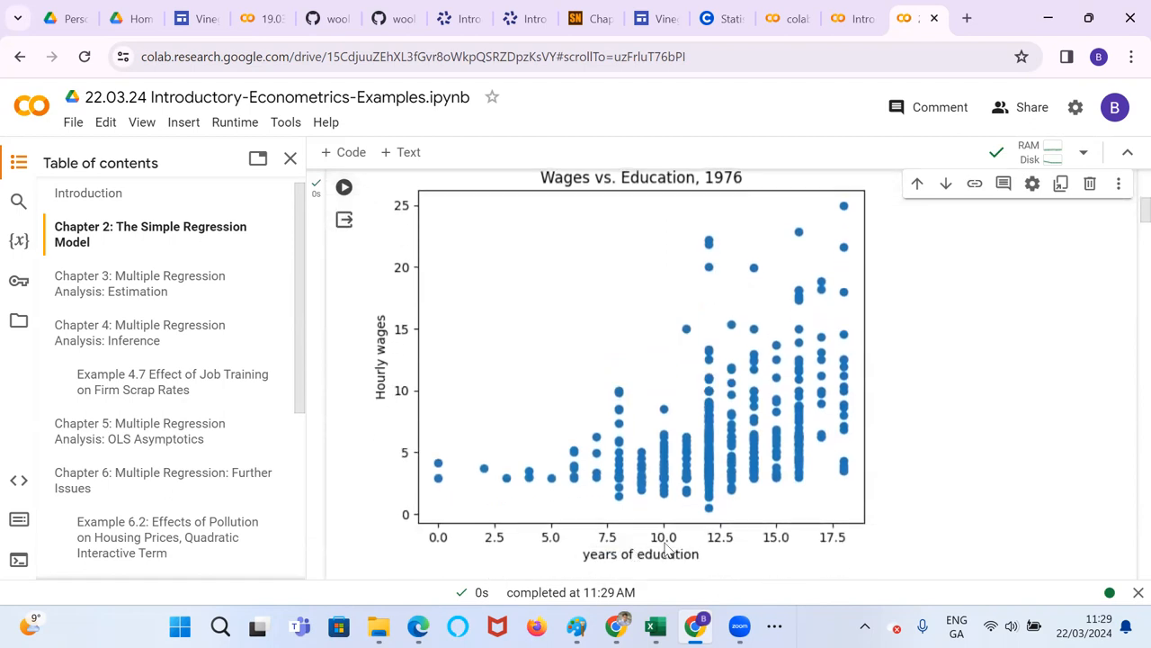
mouse_move(394, 344)
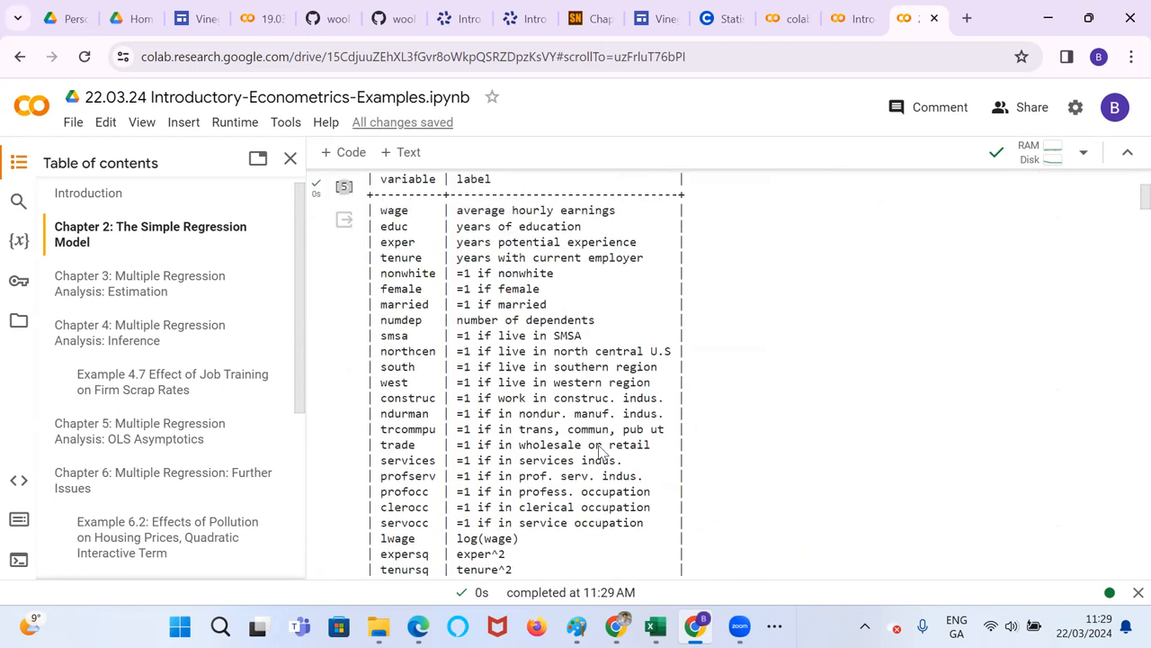
scroll("down", 3)
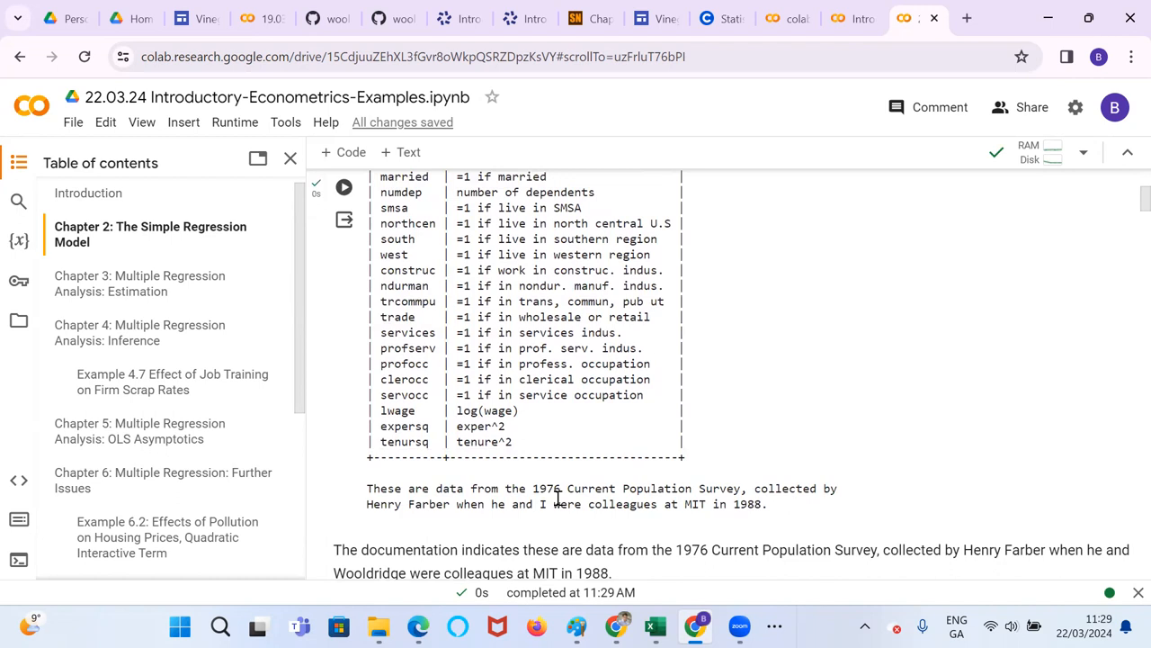
left_click(344, 187)
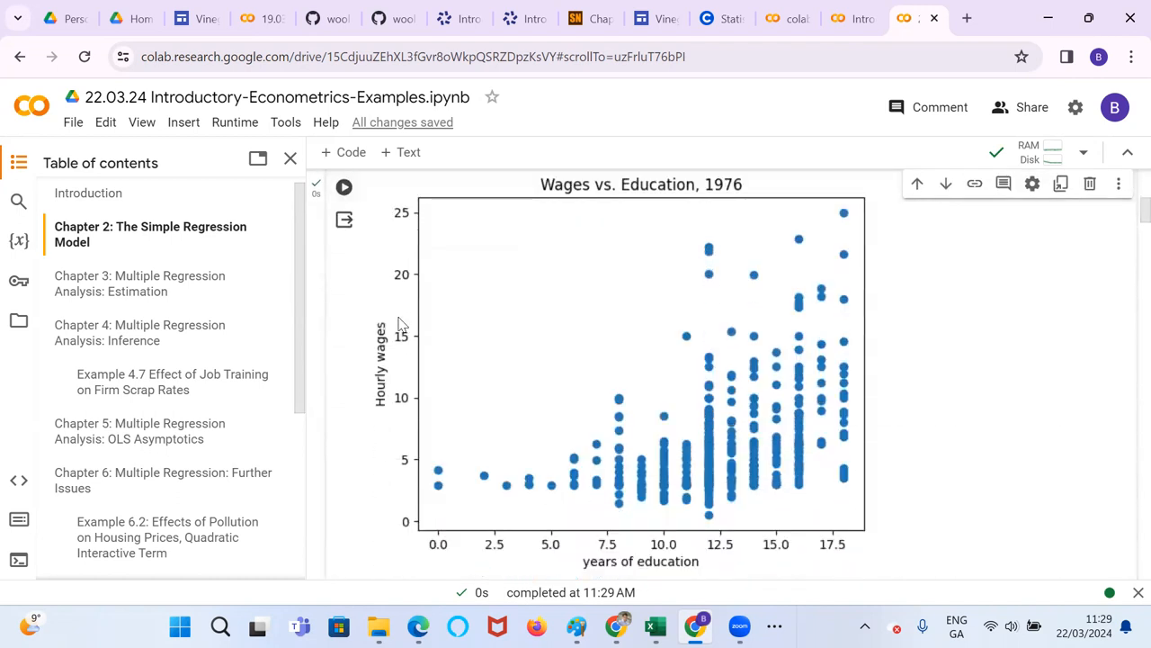
mouse_move(619, 478)
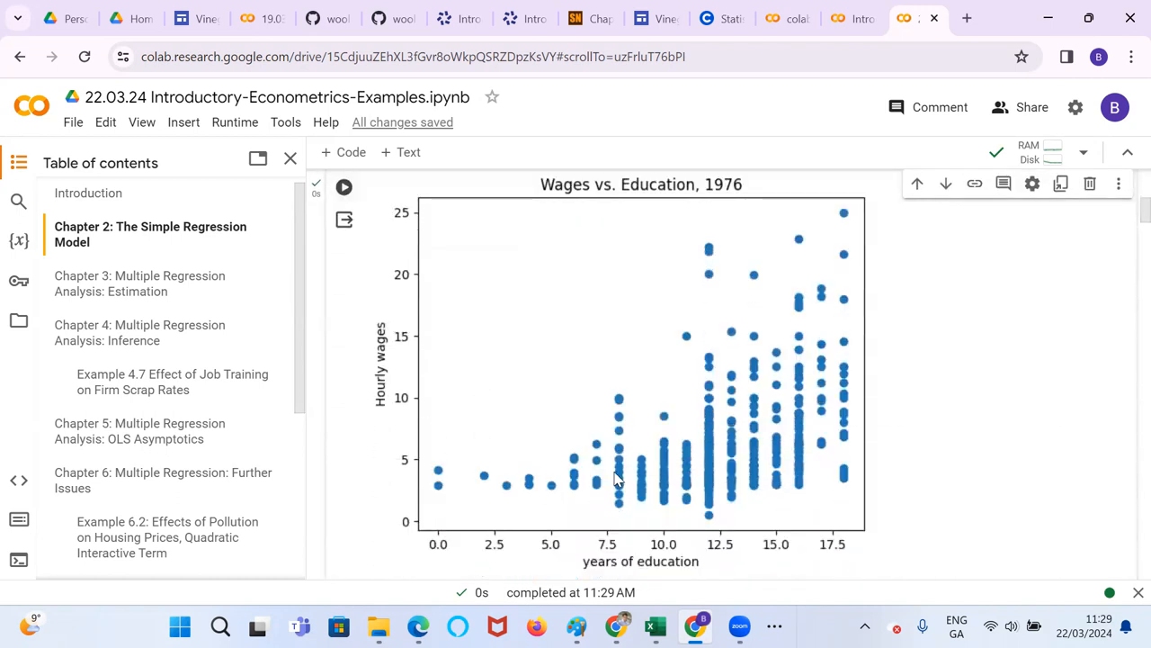
scroll("down", 3)
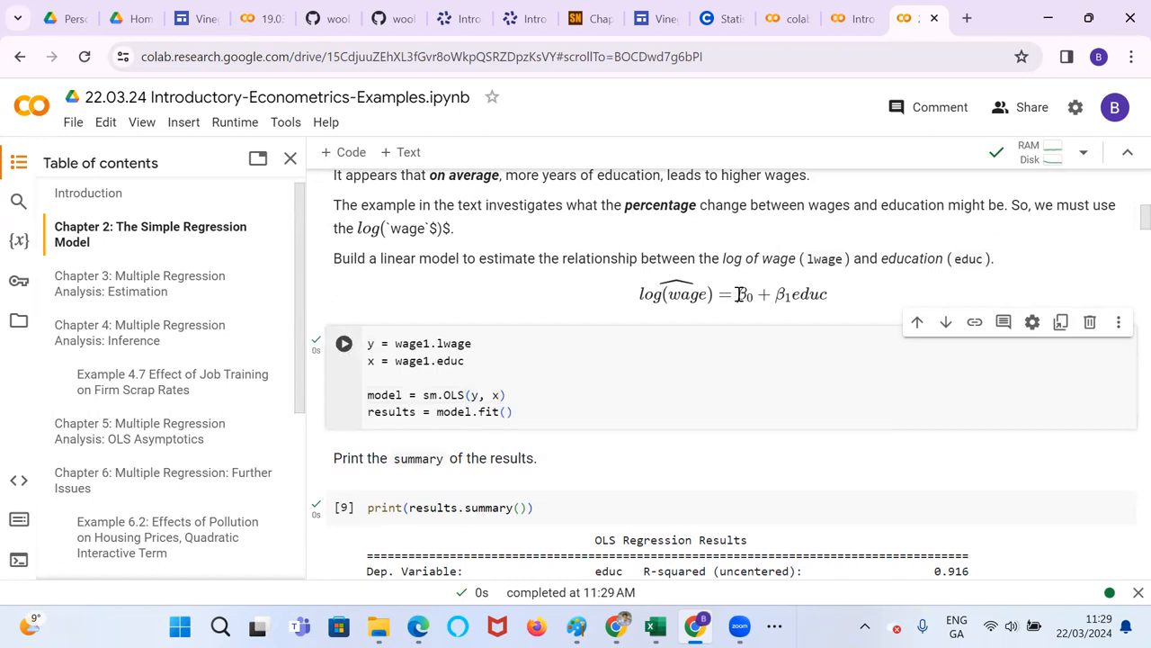
mouse_move(817, 295)
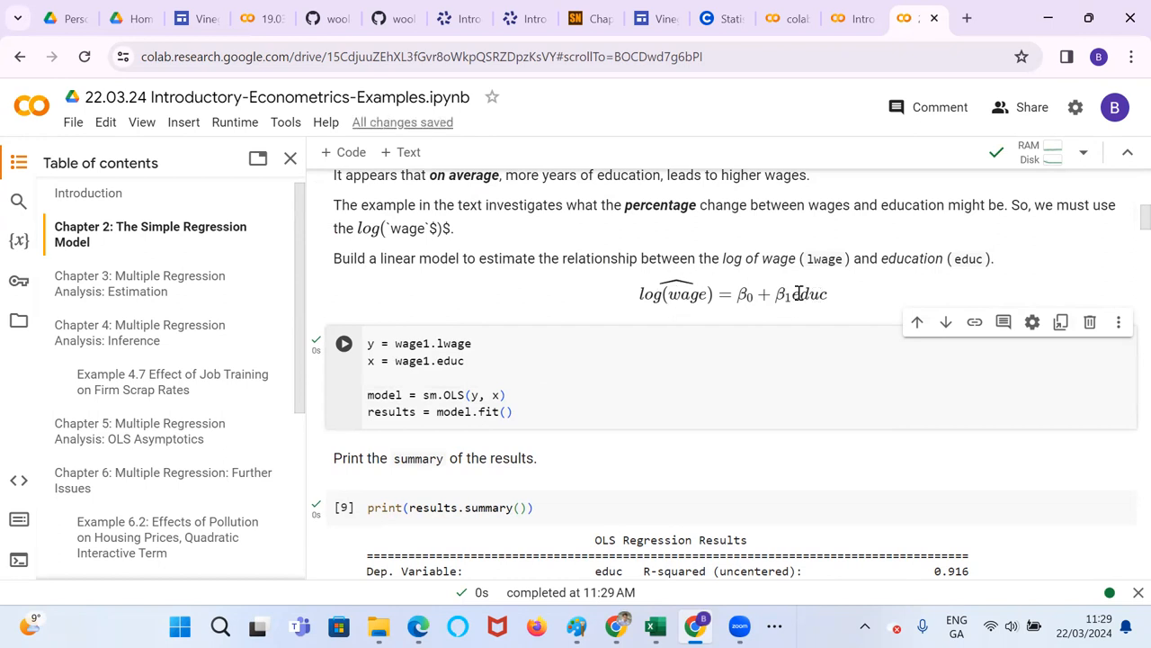
Review the lwage-on-educ OLS summary (coefficient 0.1271), then switch to the 19.03.24 Wooldridge notebook
scroll("down", 3)
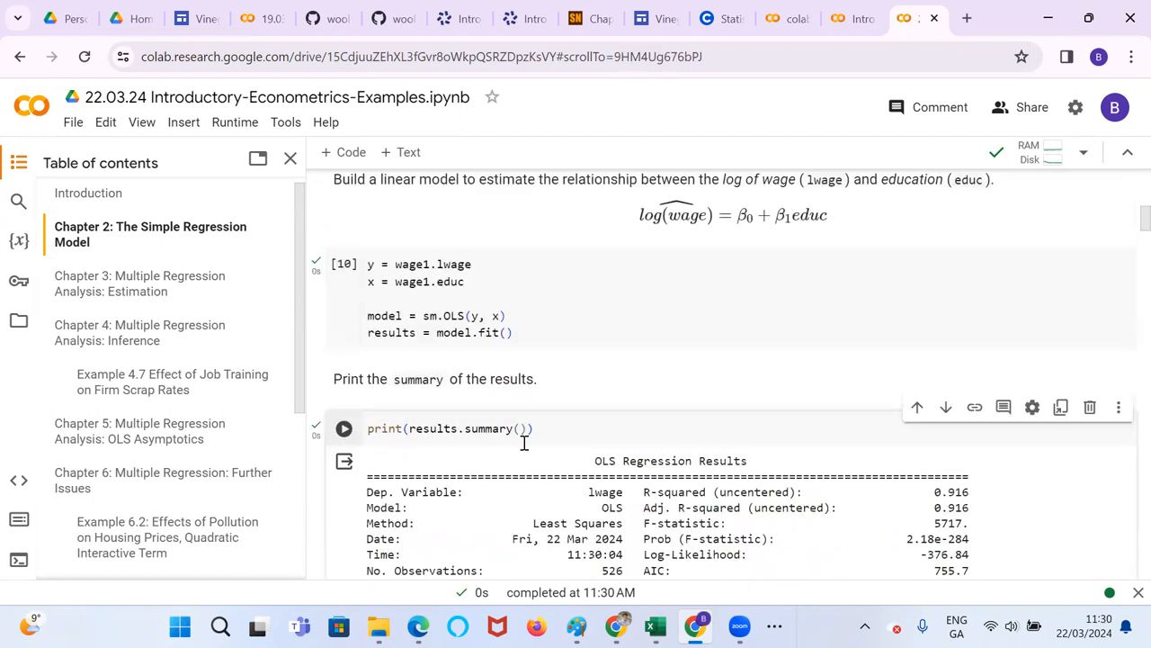
scroll("down", 3)
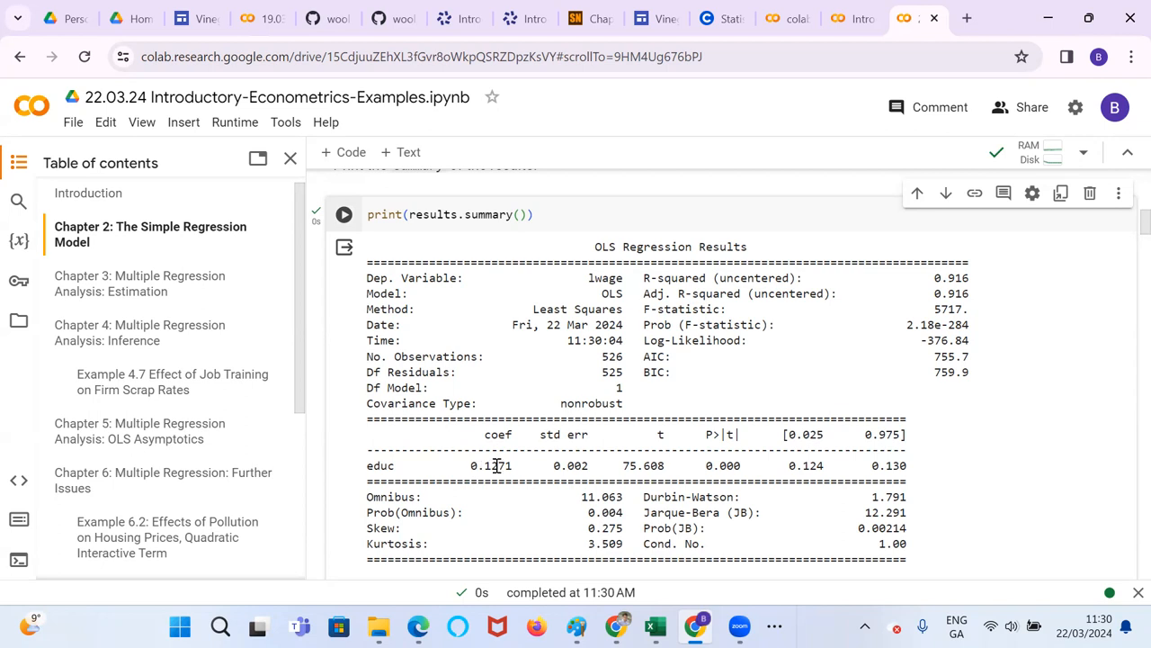
mouse_move(508, 464)
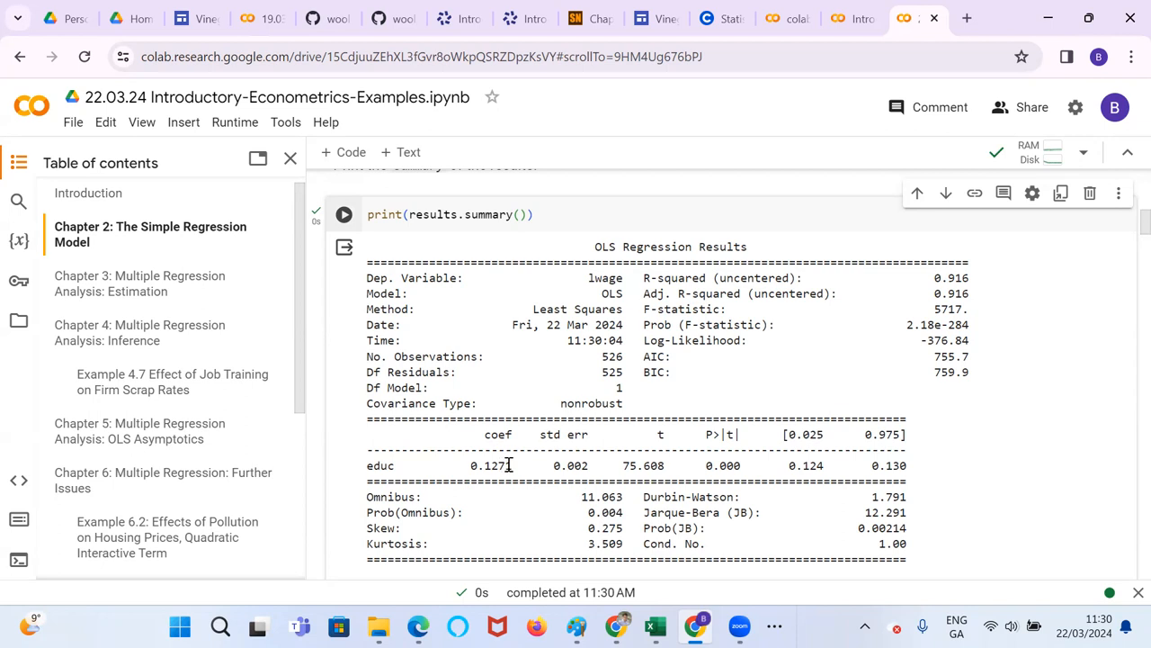
mouse_move(417, 279)
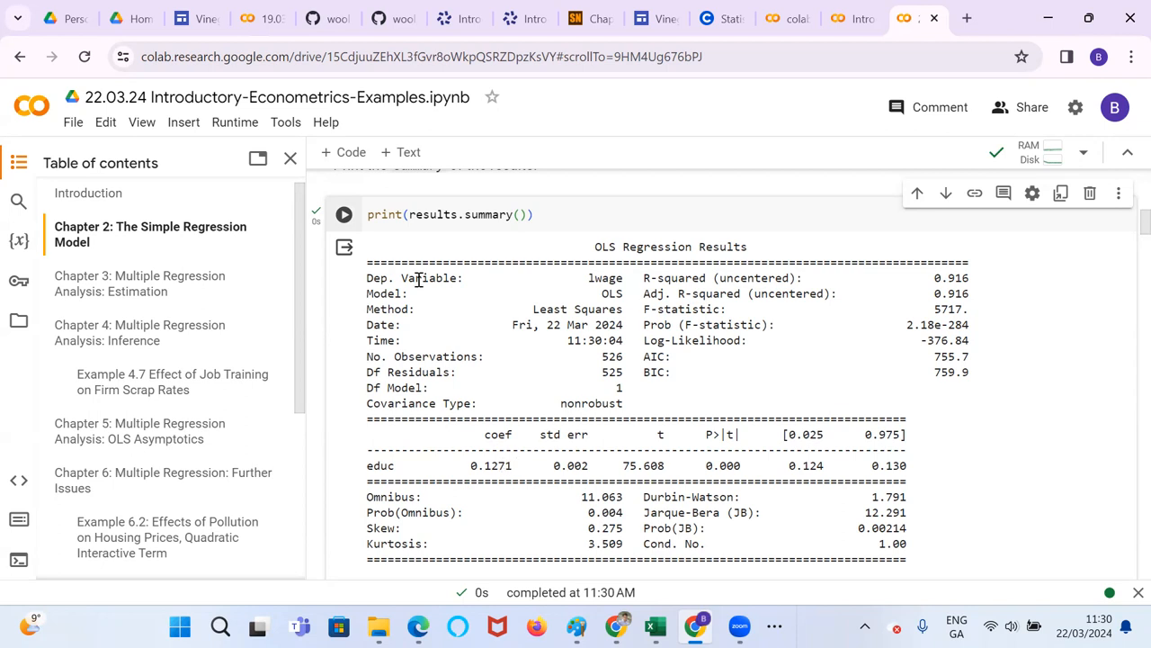
mouse_move(547, 372)
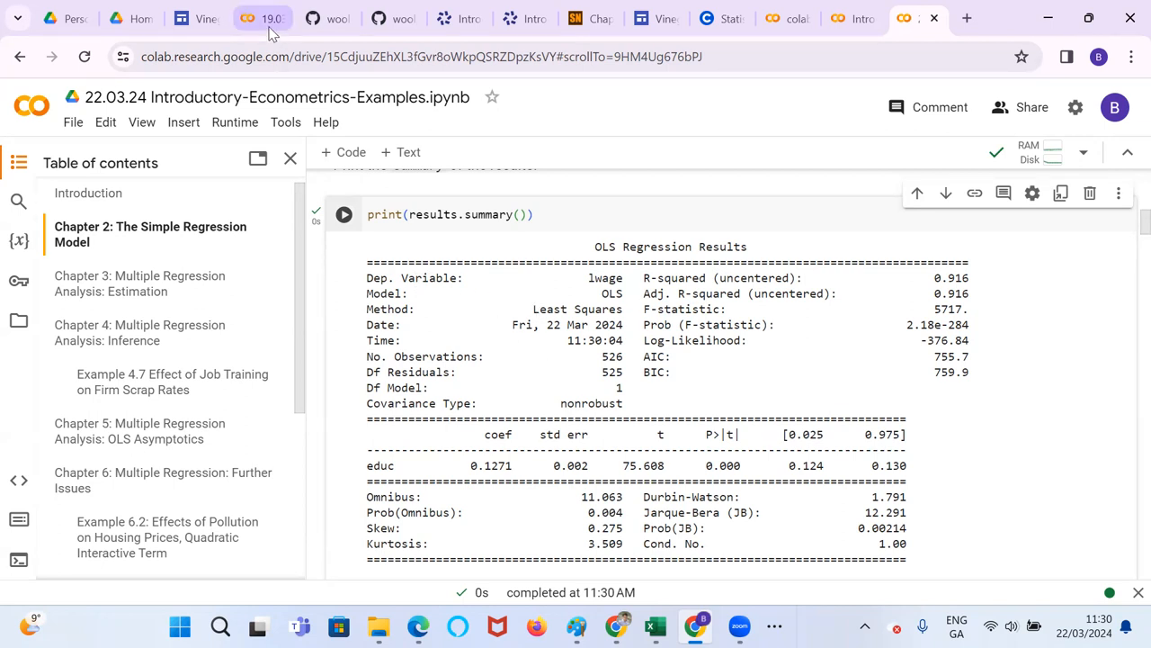
left_click(261, 18)
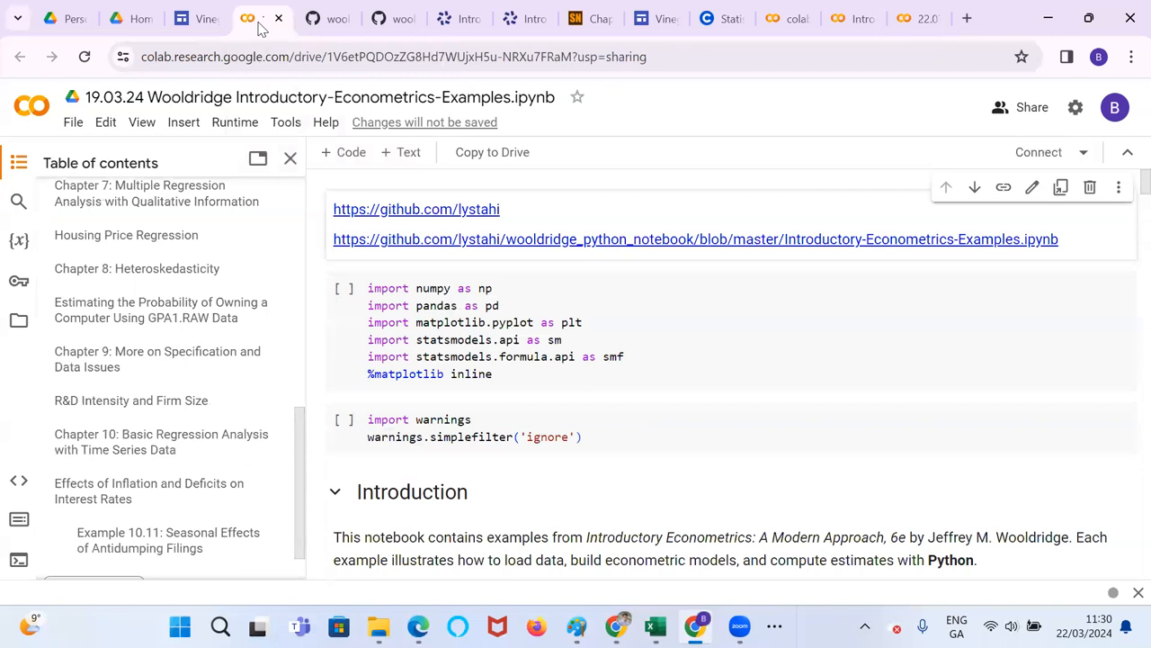
mouse_move(476, 227)
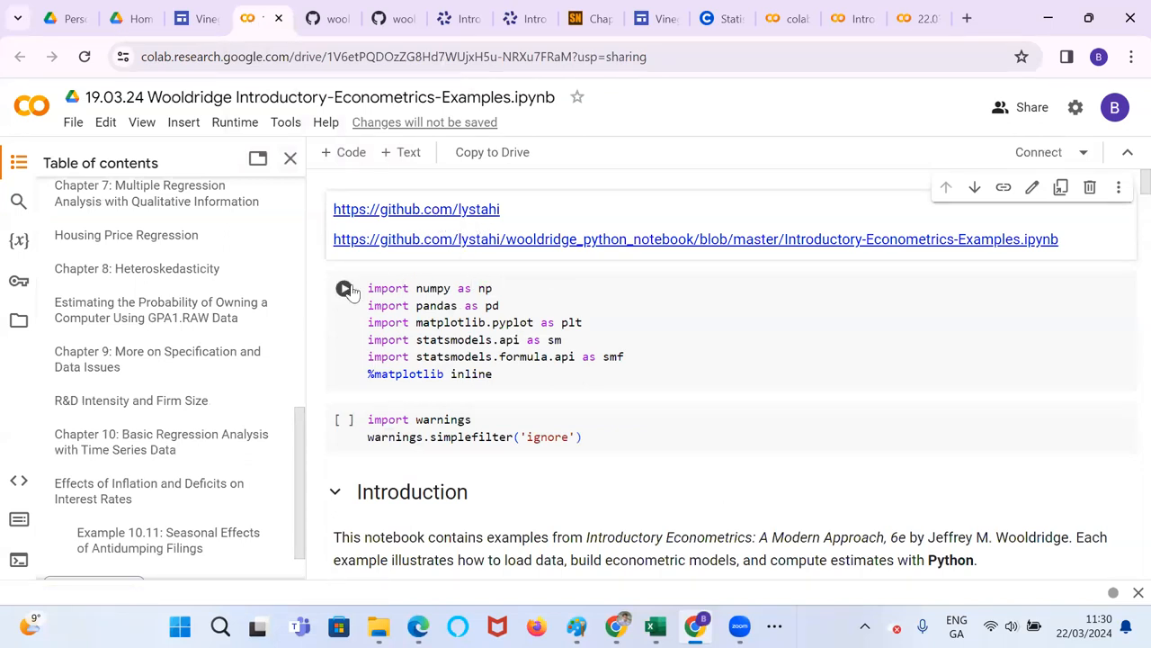
Run the numpy/pandas/statsmodels import cell, allowing Run anyway, and the warnings-suppression cell
left_click(344, 288)
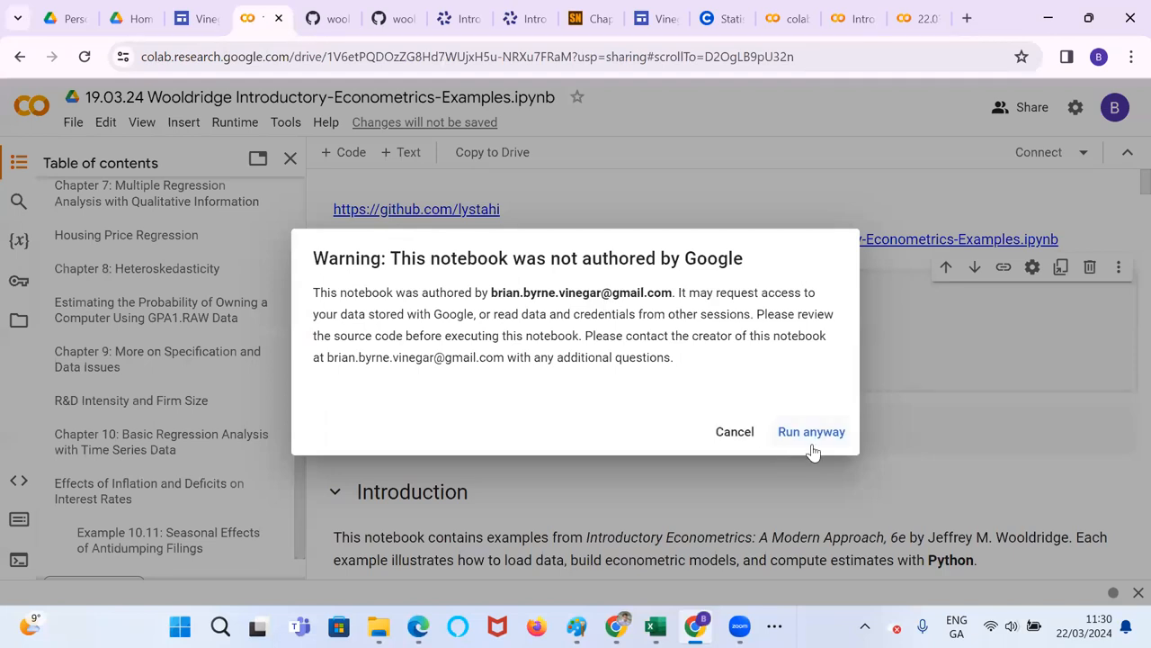
left_click(810, 432)
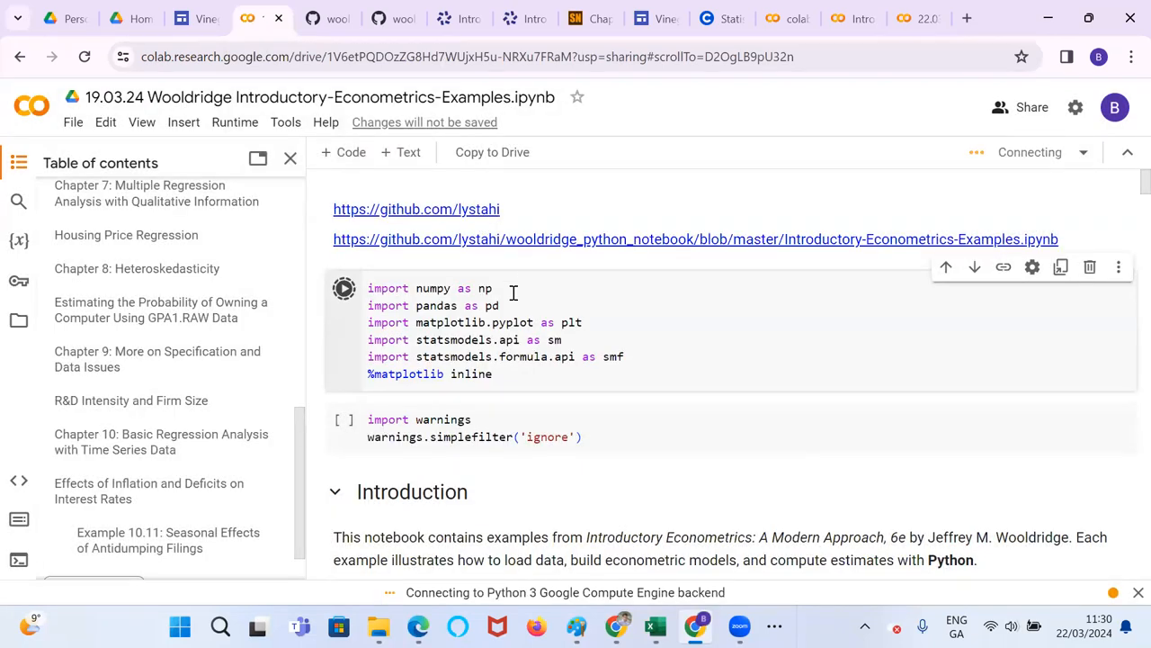
mouse_move(546, 306)
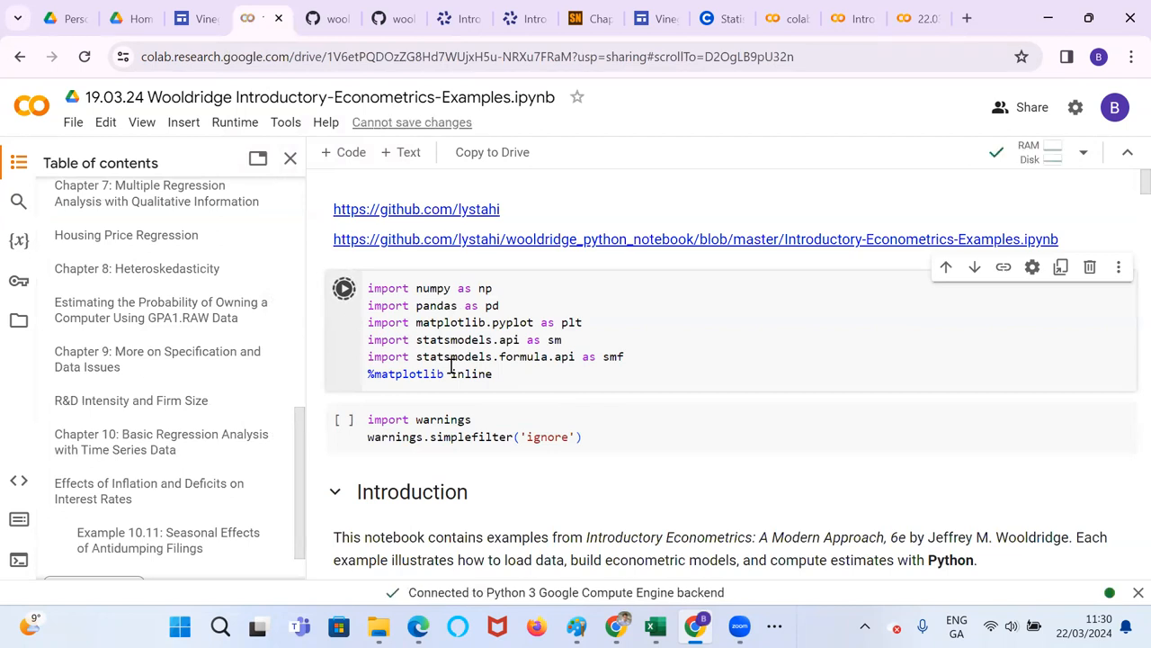
left_click(344, 288)
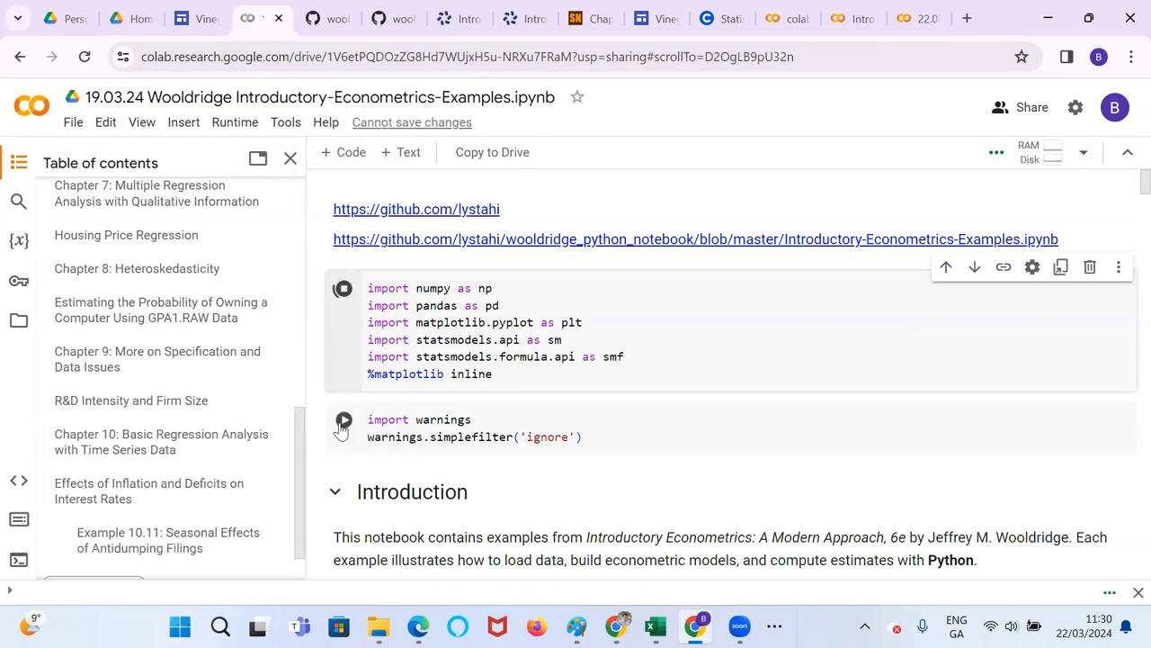
left_click(344, 287)
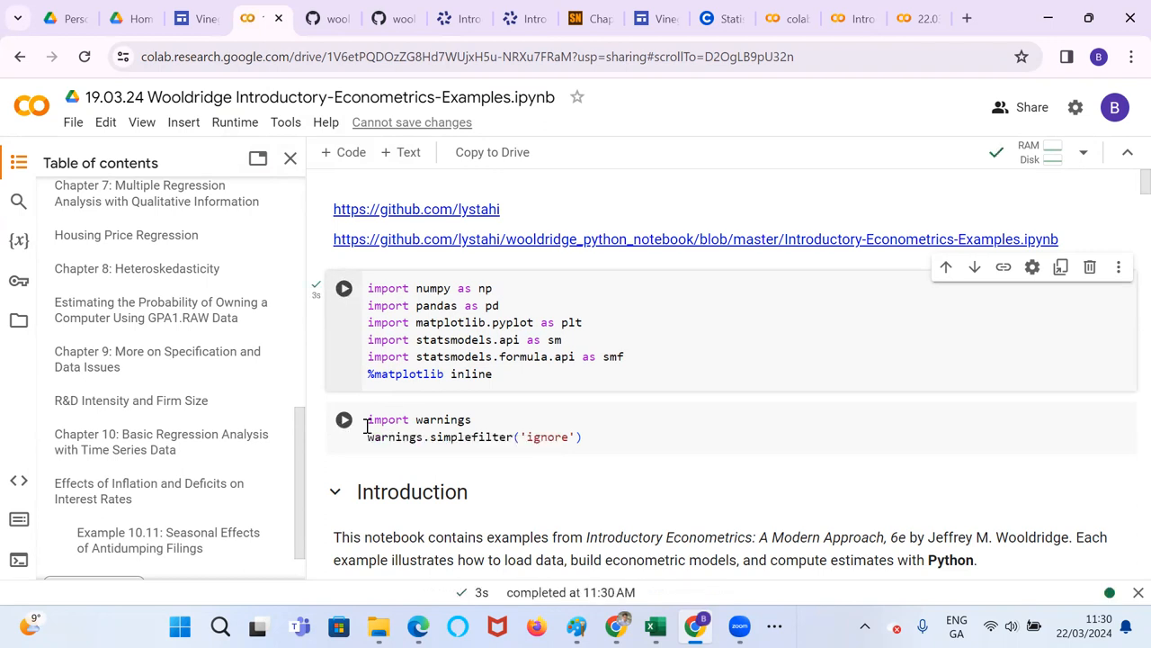
Run the !pip install wooldridge cell to install the package
scroll("down", 3)
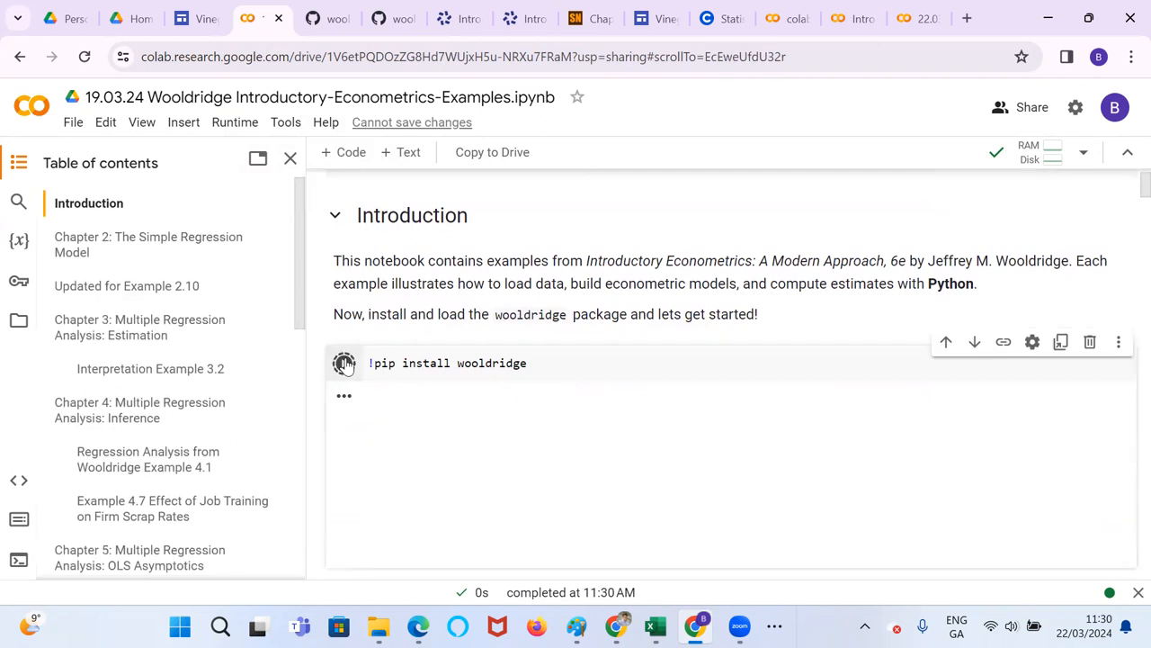
left_click(344, 363)
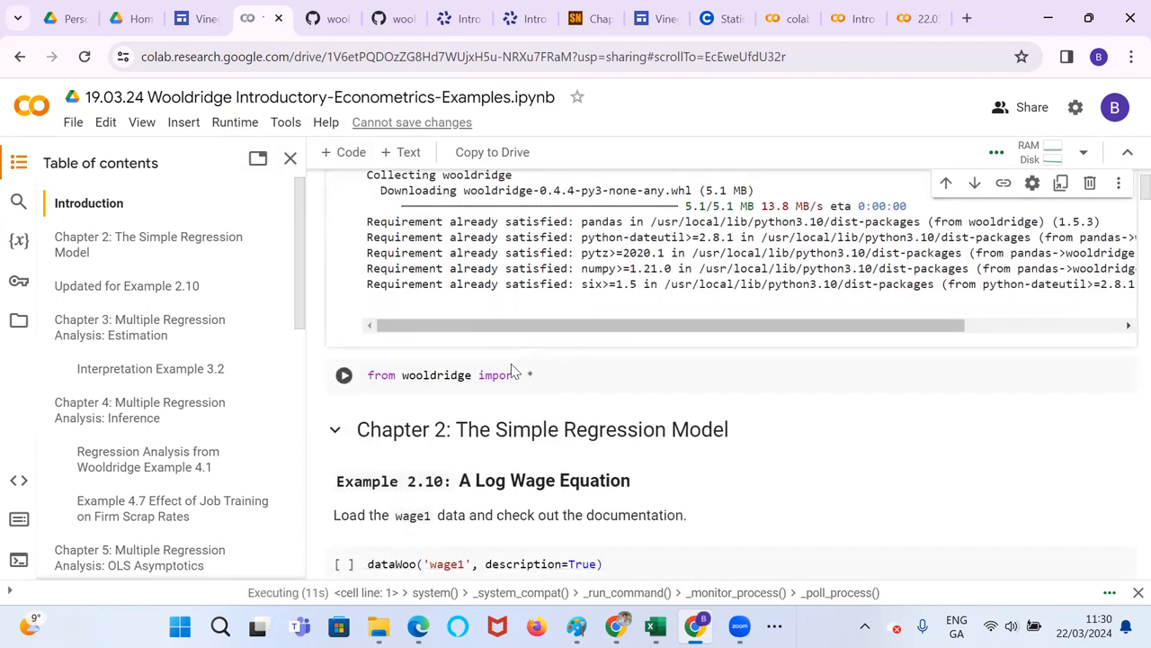
Import everything from wooldridge, show wage1's variable documentation and load wage1 = dataWoo('wage1')
left_click(343, 376)
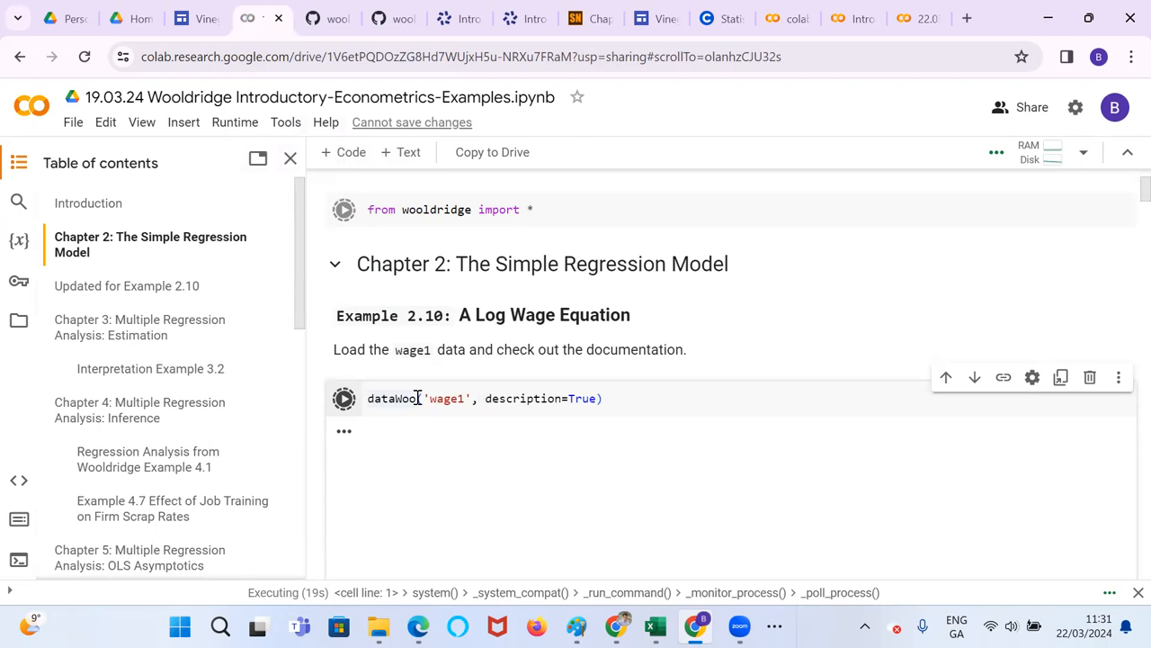
scroll("down", 3)
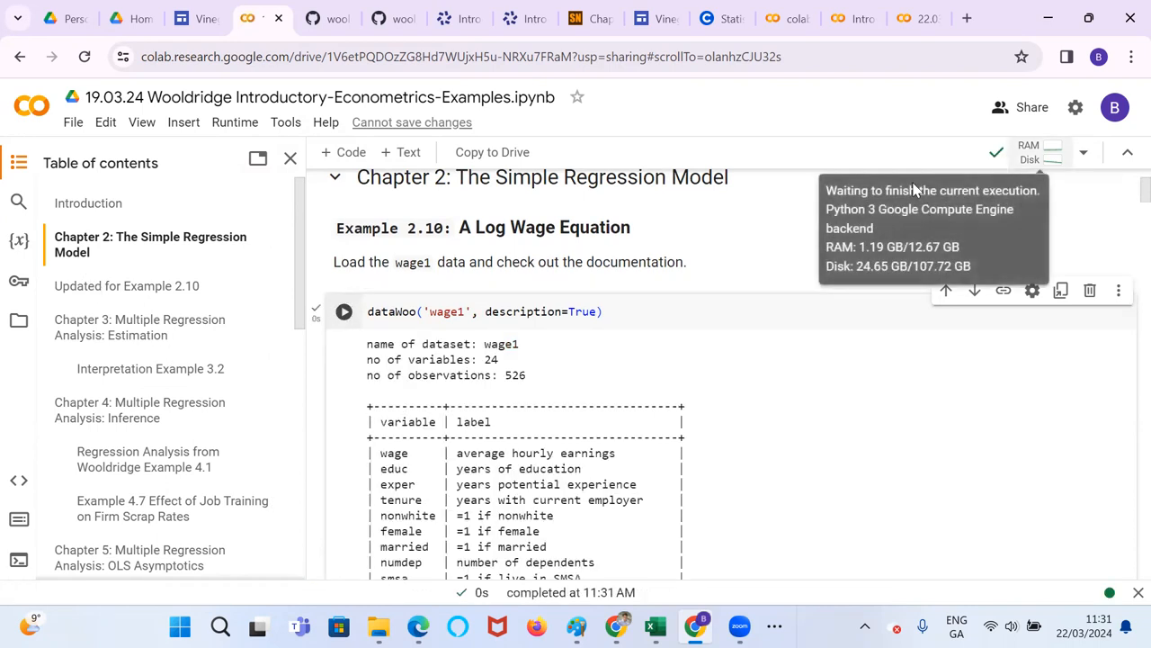
scroll("down", 3)
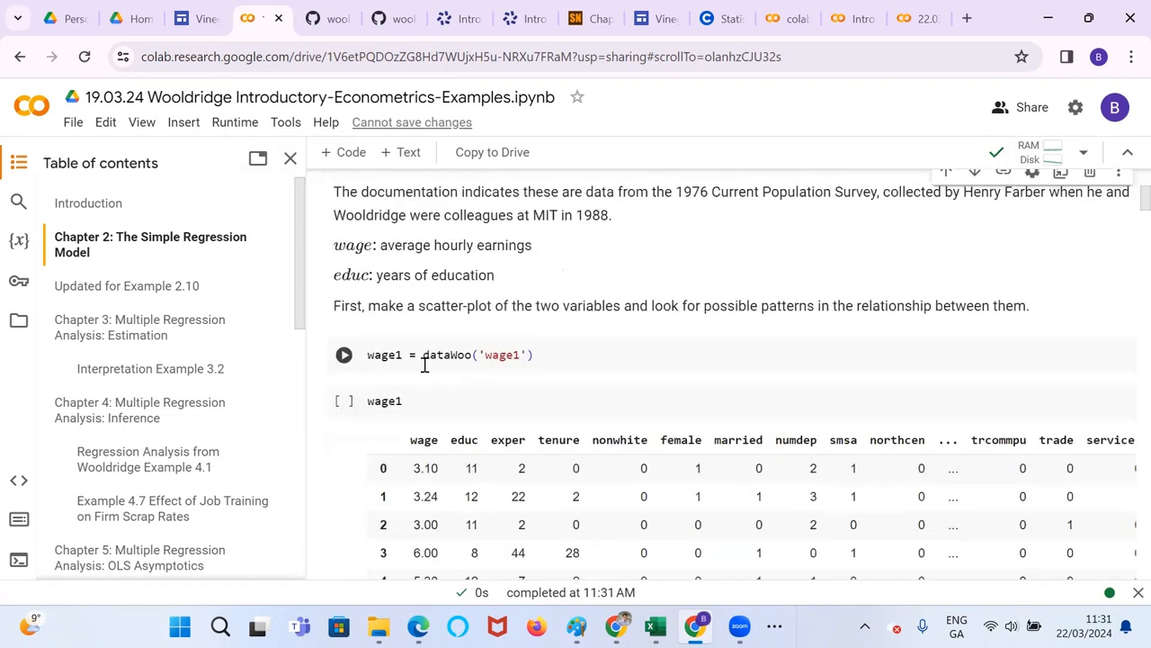
left_click(450, 354)
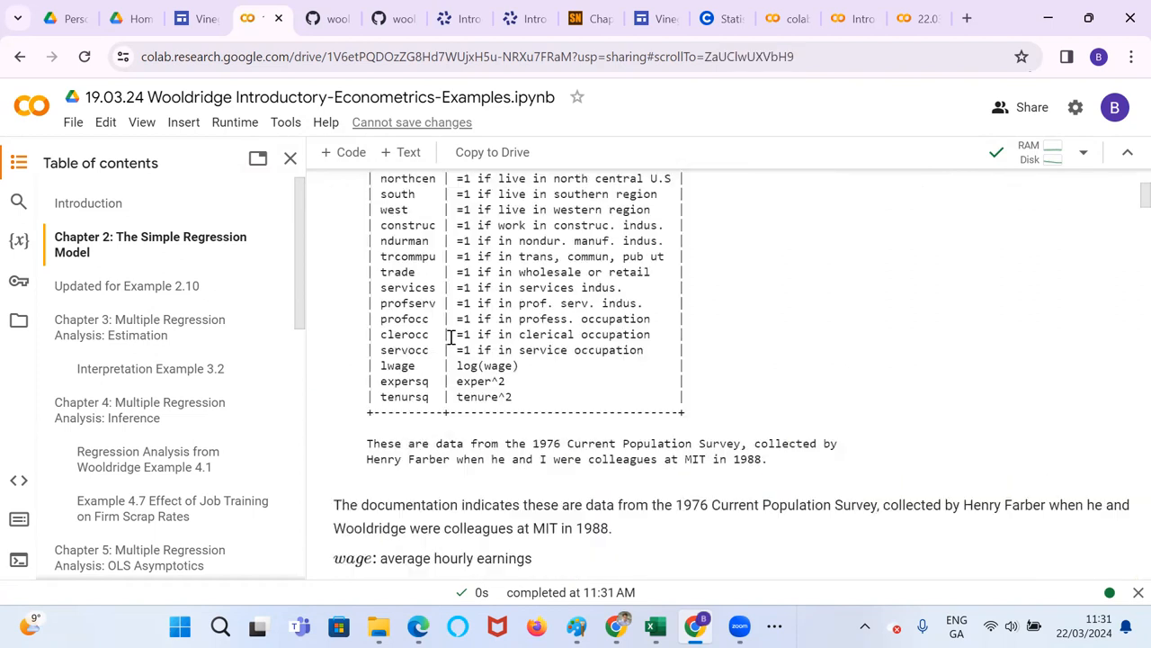
Browse the displayed wage1 table of 526 rows and 24 columns
scroll("down", 3)
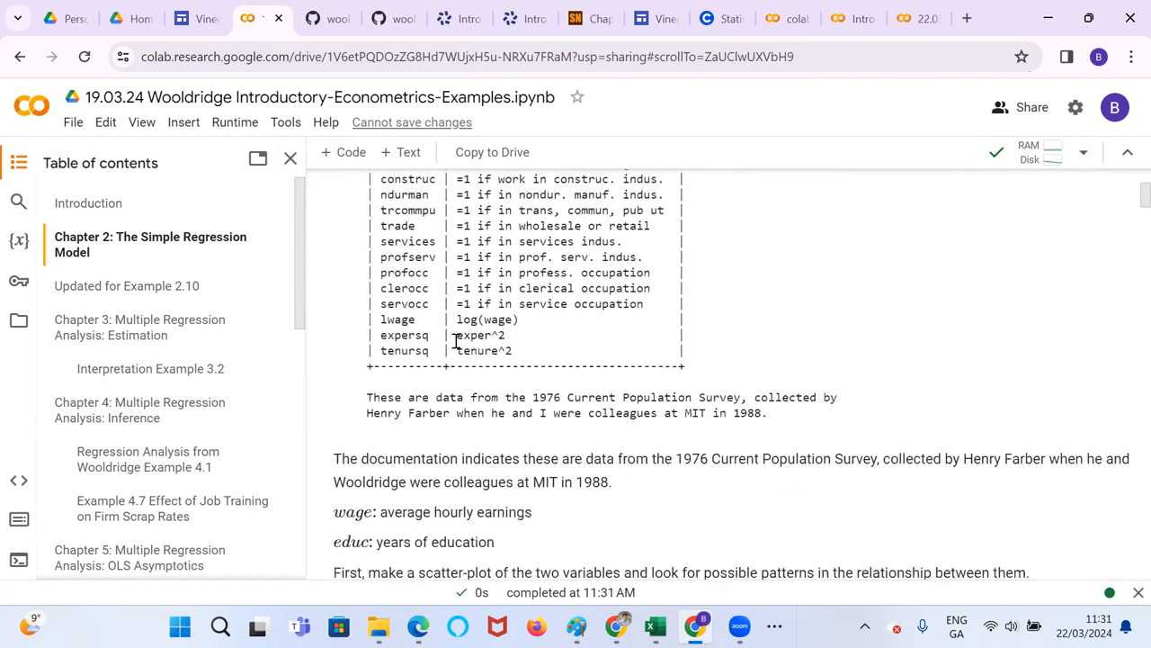
scroll("down", 3)
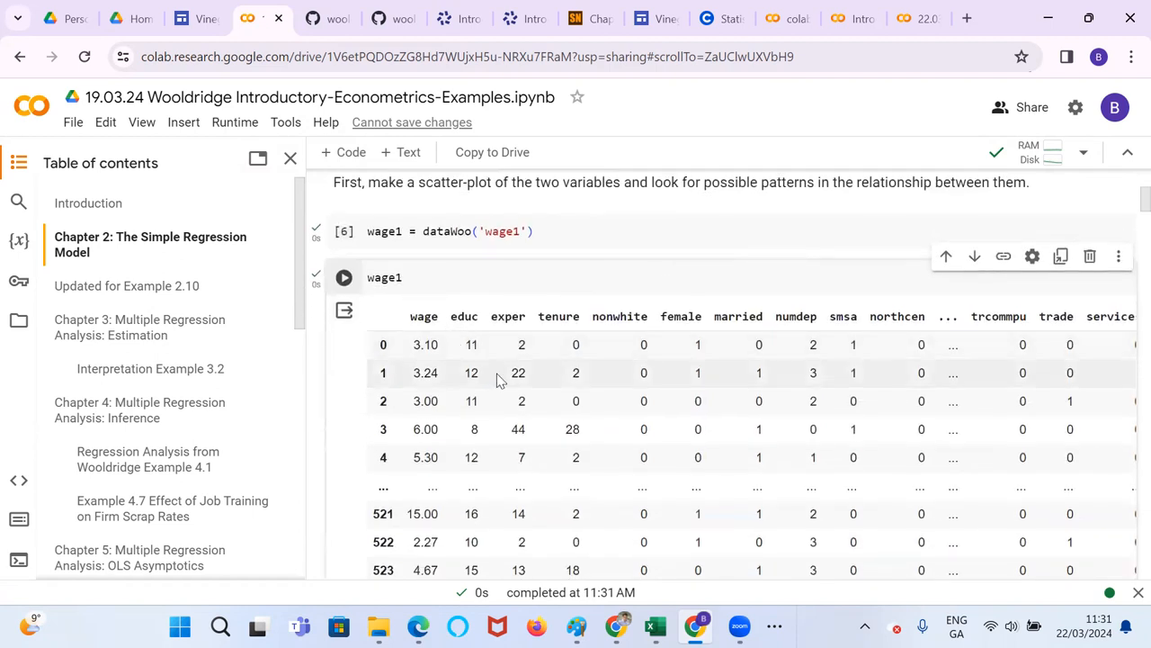
scroll("right", 3)
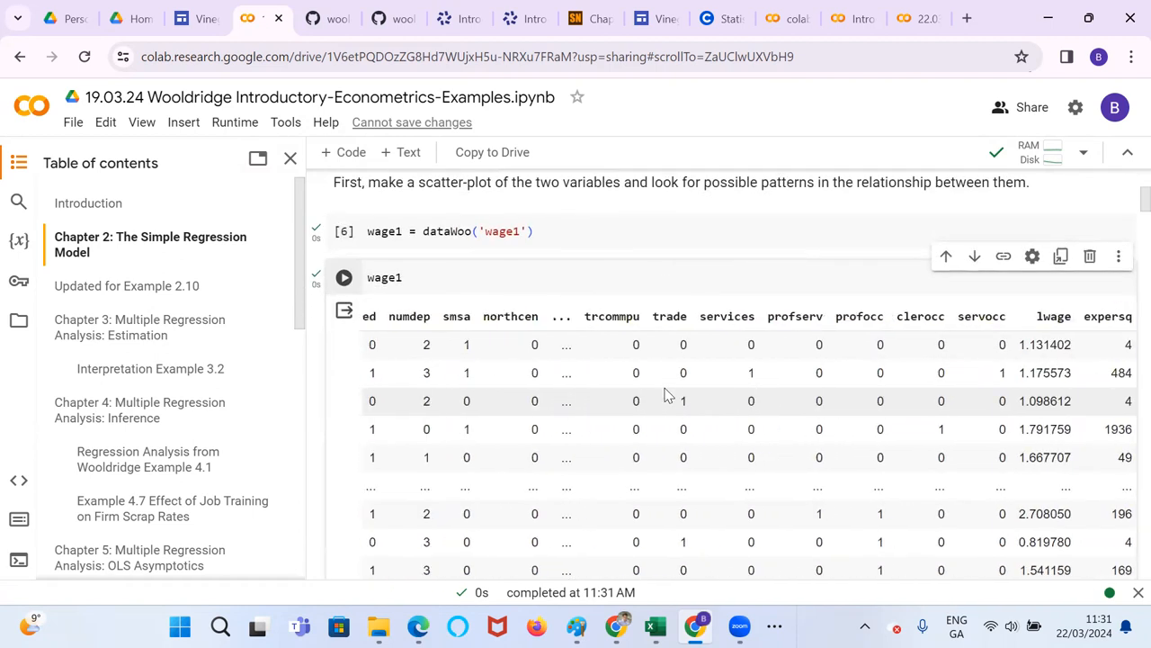
scroll("down", 3)
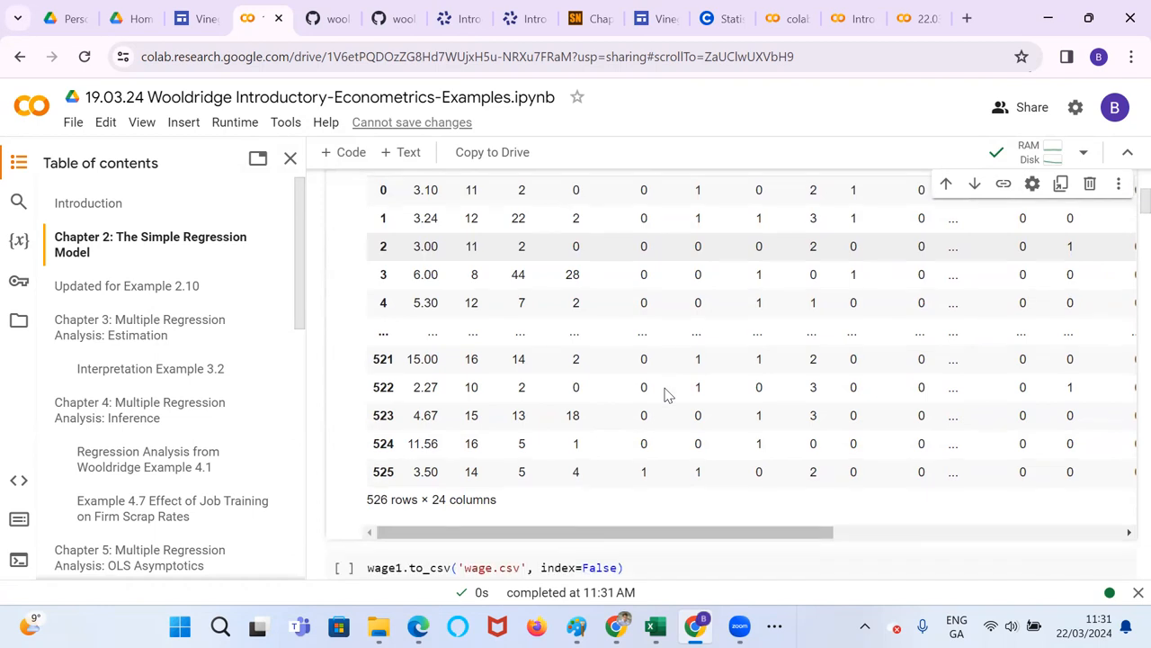
scroll("down", 3)
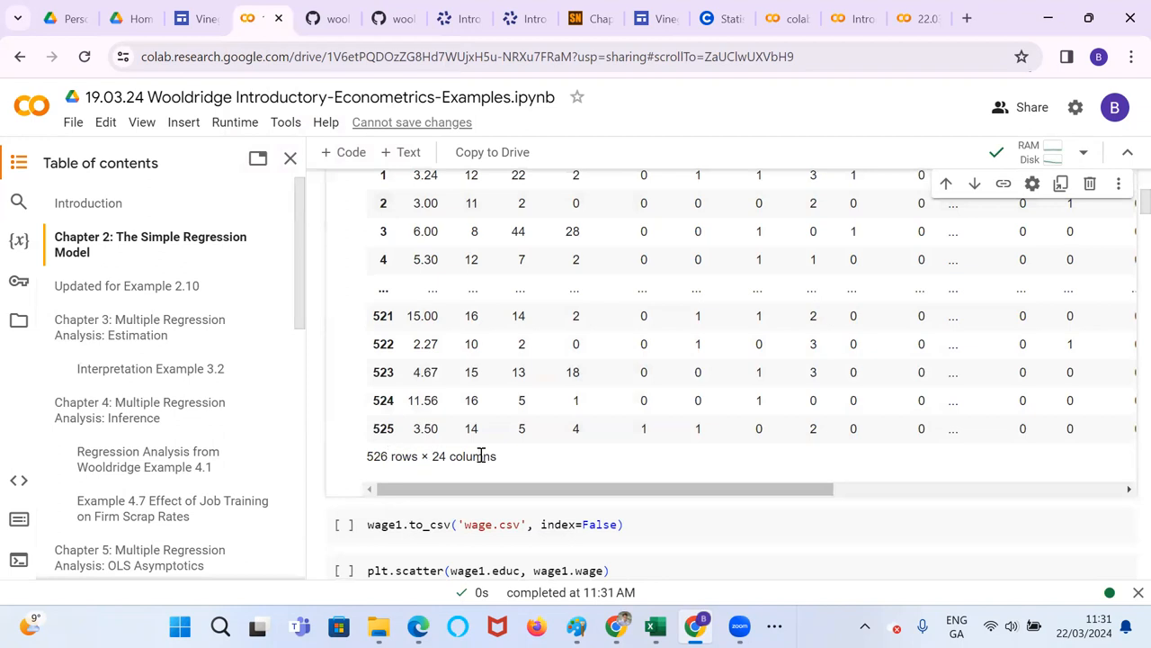
scroll("down", 3)
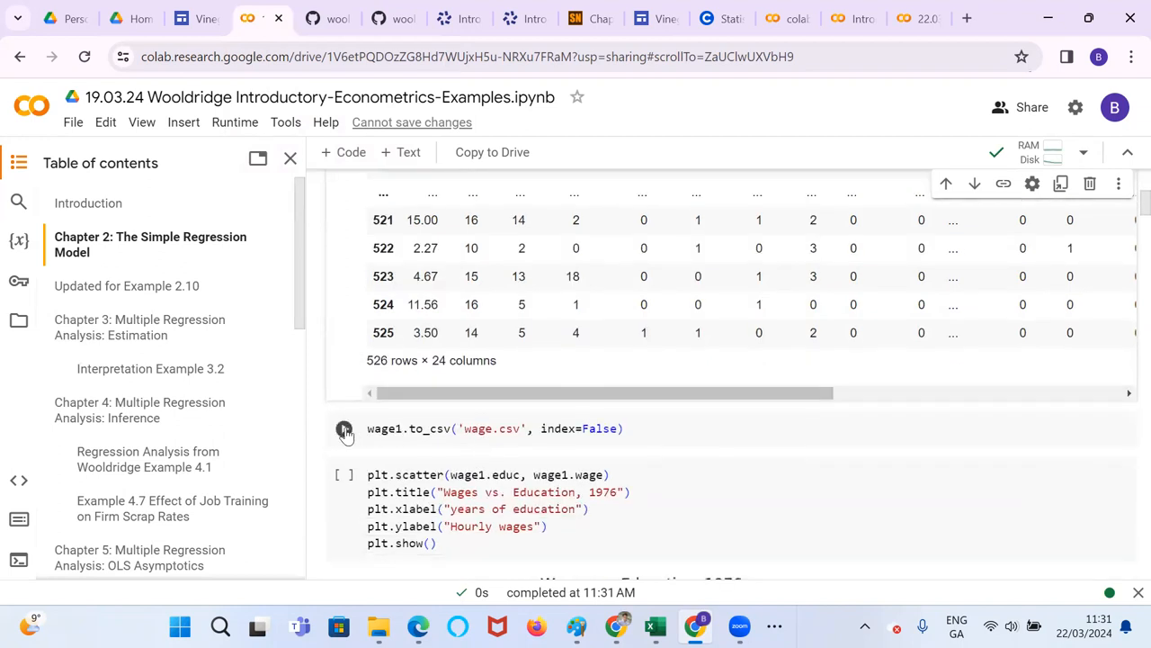
Export wage1 with to_csv('wage.csv', index=False) and locate it in the content folder
left_click(344, 428)
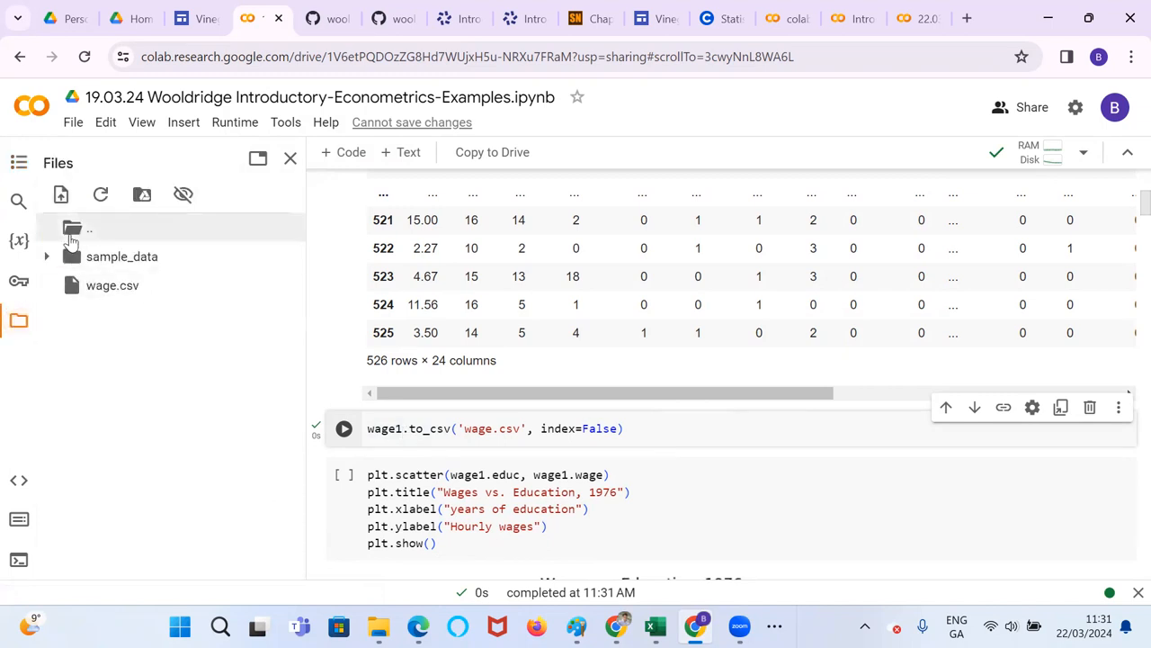
left_click(90, 230)
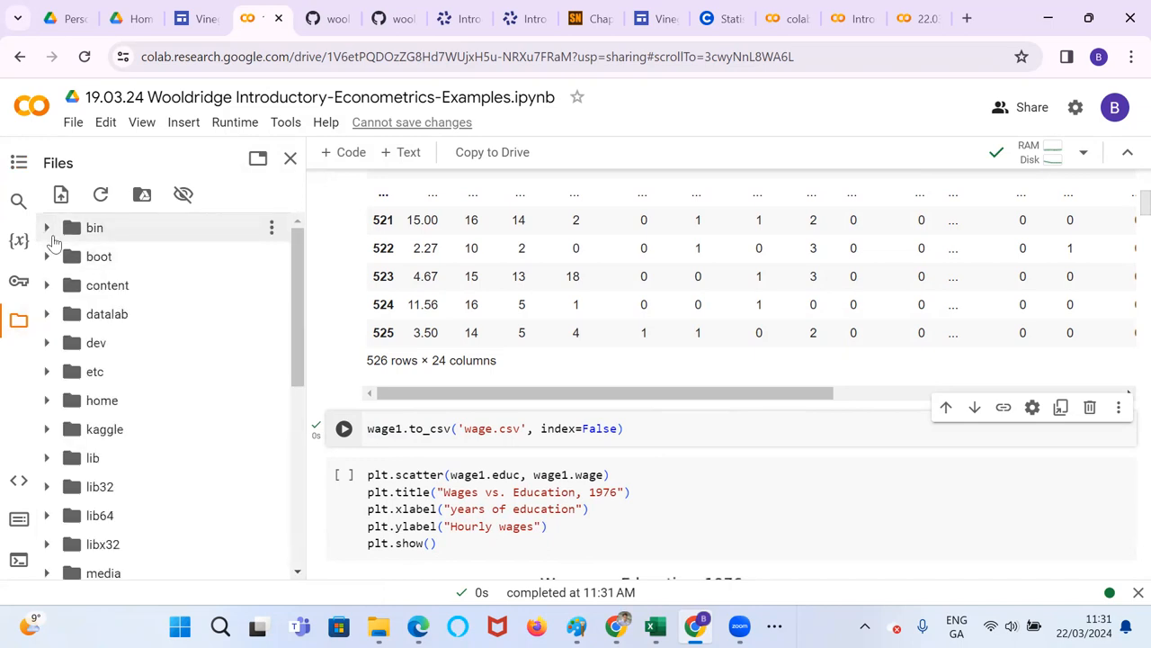
left_click(47, 284)
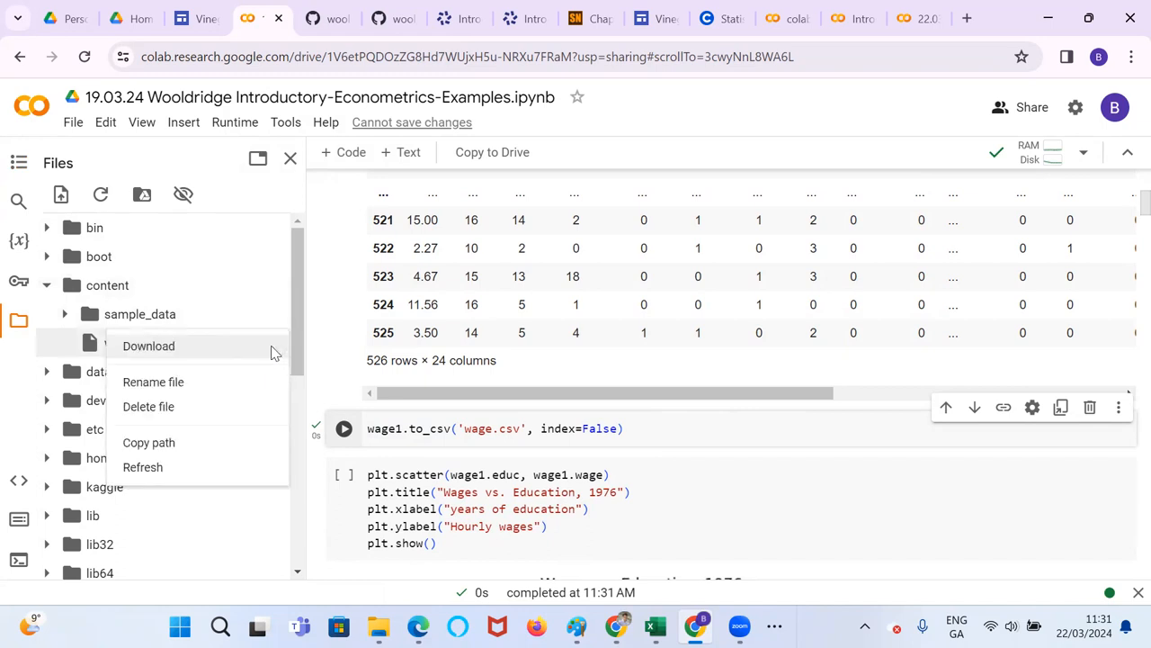
Download wage.csv from the Files panel and open it in a spreadsheet
left_click(147, 345)
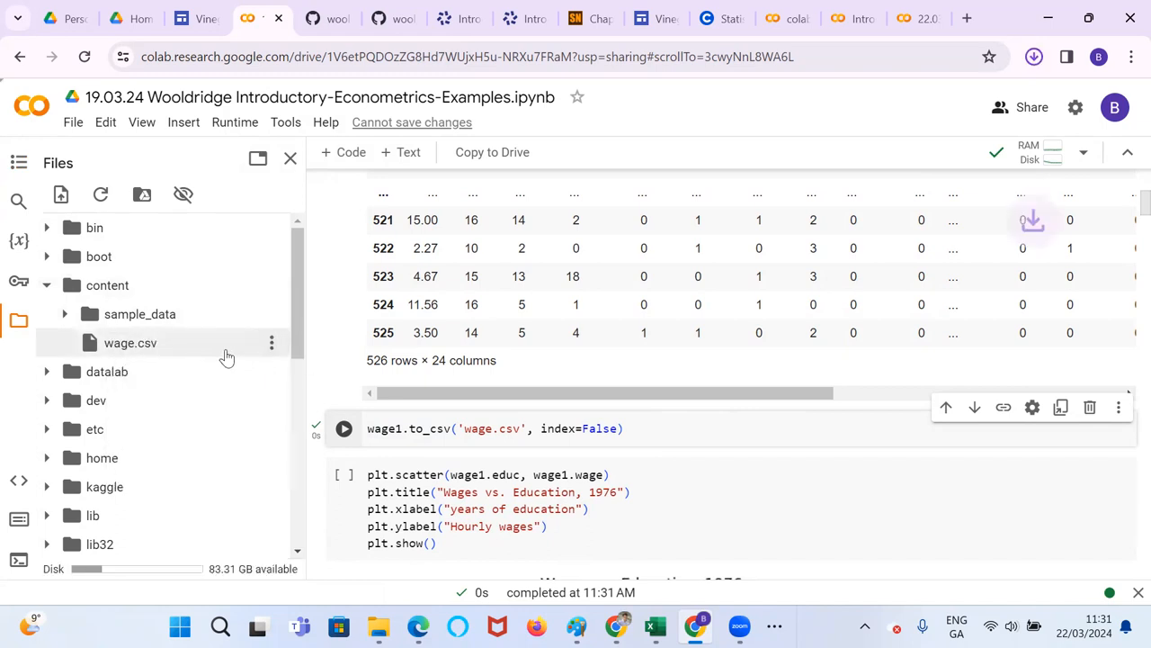
left_click(1033, 56)
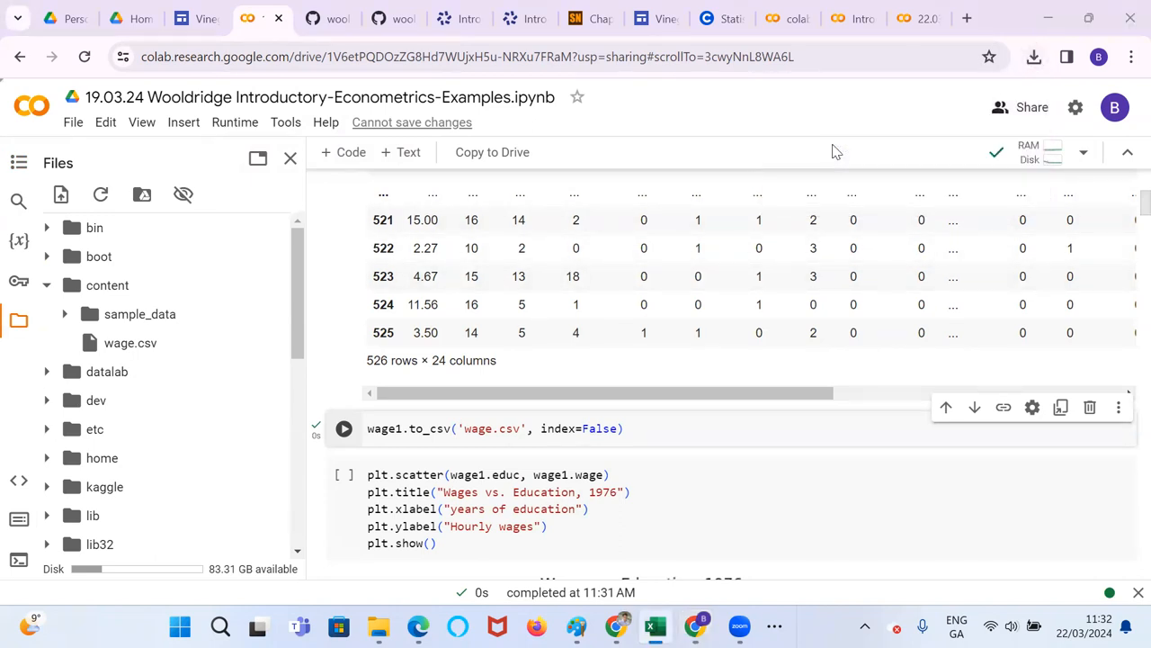
left_click(655, 626)
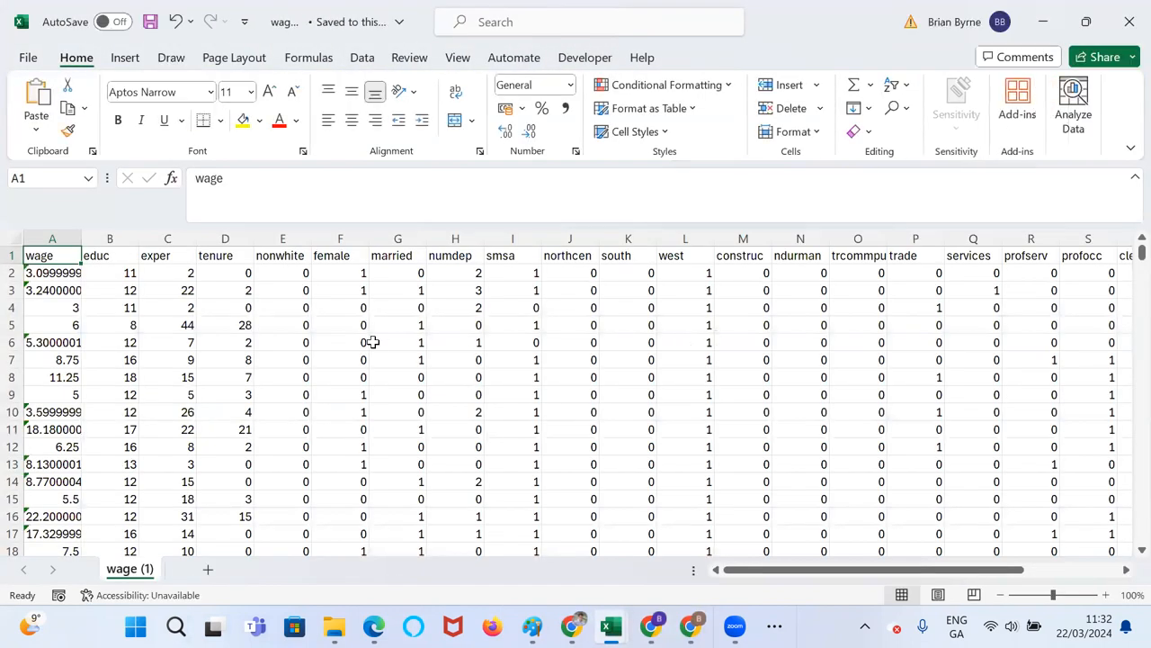
mouse_move(198, 351)
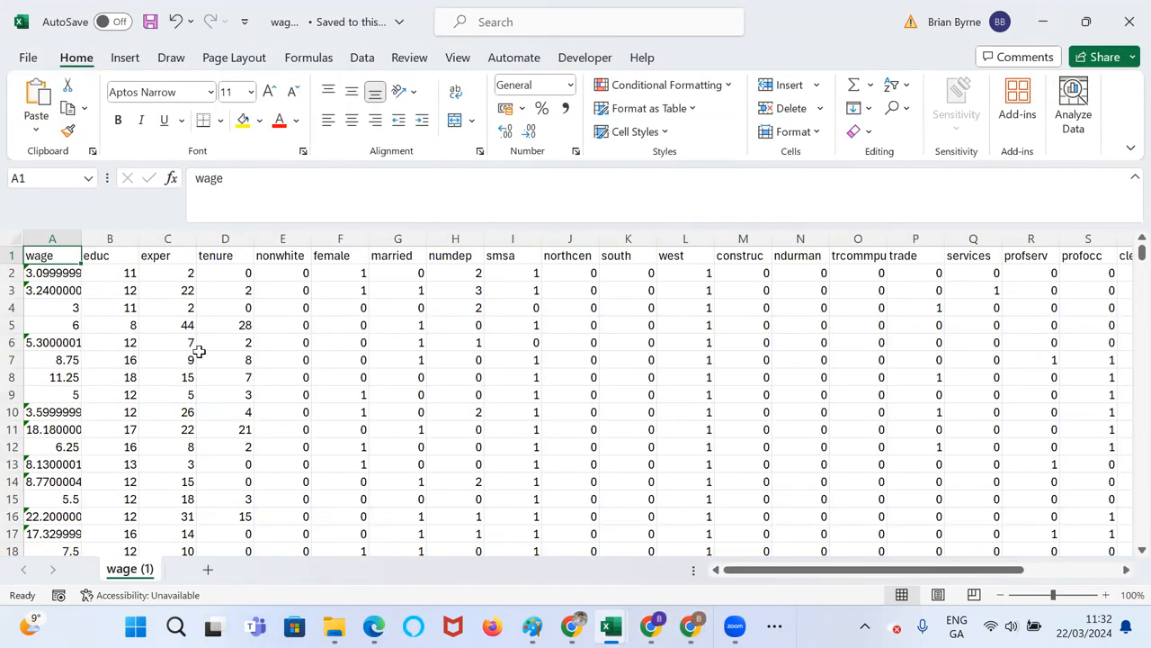
Scroll across and down the wage.csv table in Excel to inspect wage, educ, exper, tenure columns
scroll("right", 3)
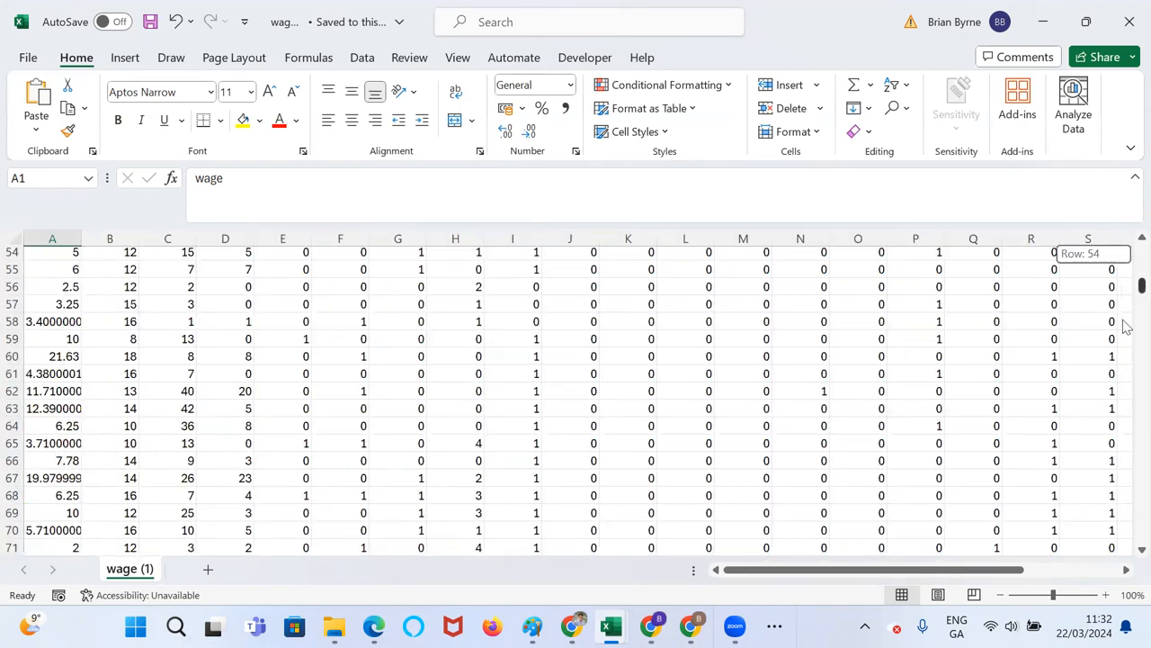
scroll("down", 3)
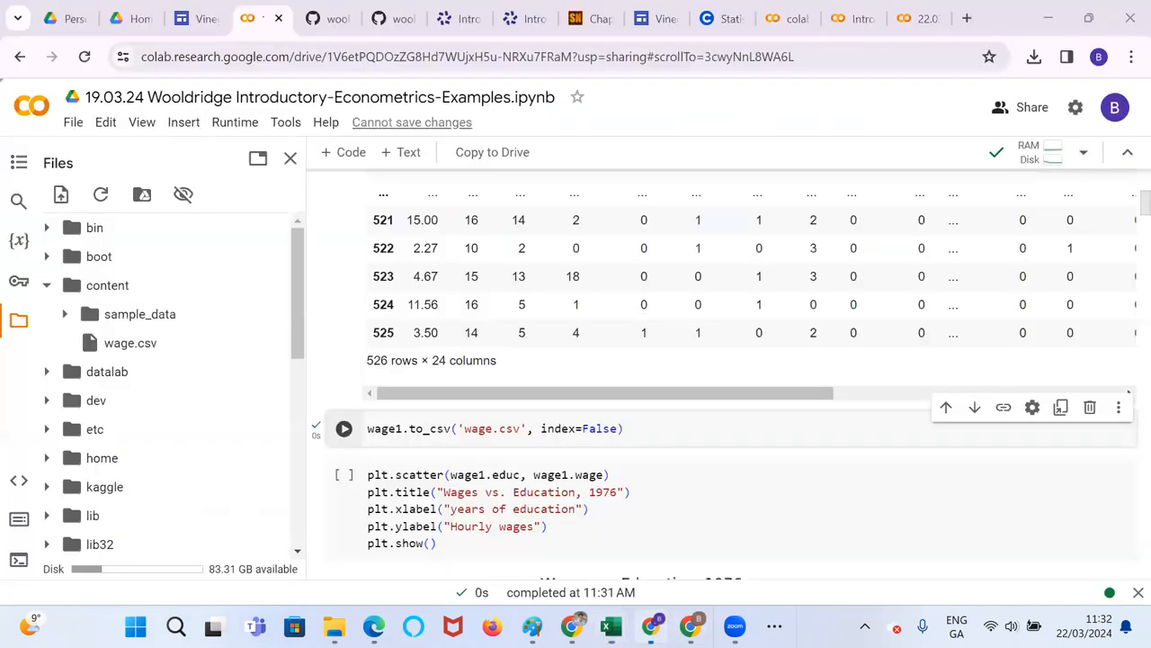
Produce the wages-versus-education scatter plot and print results.summary() for the log-wage regression
left_click(343, 338)
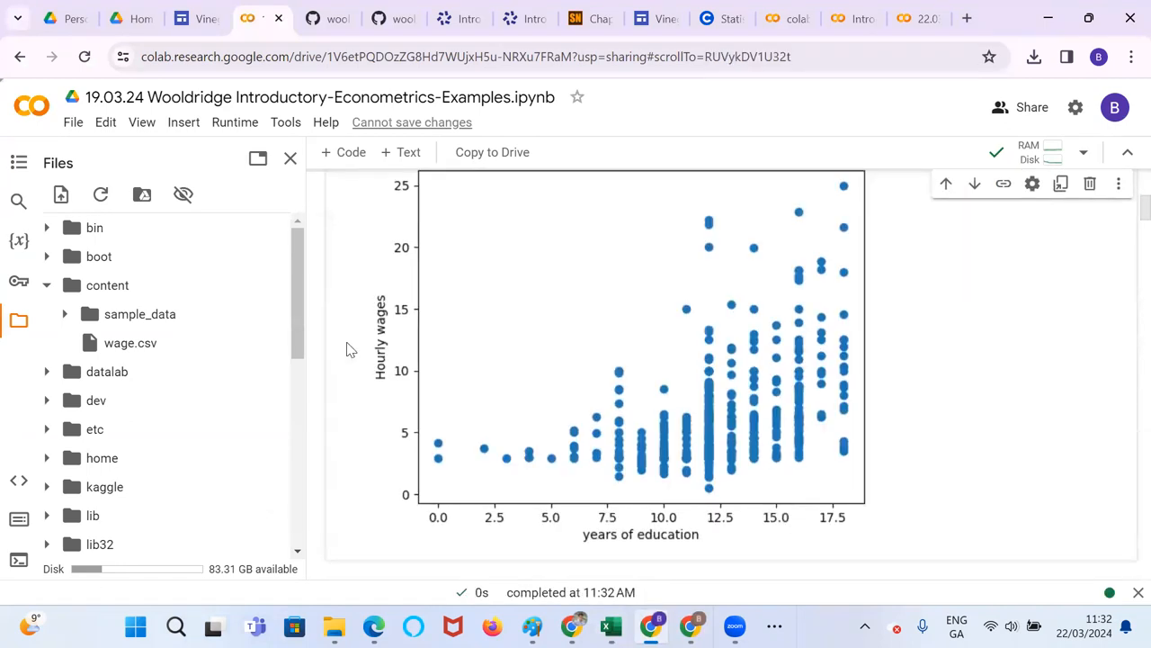
scroll("down", 3)
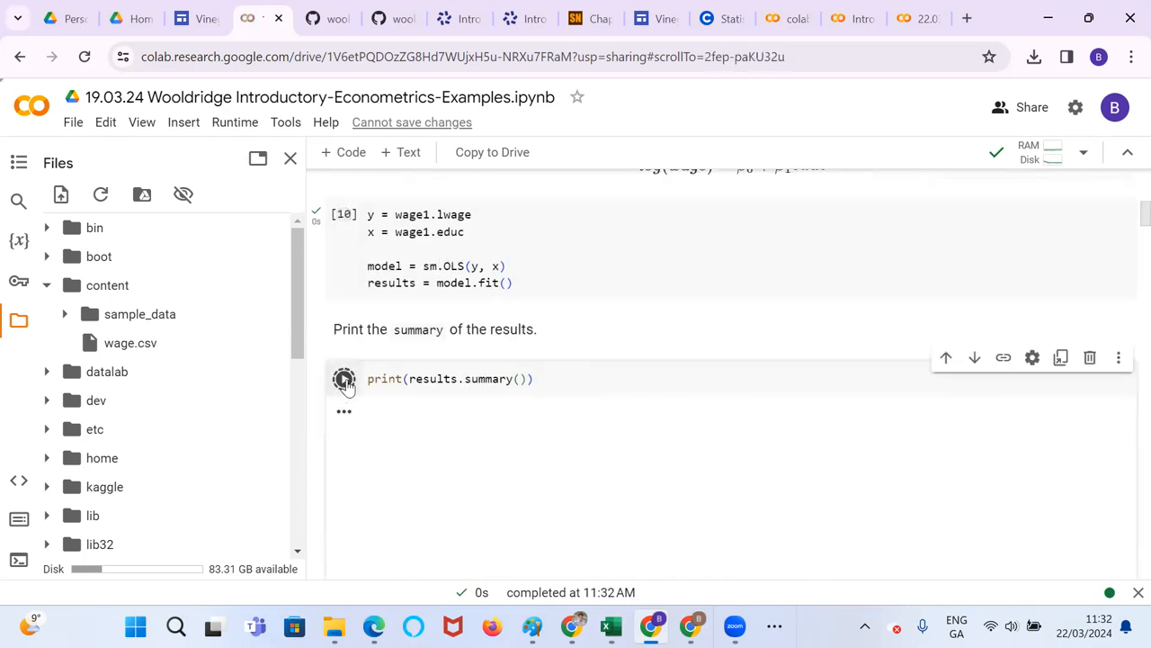
left_click(344, 377)
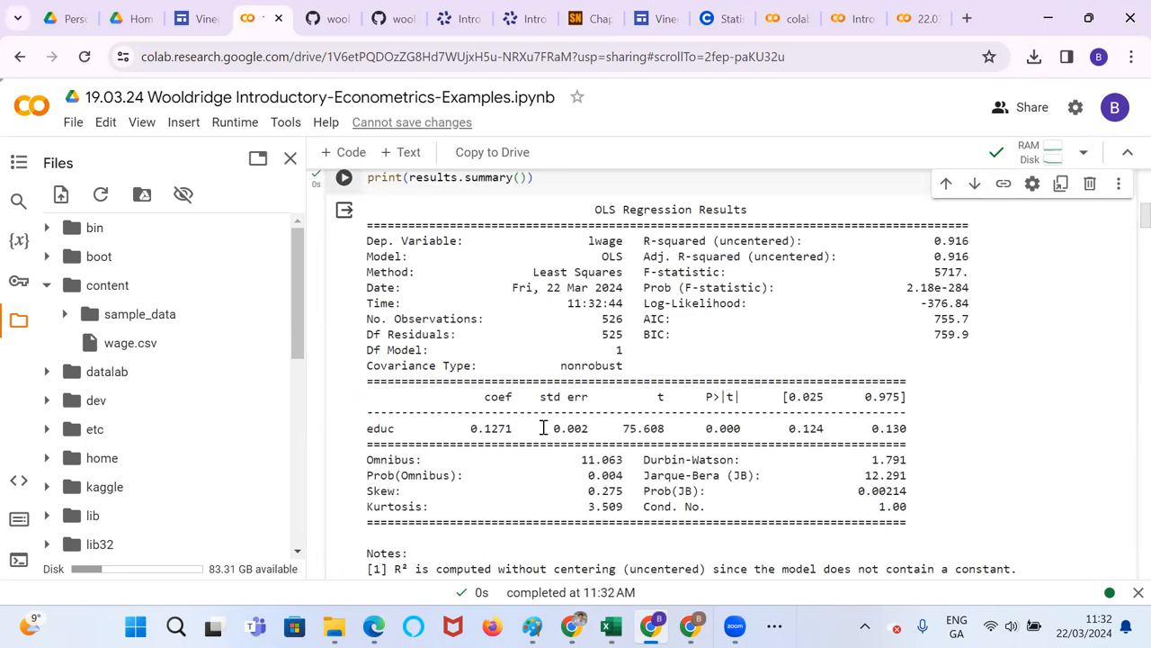
Review the OLS output and print the updated Example 2.10 results1.summary()
scroll("down", 3)
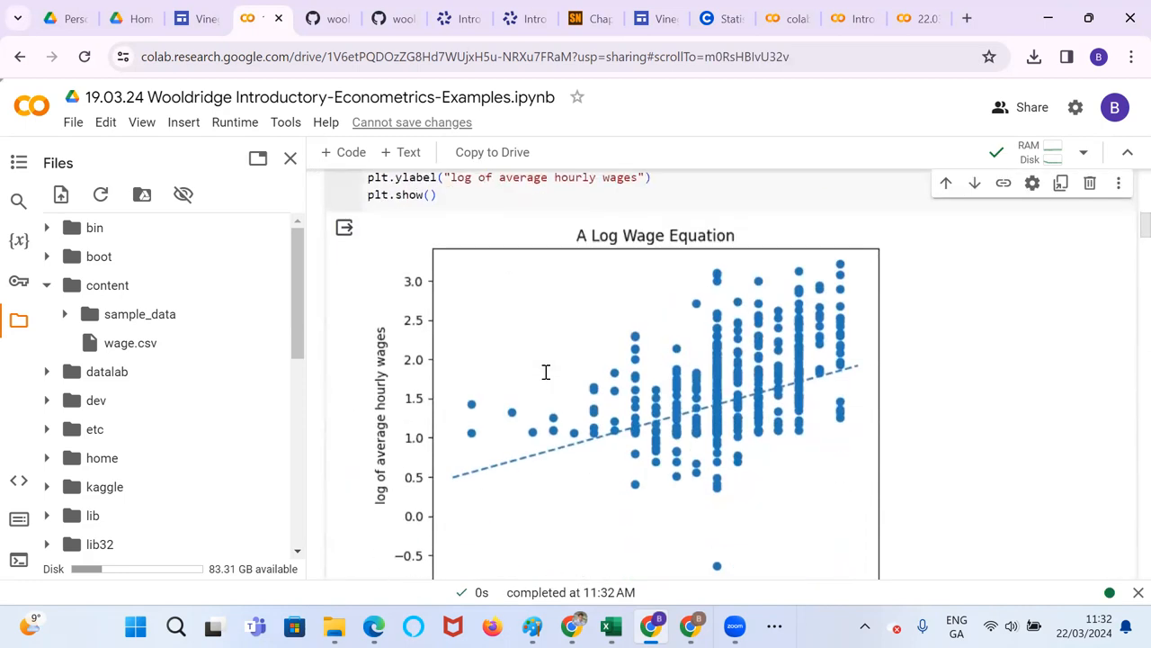
scroll("down", 3)
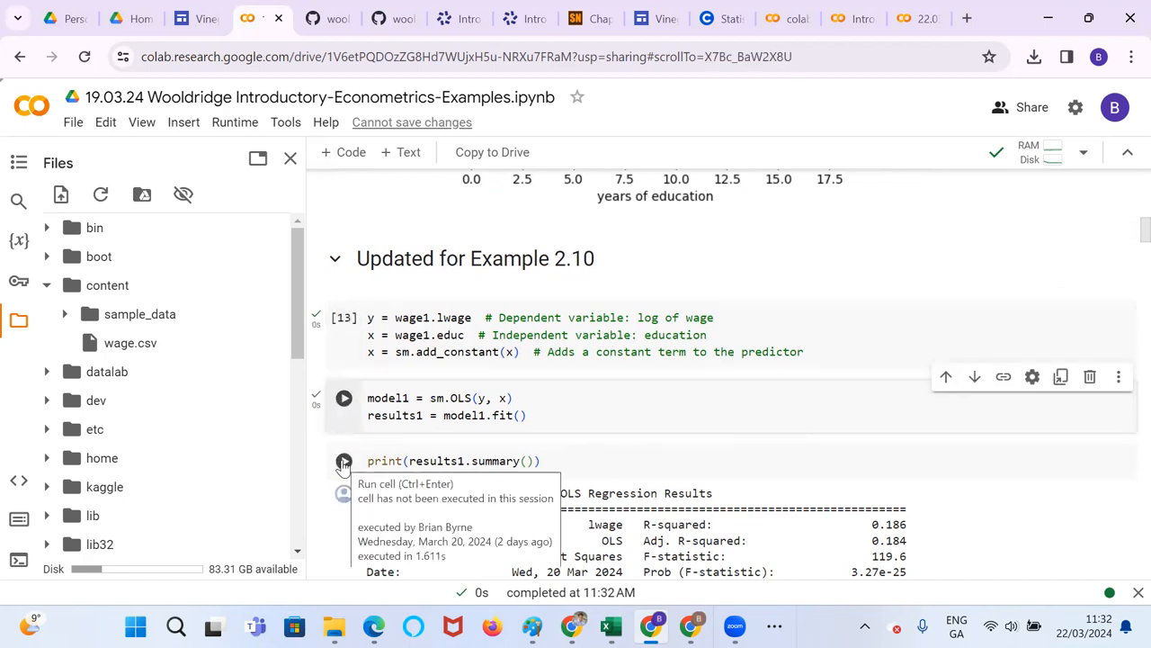
left_click(342, 397)
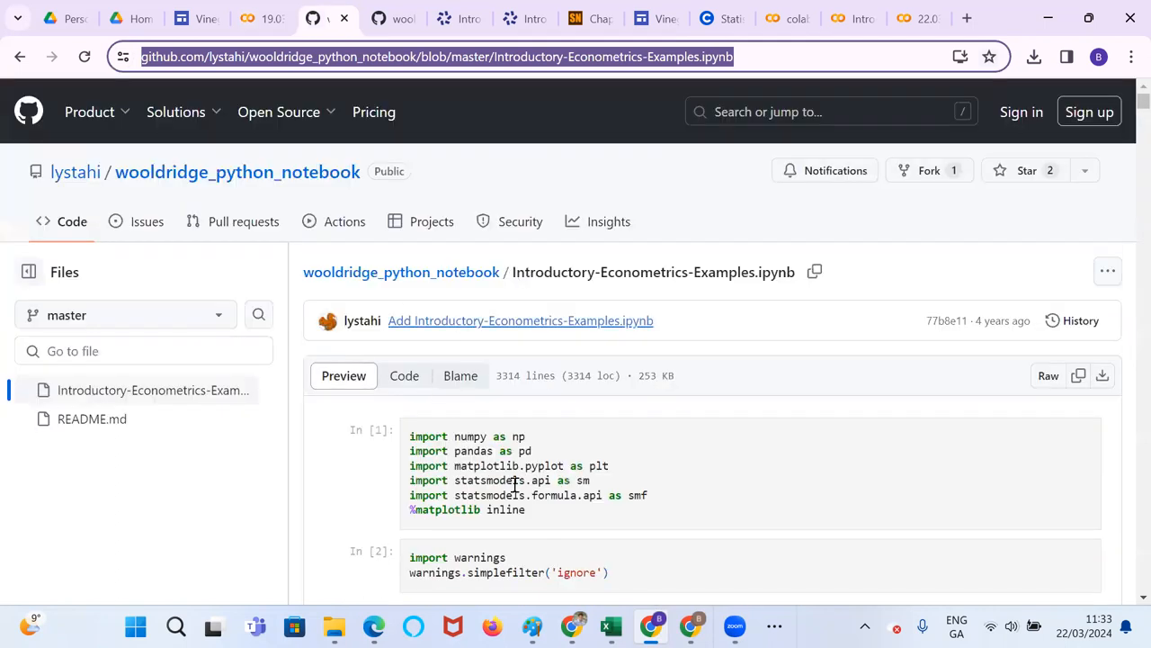
Scroll GitHub's rendered notebook through Example 2.10 to the wage1 variable documentation and 1976 data source
scroll("down", 3)
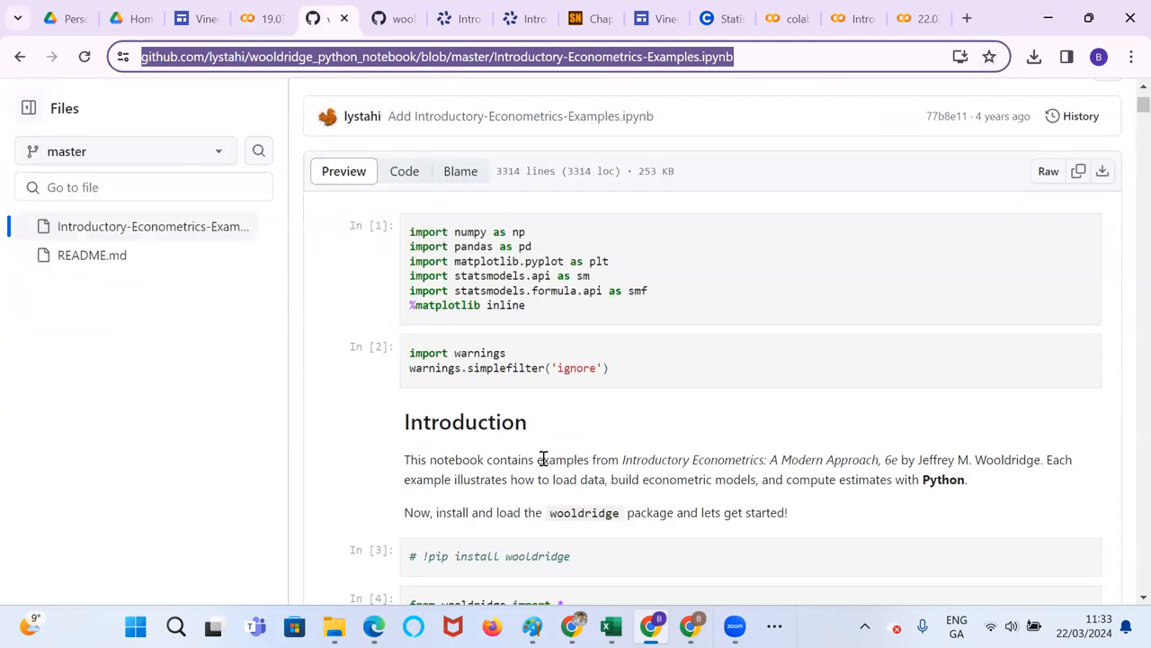
scroll("down", 3)
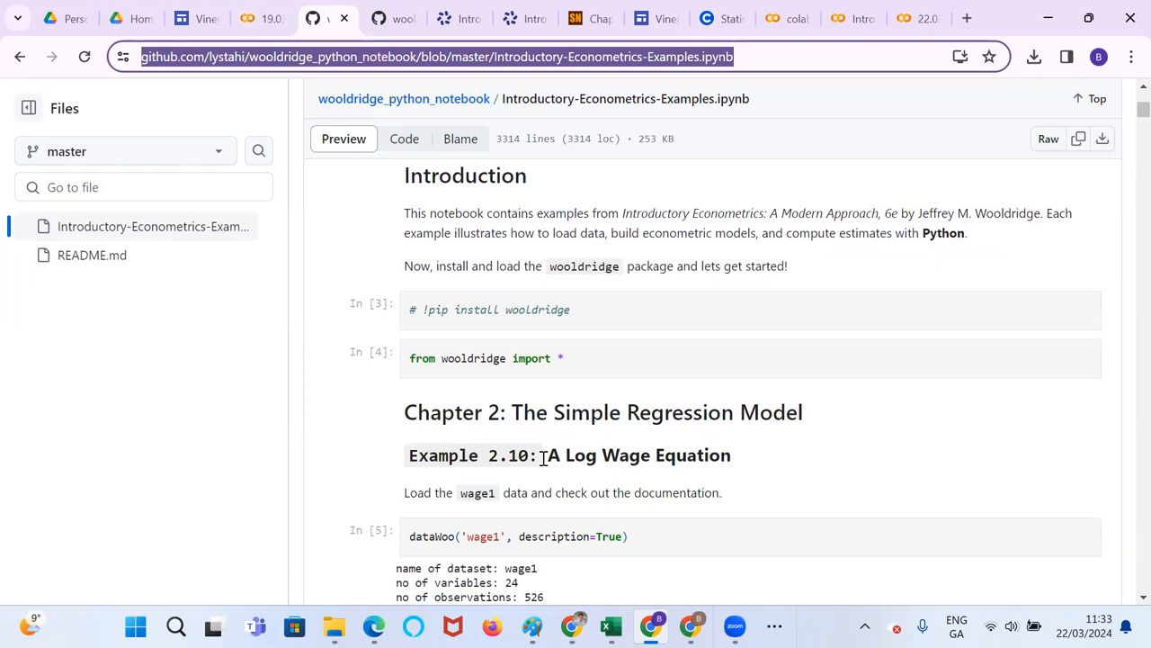
scroll("down", 3)
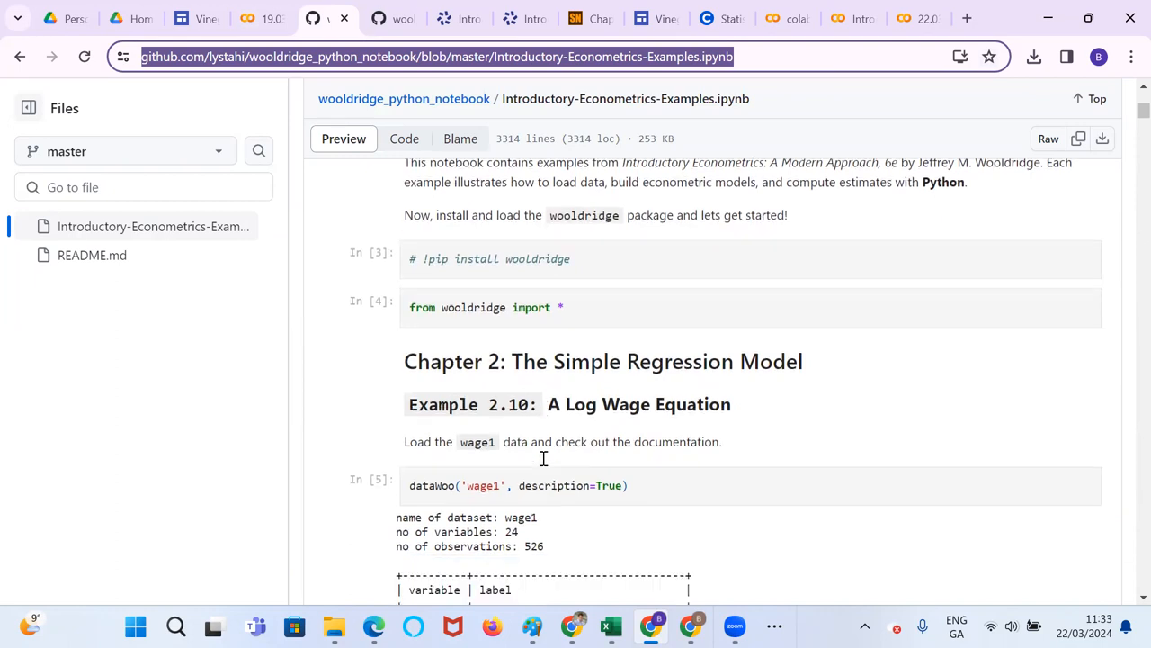
scroll("down", 3)
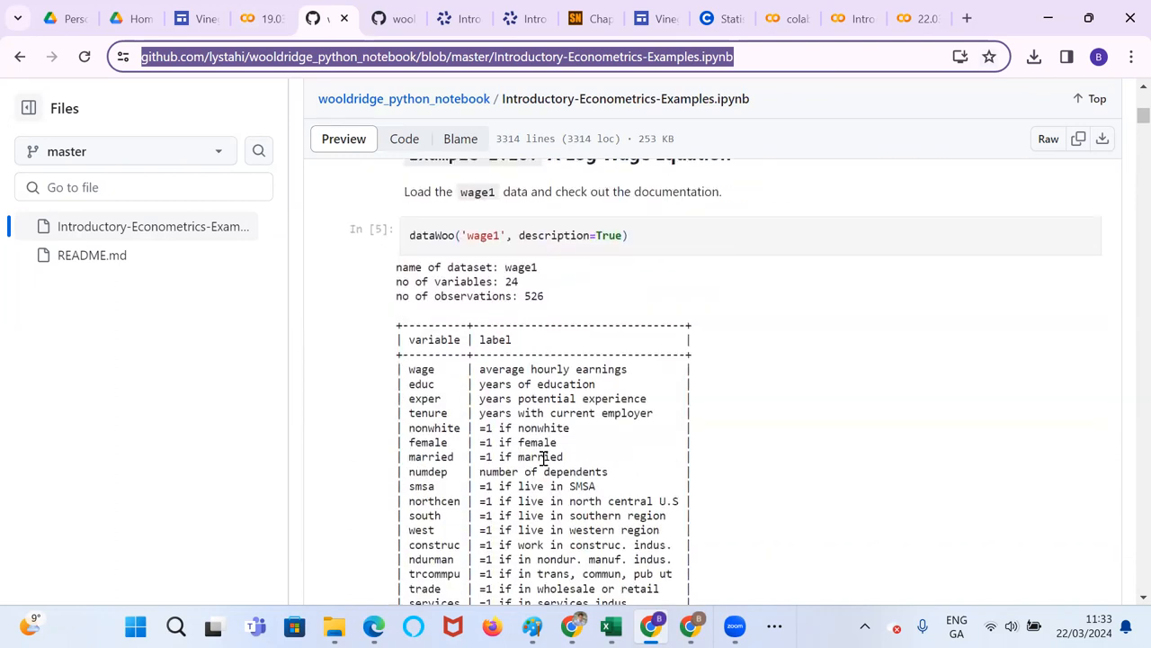
scroll("down", 3)
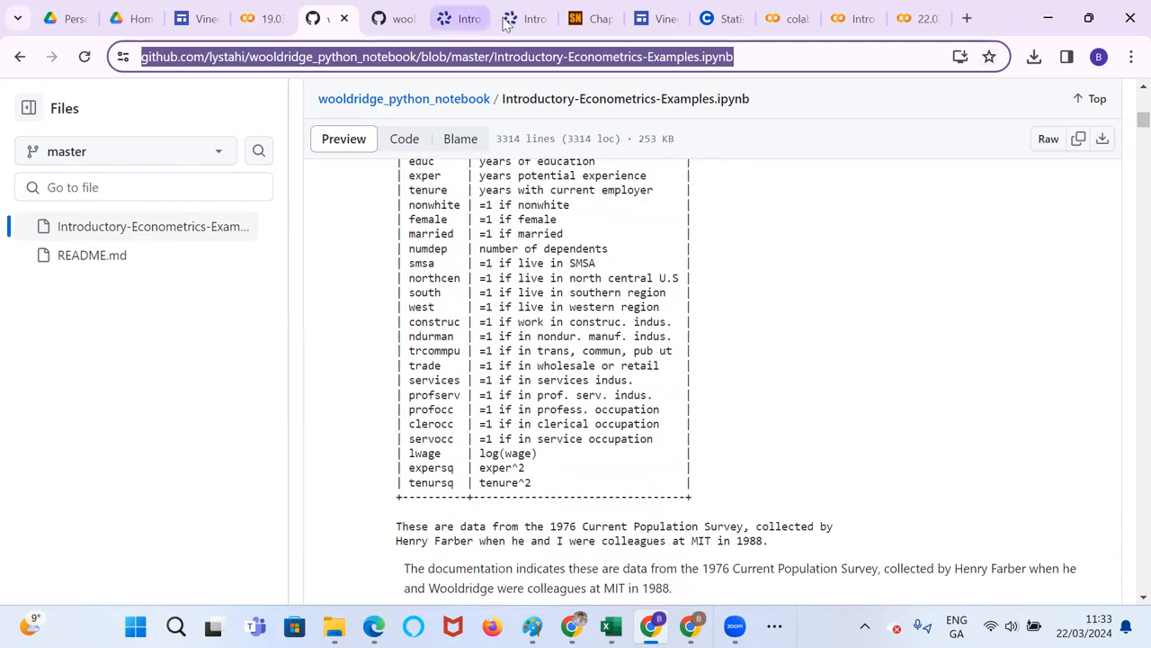
Switch to the Cengage textbook page and scroll its table of contents from Part I to Part III
left_click(526, 18)
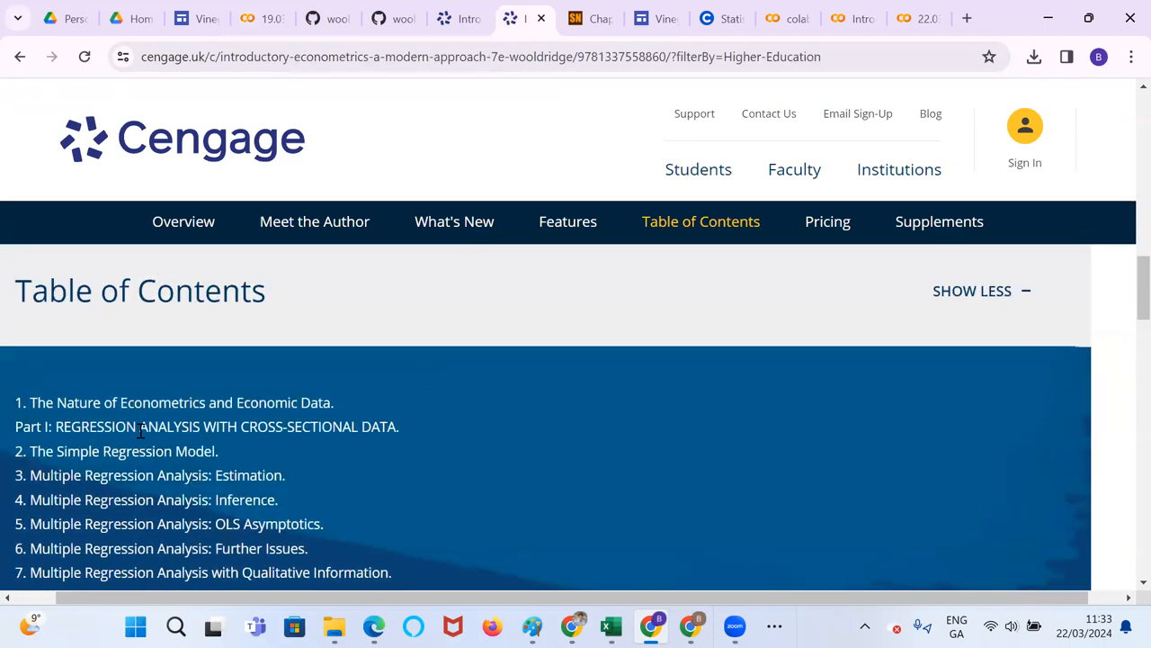
scroll("down", 3)
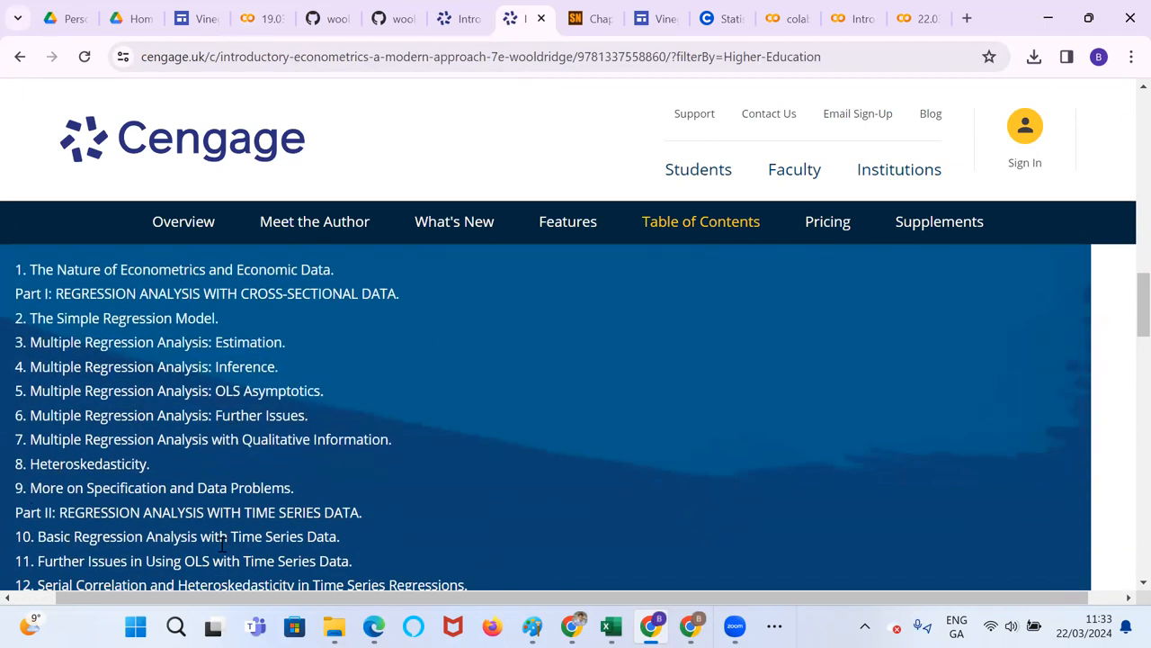
mouse_move(63, 340)
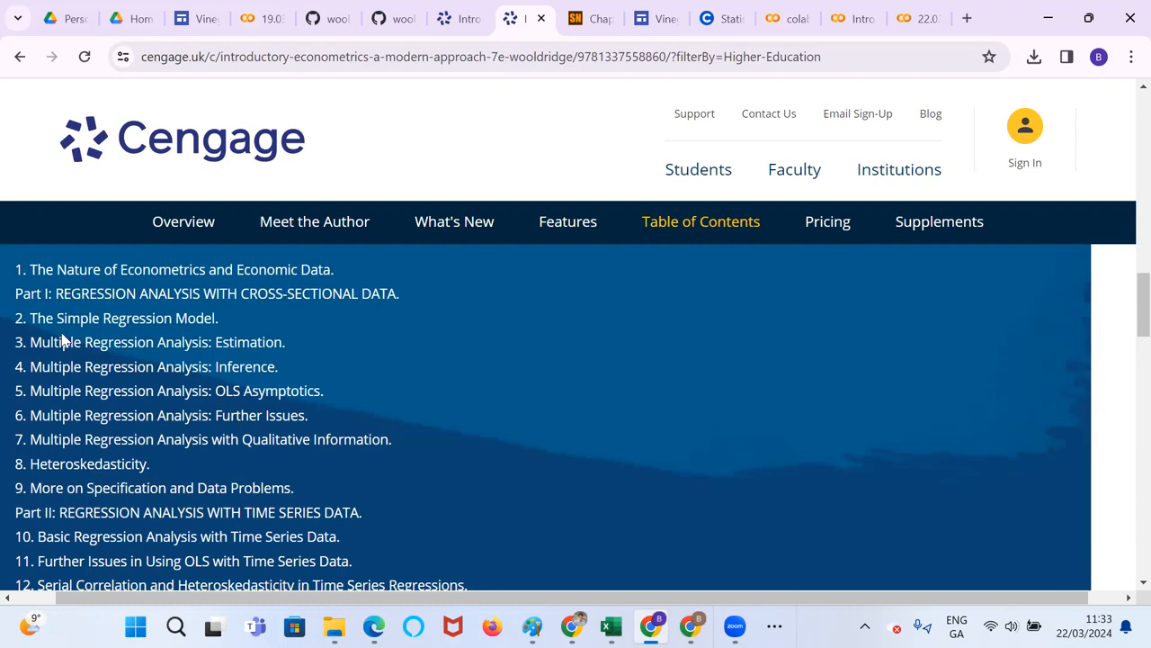
mouse_move(75, 530)
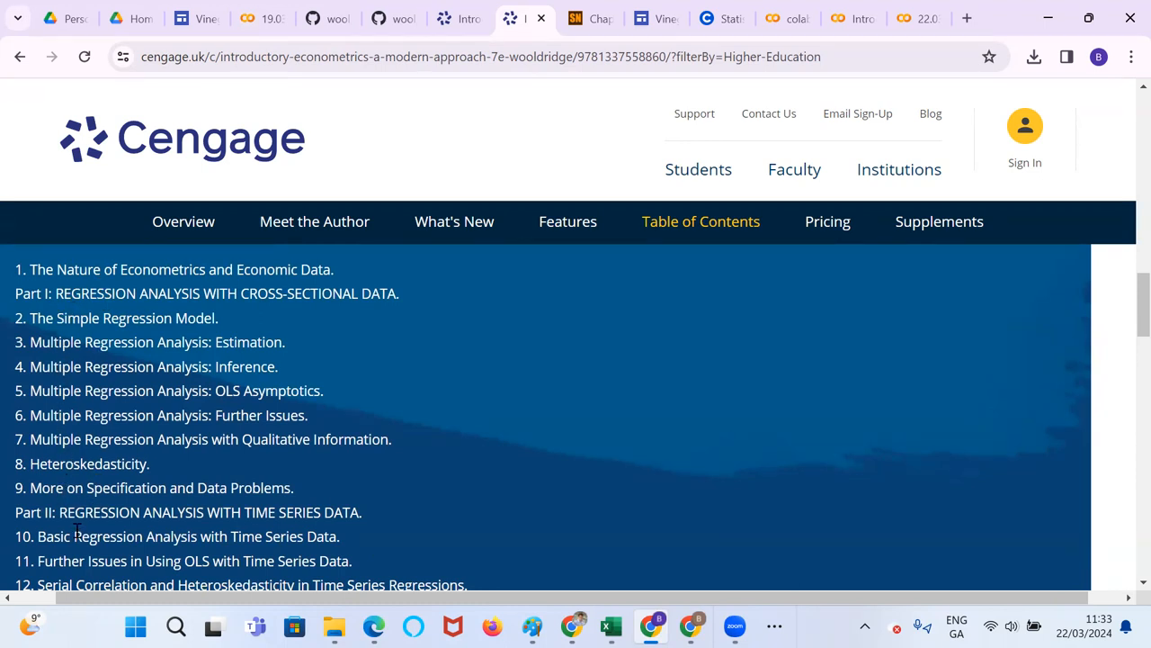
scroll("down", 3)
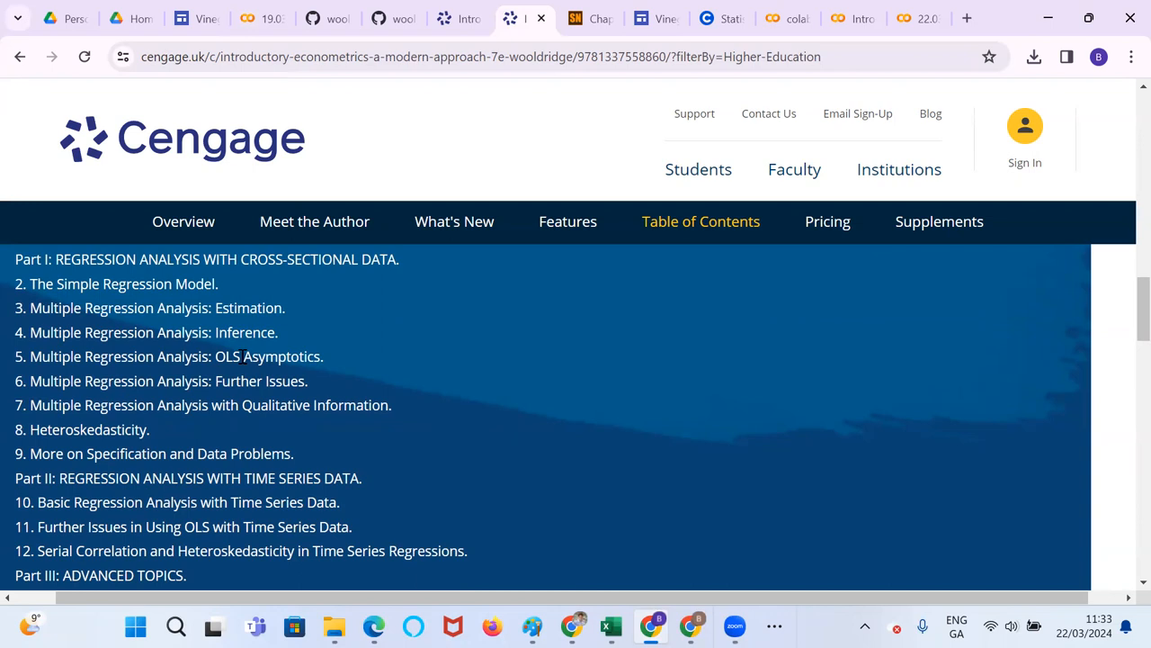
mouse_move(104, 329)
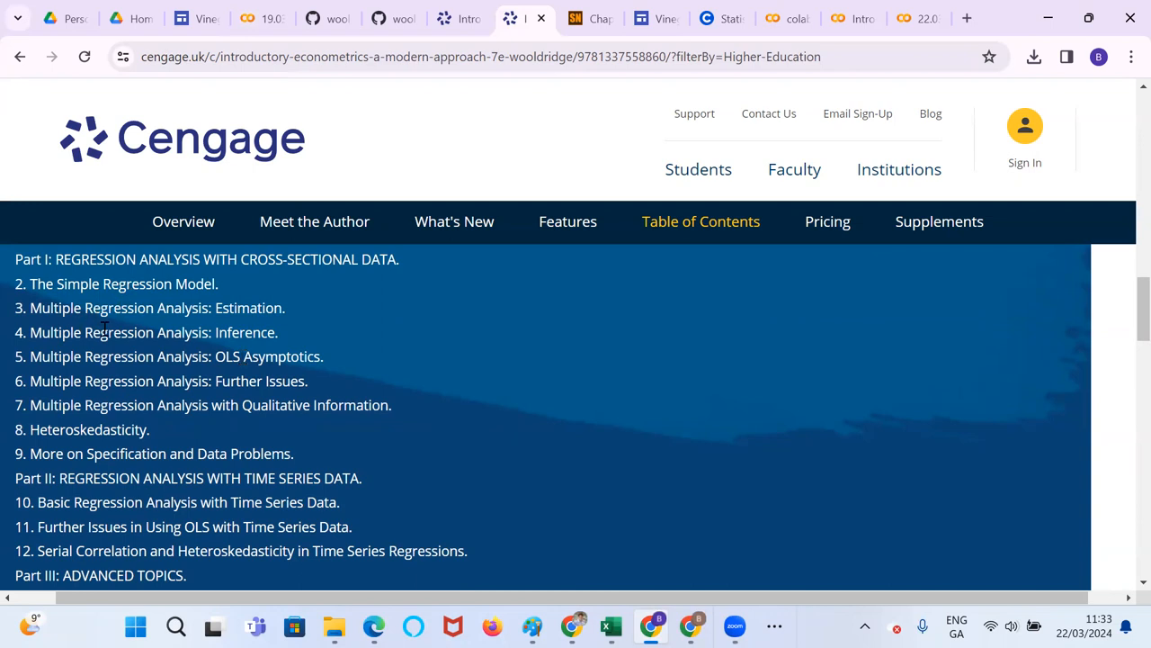
mouse_move(126, 376)
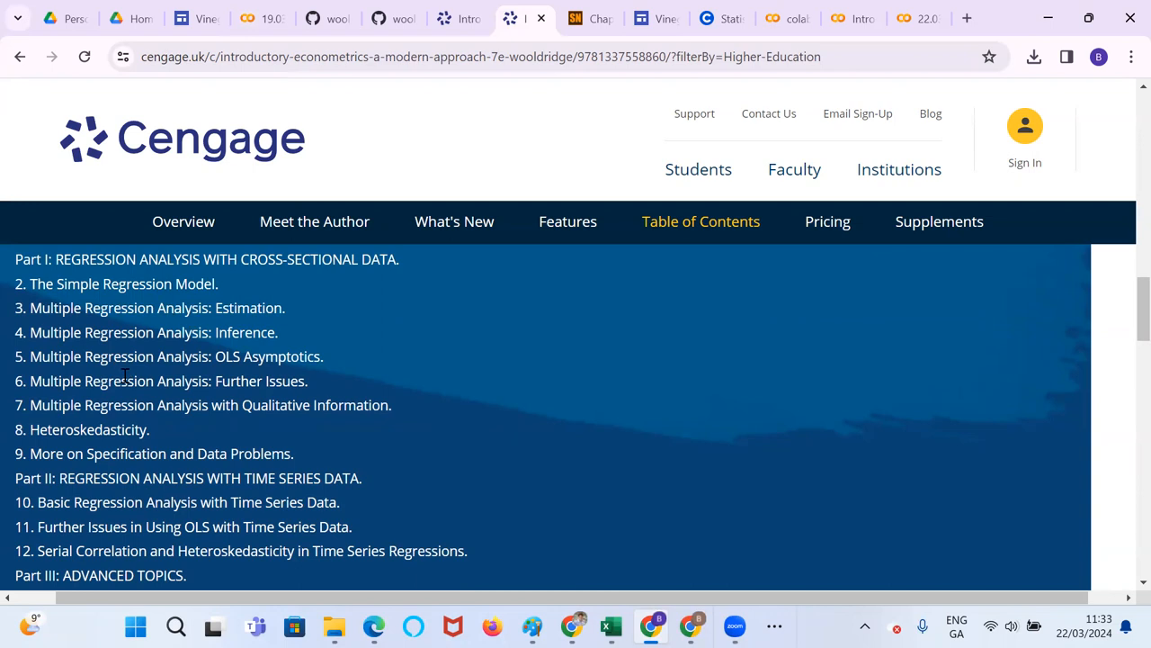
mouse_move(130, 439)
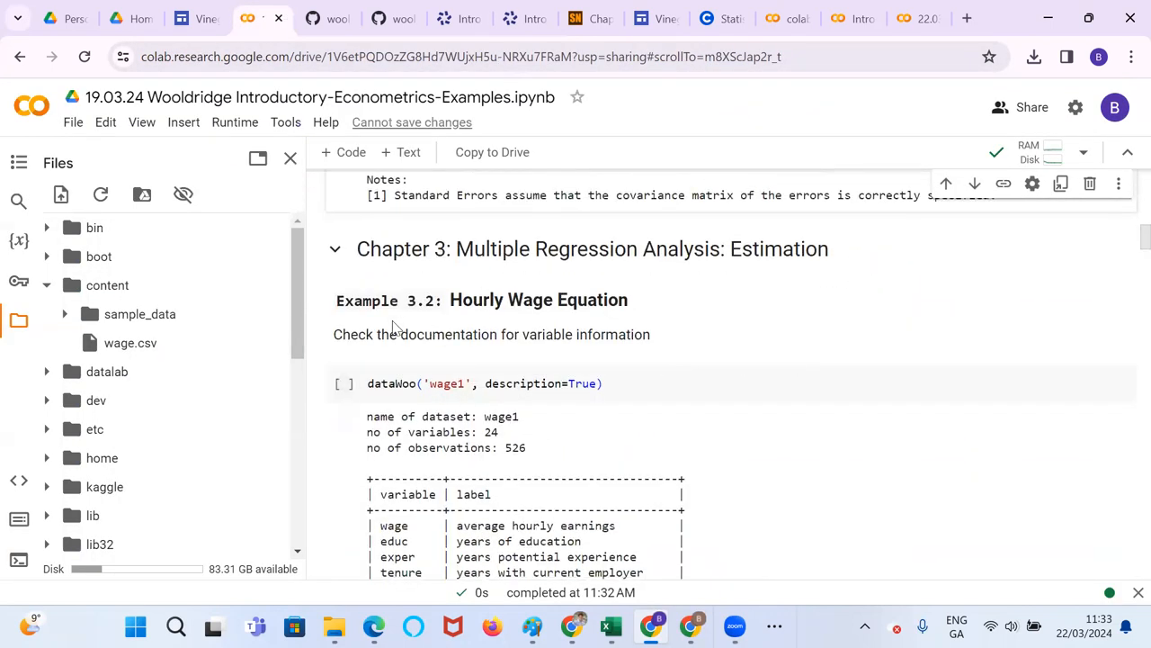
left_click(346, 383)
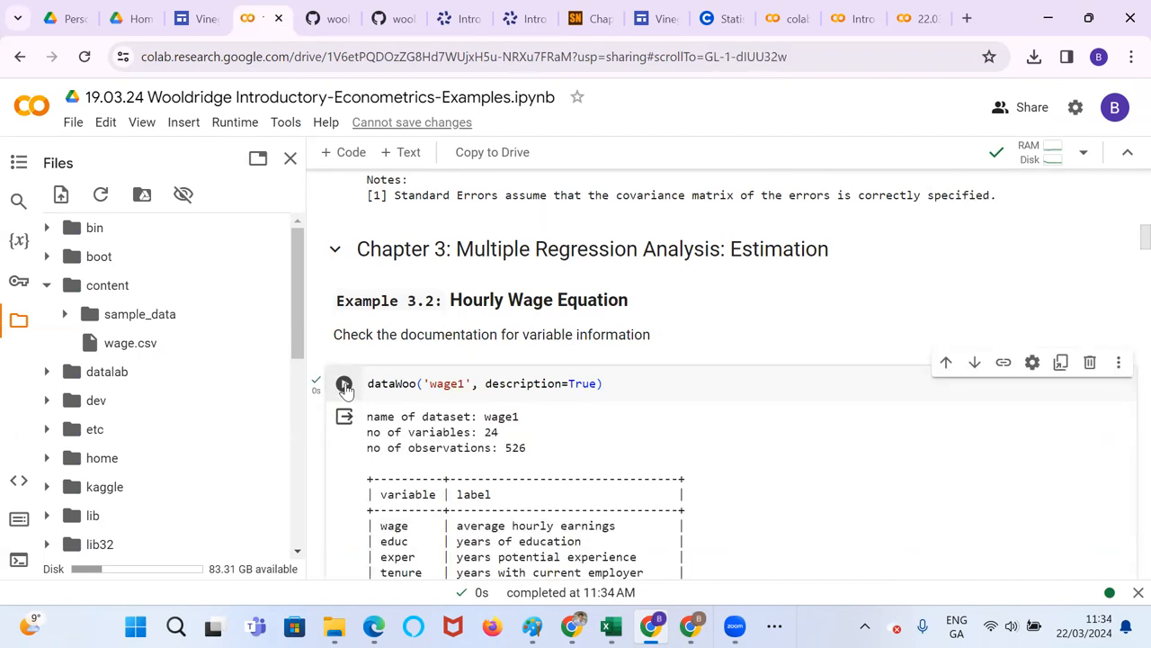
scroll("down", 3)
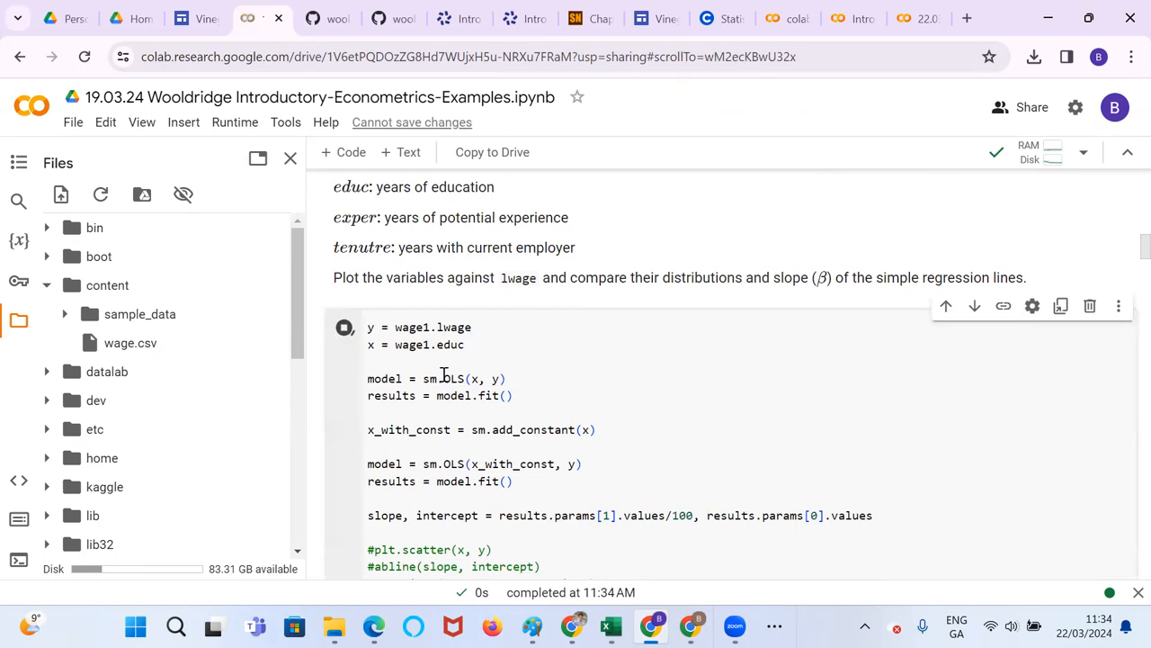
scroll("down", 3)
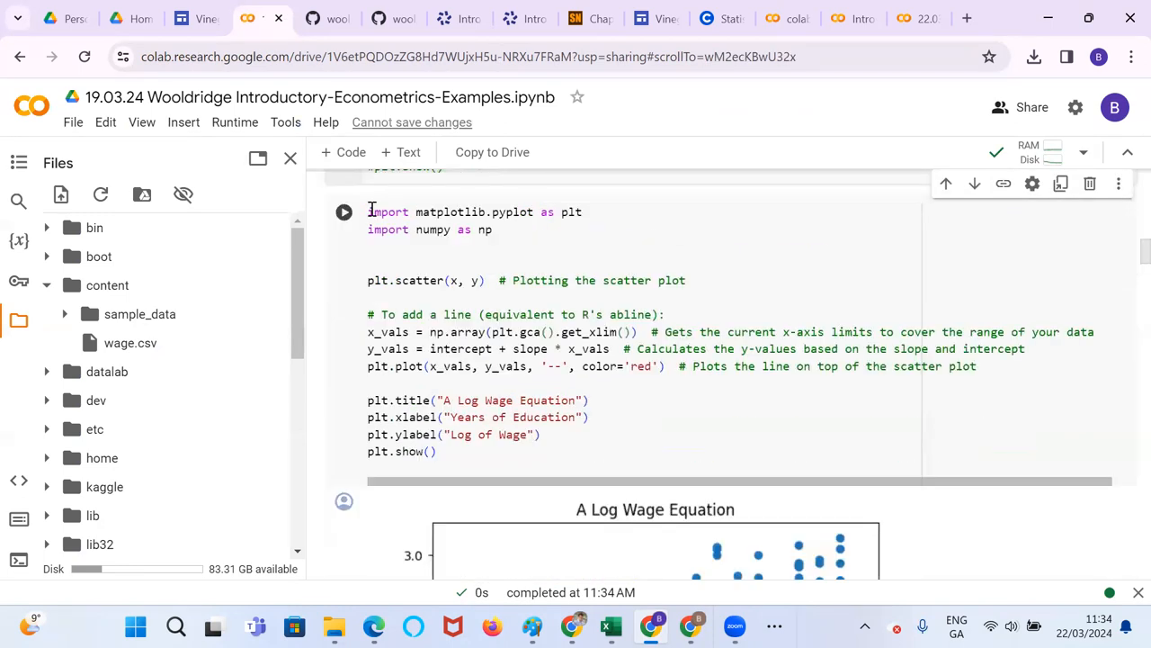
scroll("down", 3)
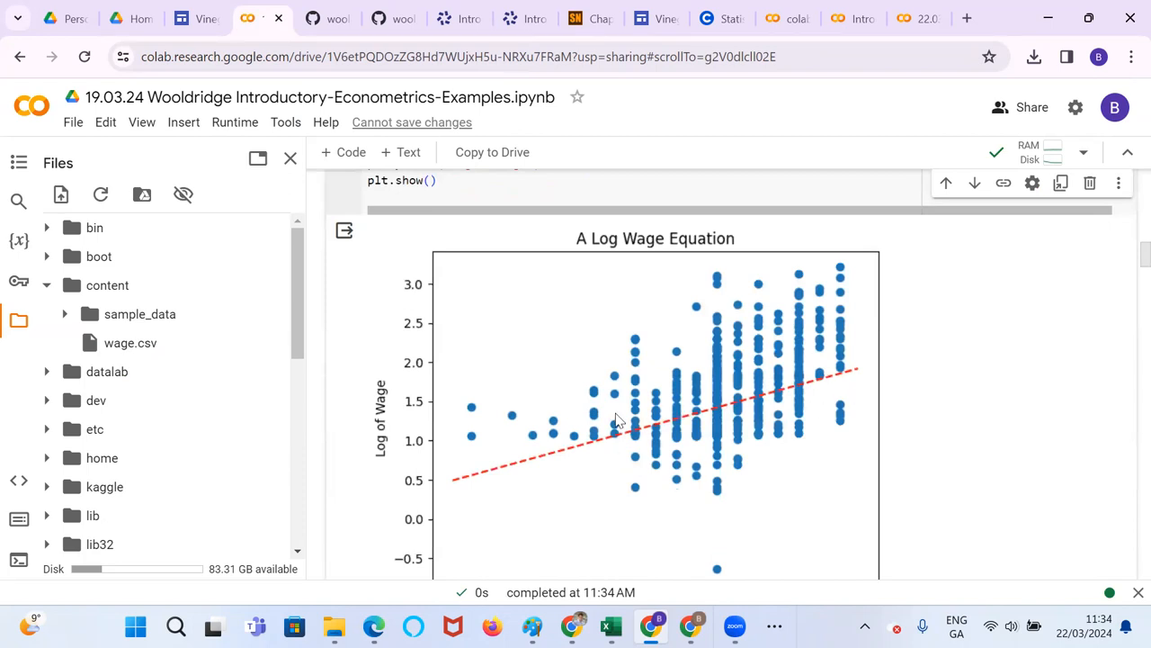
scroll("down", 3)
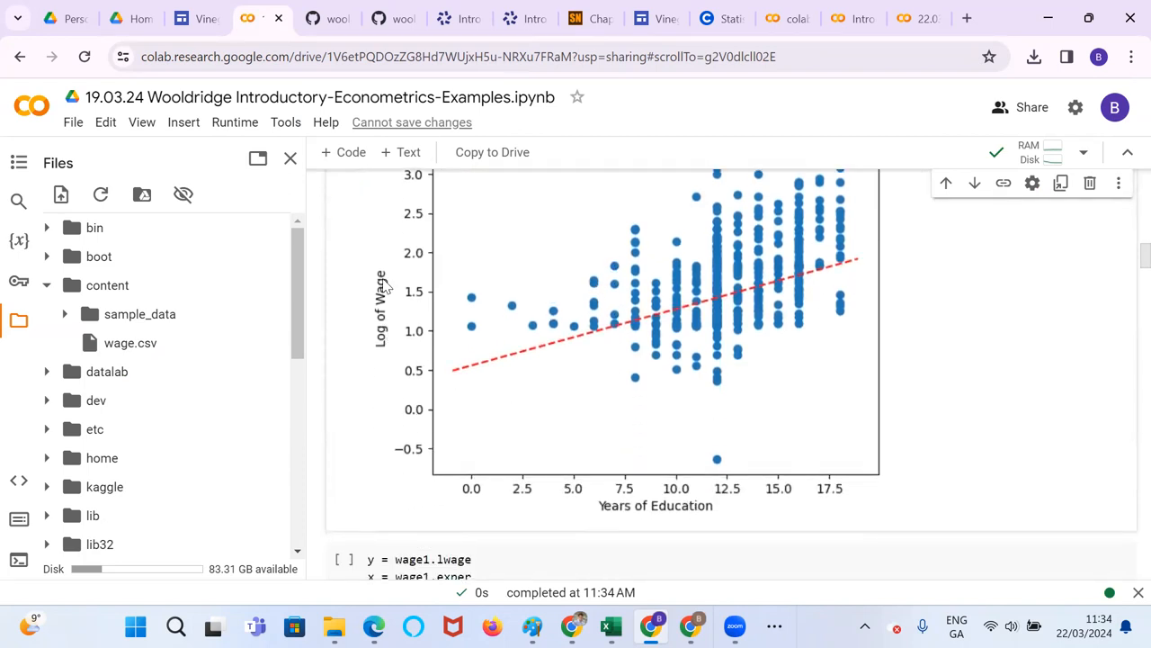
scroll("down", 3)
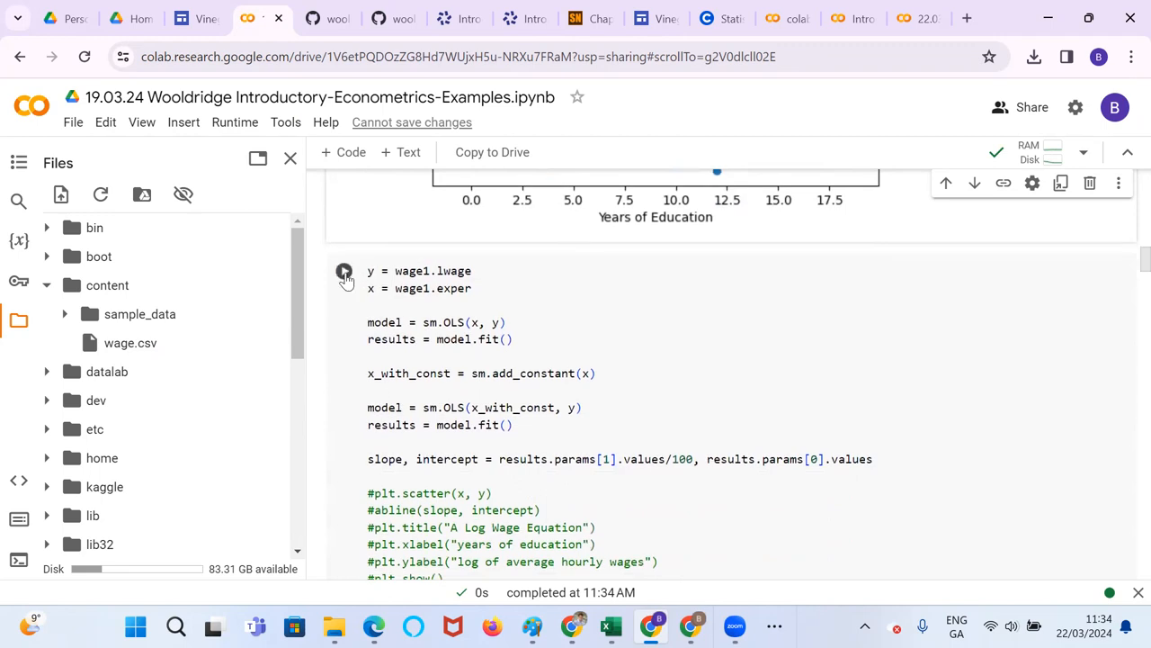
left_click(344, 270)
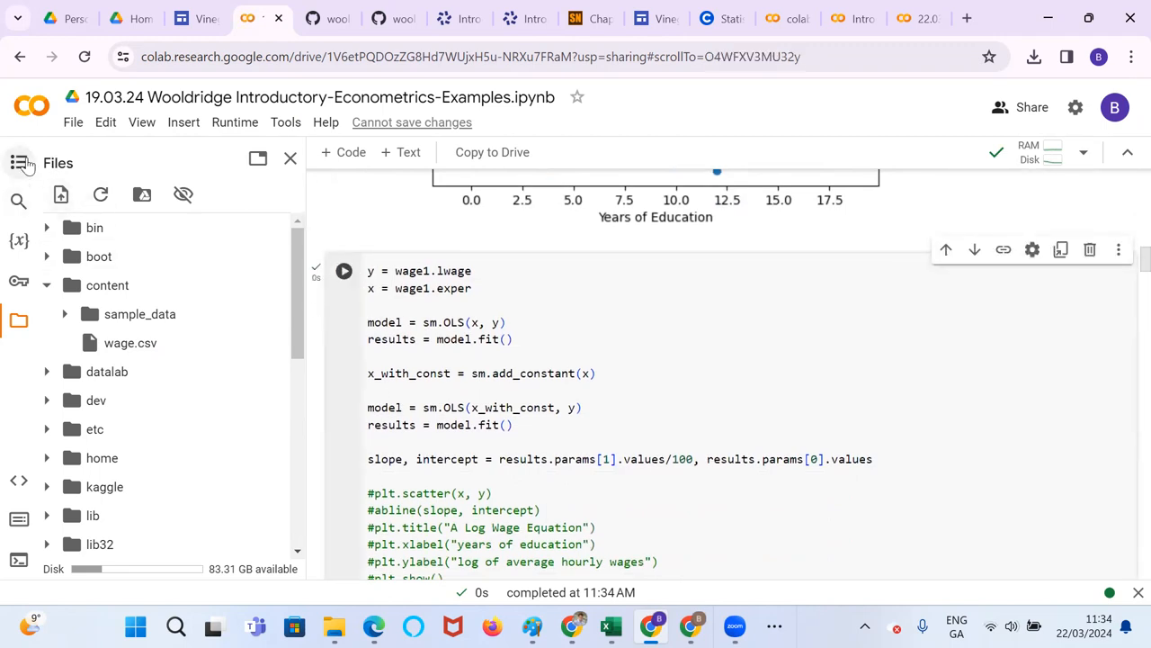
Show the notebook's table of contents and jump to Example 6.2: Effects of Pollution on Housing Prices
left_click(18, 162)
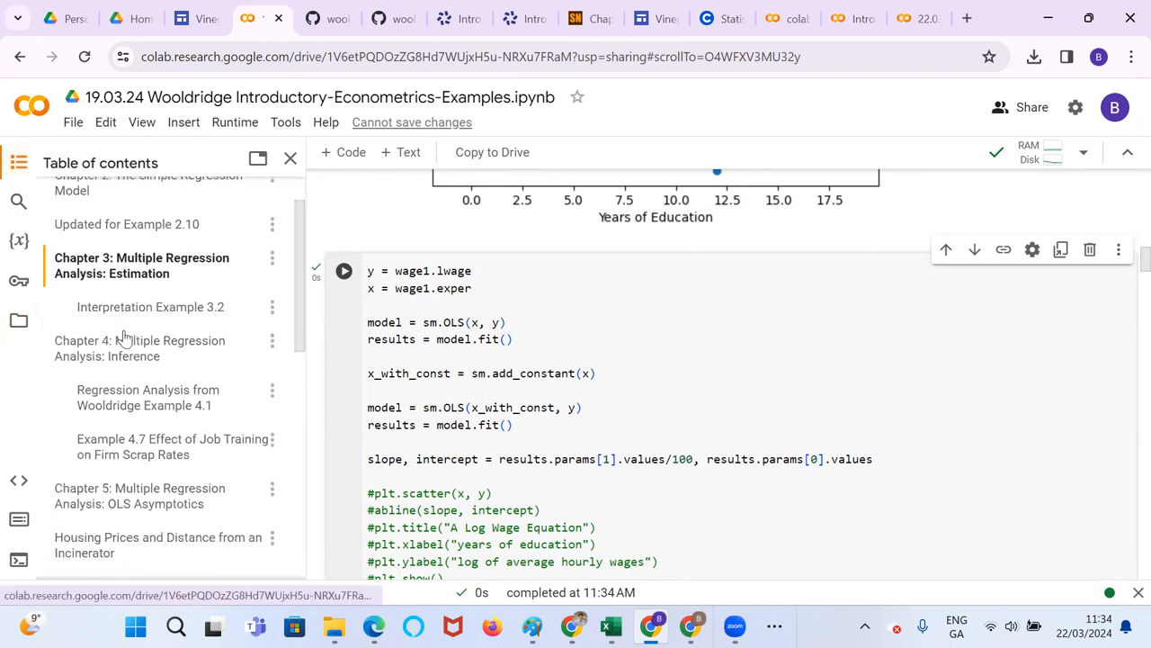
scroll("down", 3)
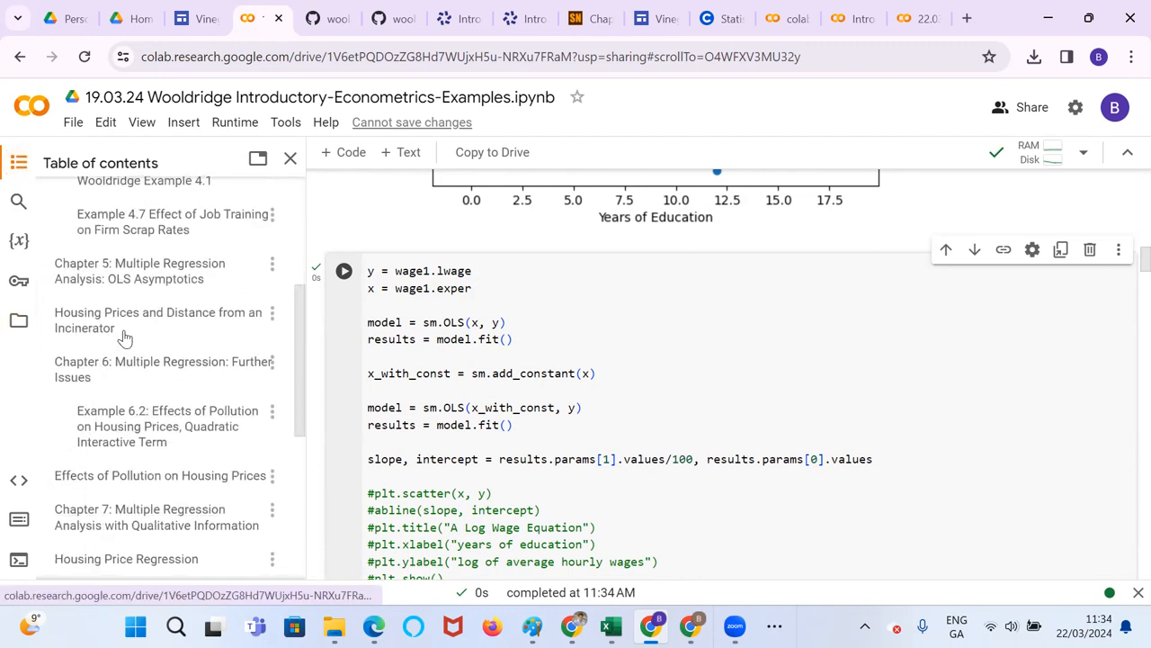
mouse_move(126, 338)
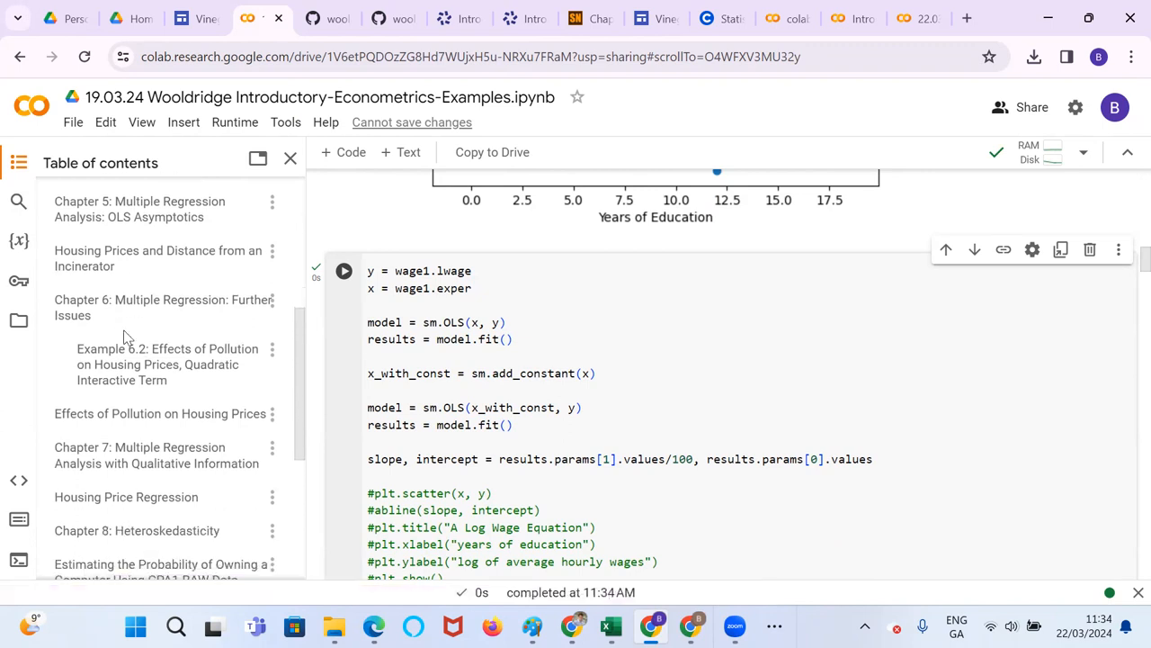
mouse_move(140, 363)
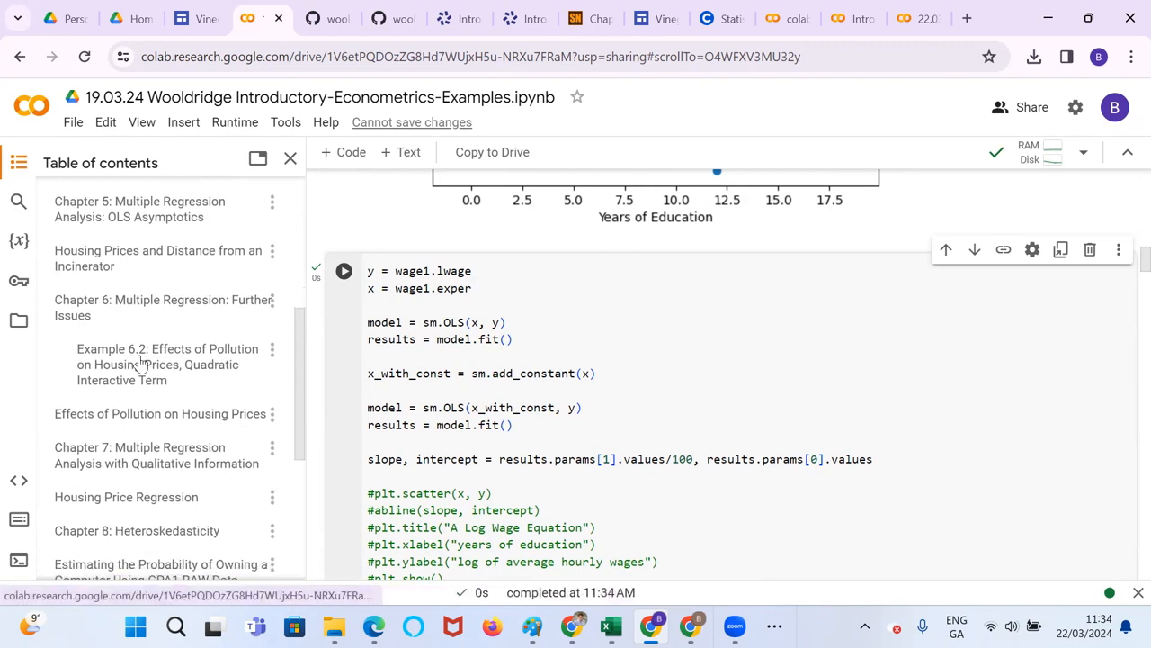
left_click(169, 364)
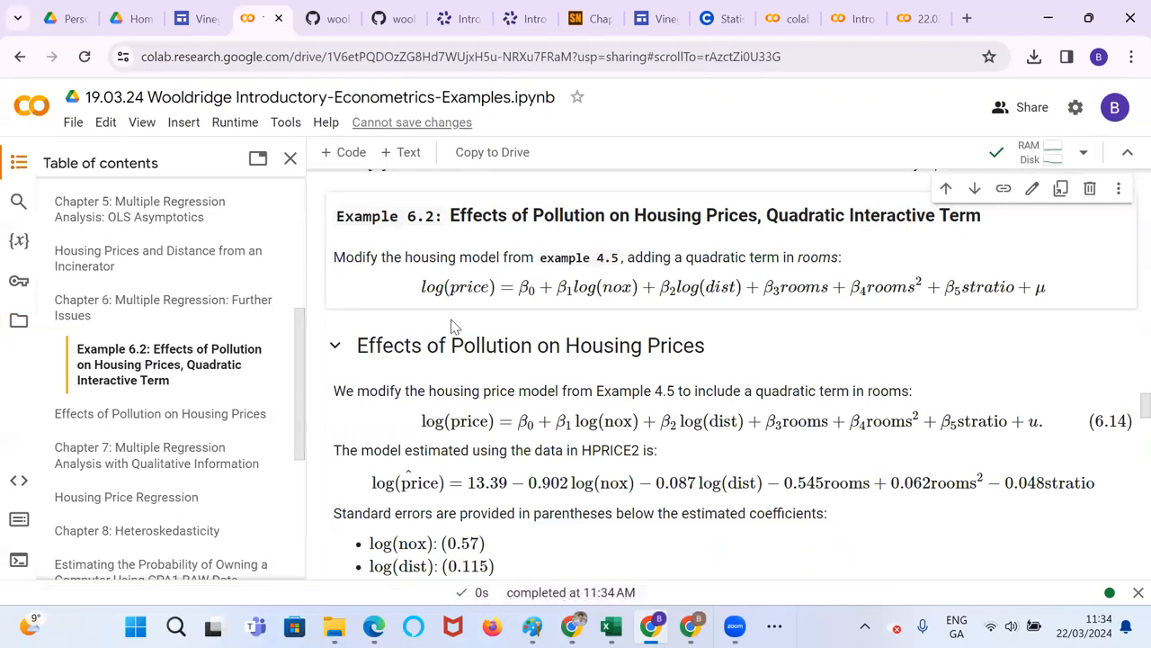
Scroll through the housing_model_4_5 OLS summary with R-squared 0.584
scroll("down", 3)
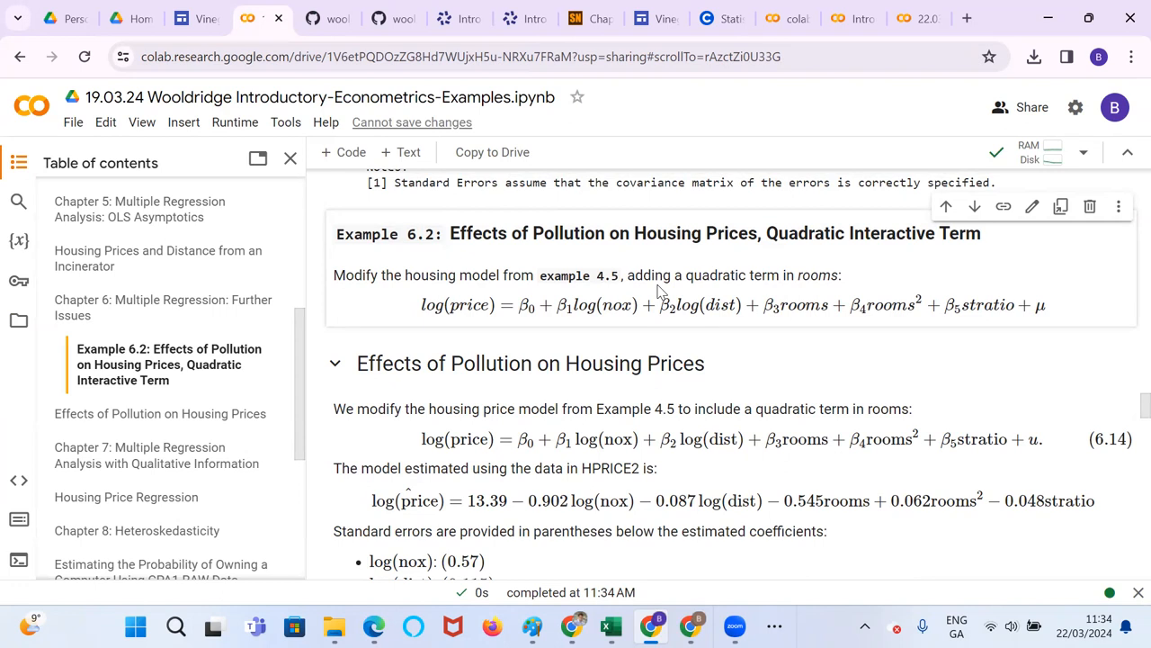
scroll("down", 3)
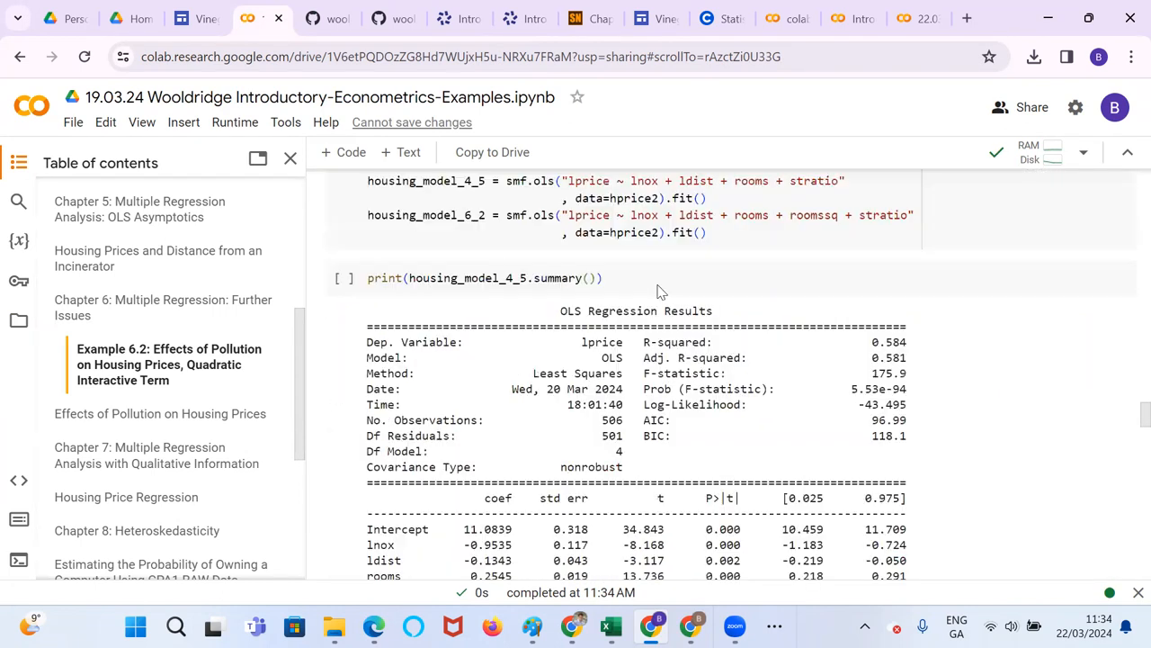
scroll("down", 3)
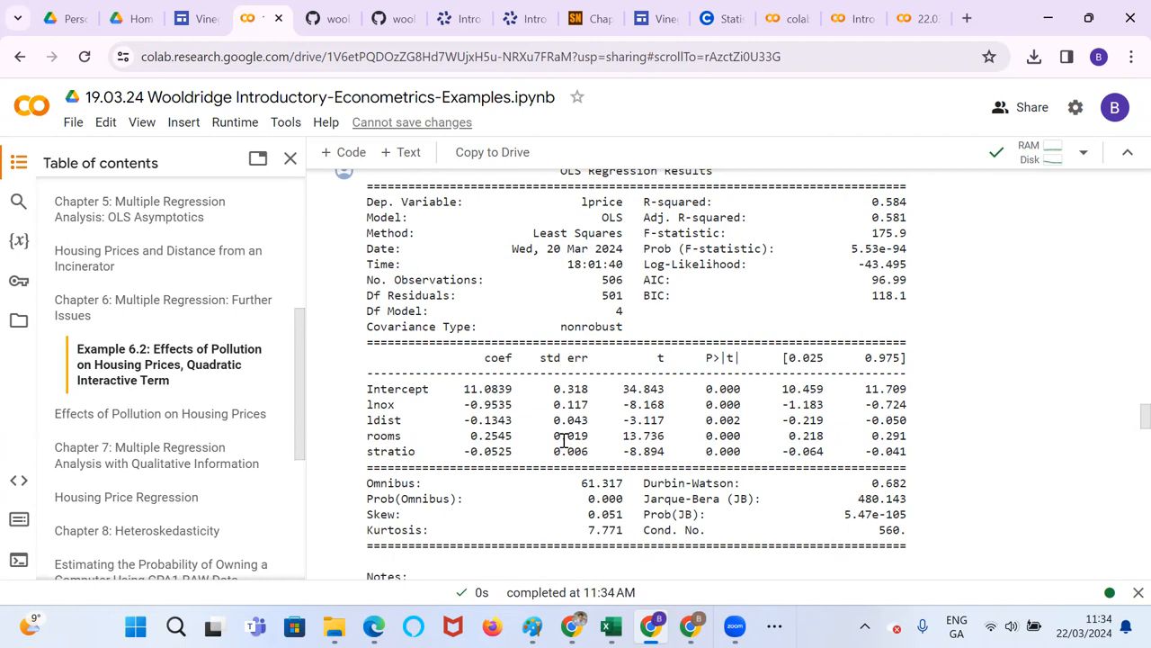
scroll("down", 3)
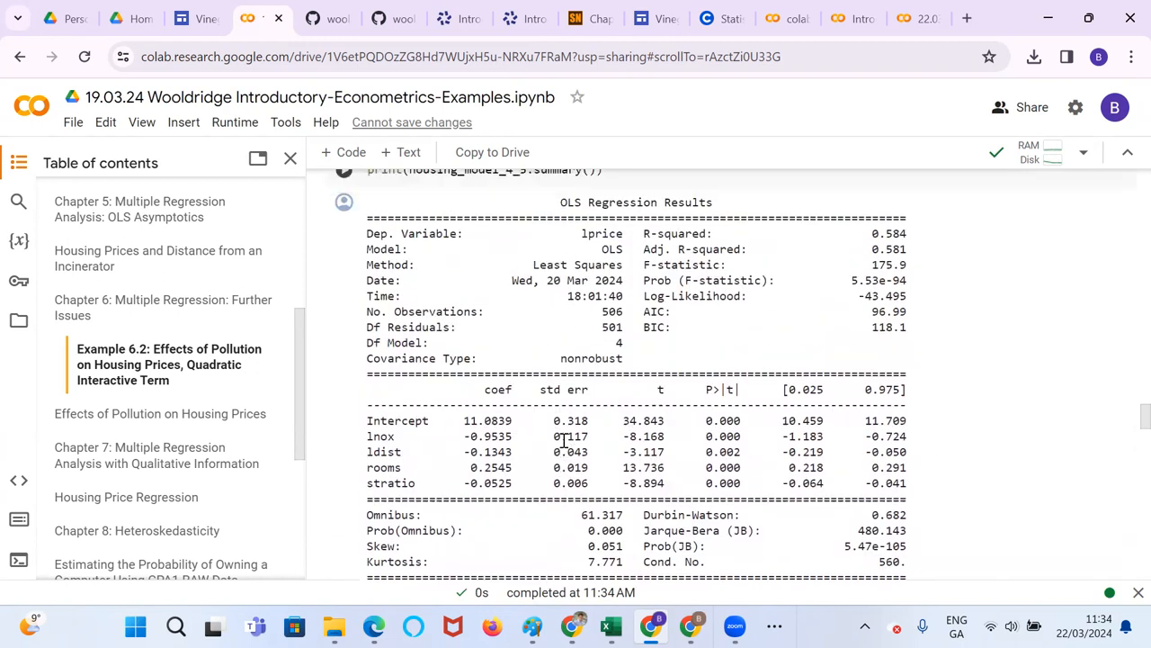
scroll("down", 3)
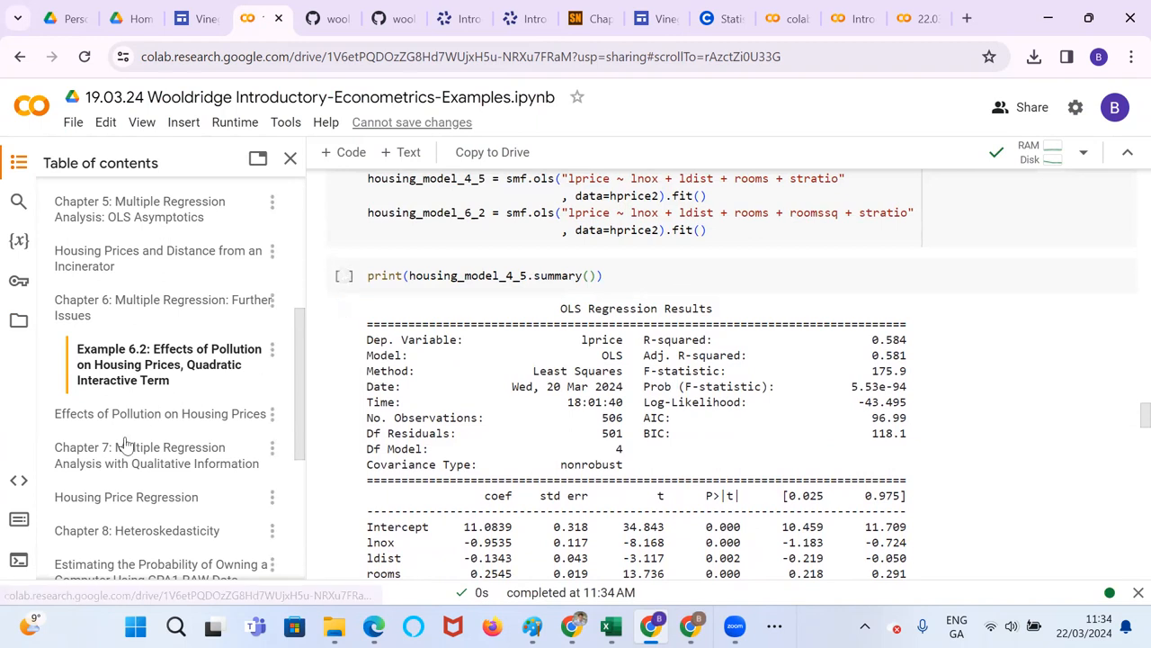
scroll("down", 3)
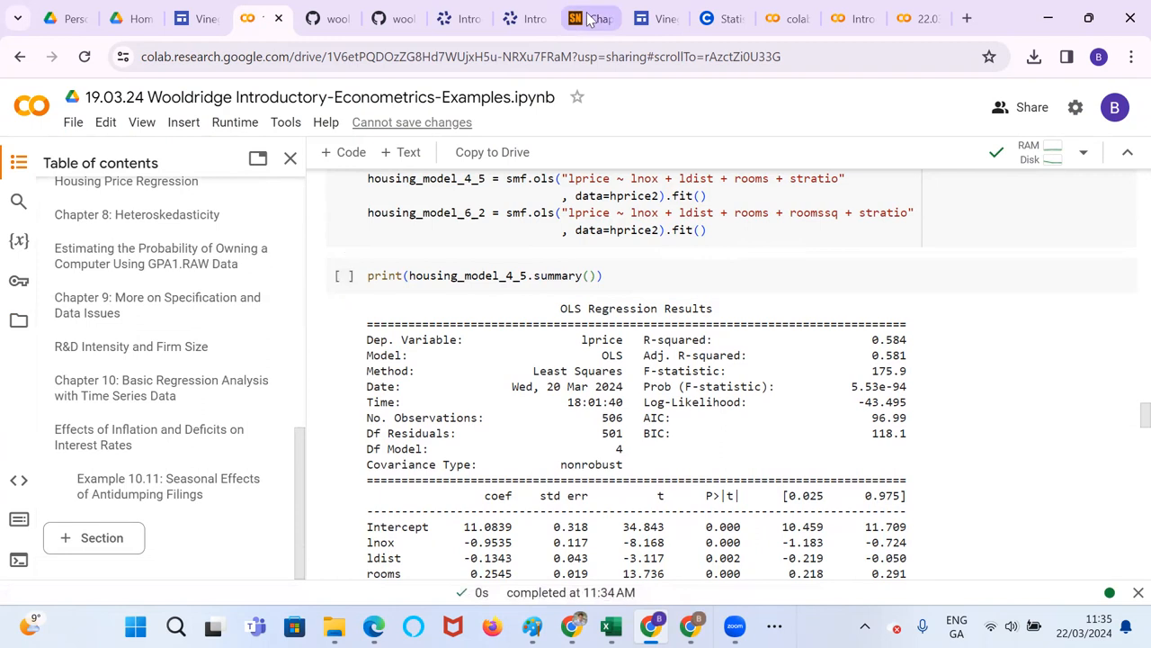
Switch to the Solomon Negash Python ebook's Chapter 2 page and scroll the chapter list to Chapter 18
left_click(590, 18)
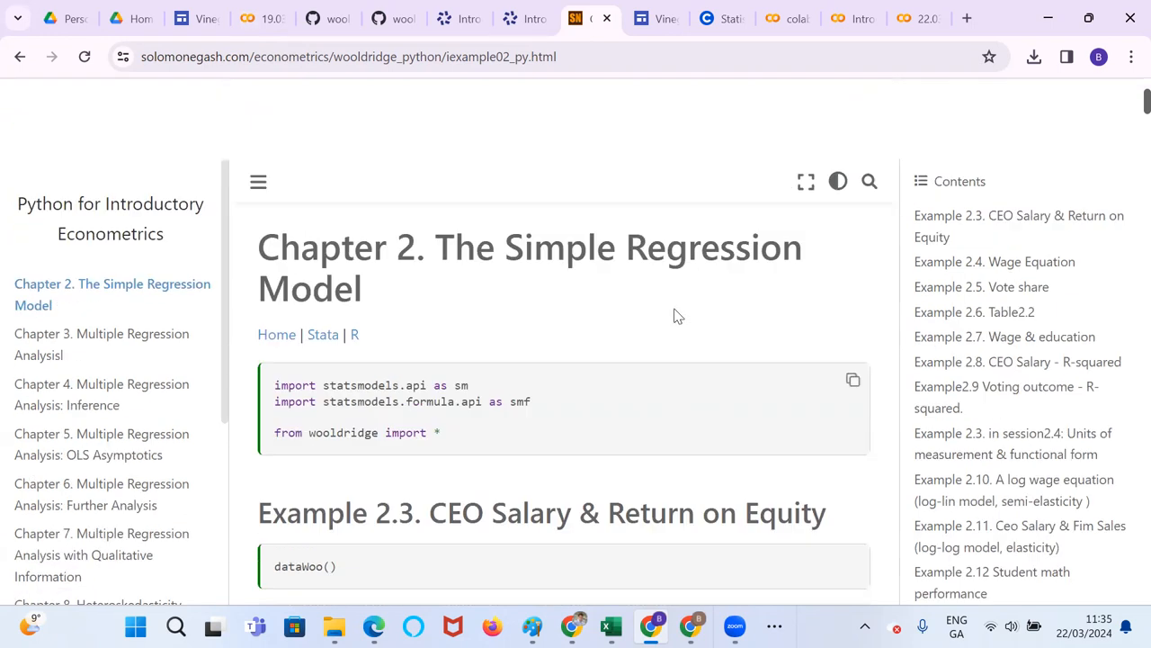
scroll("down", 3)
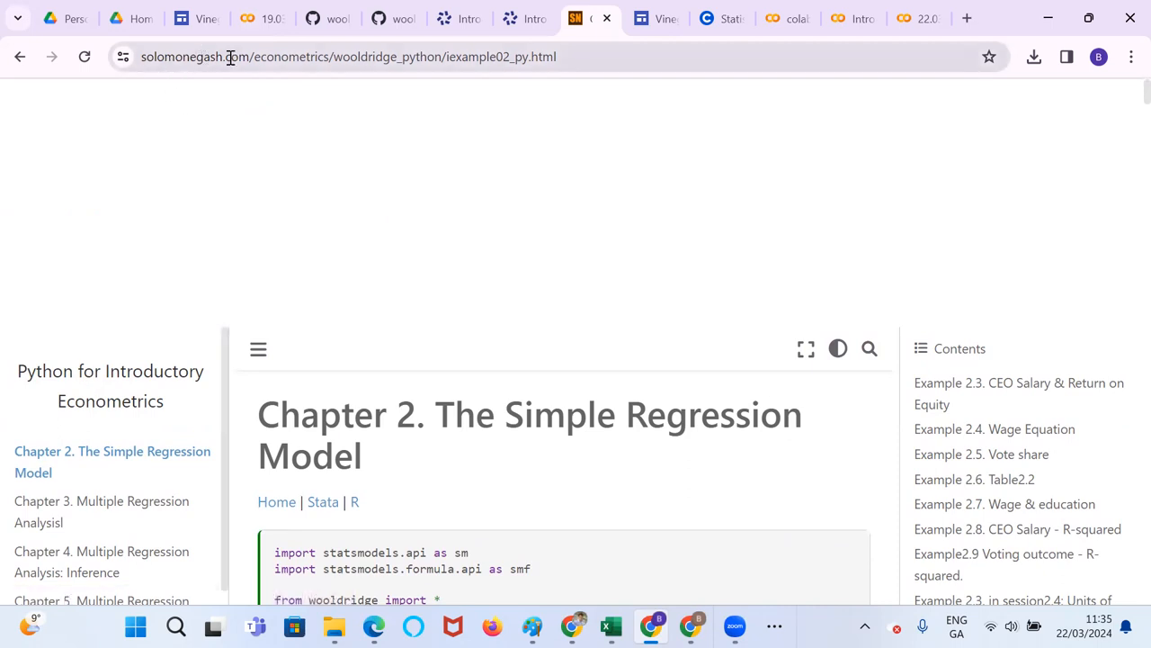
scroll("down", 3)
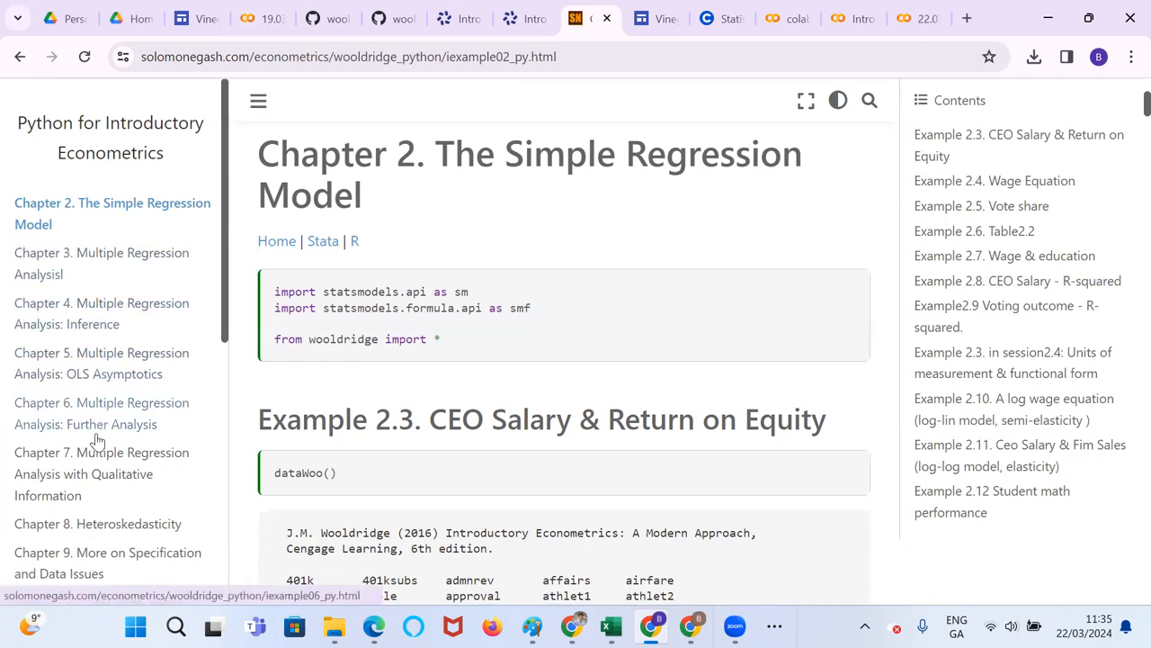
mouse_move(97, 454)
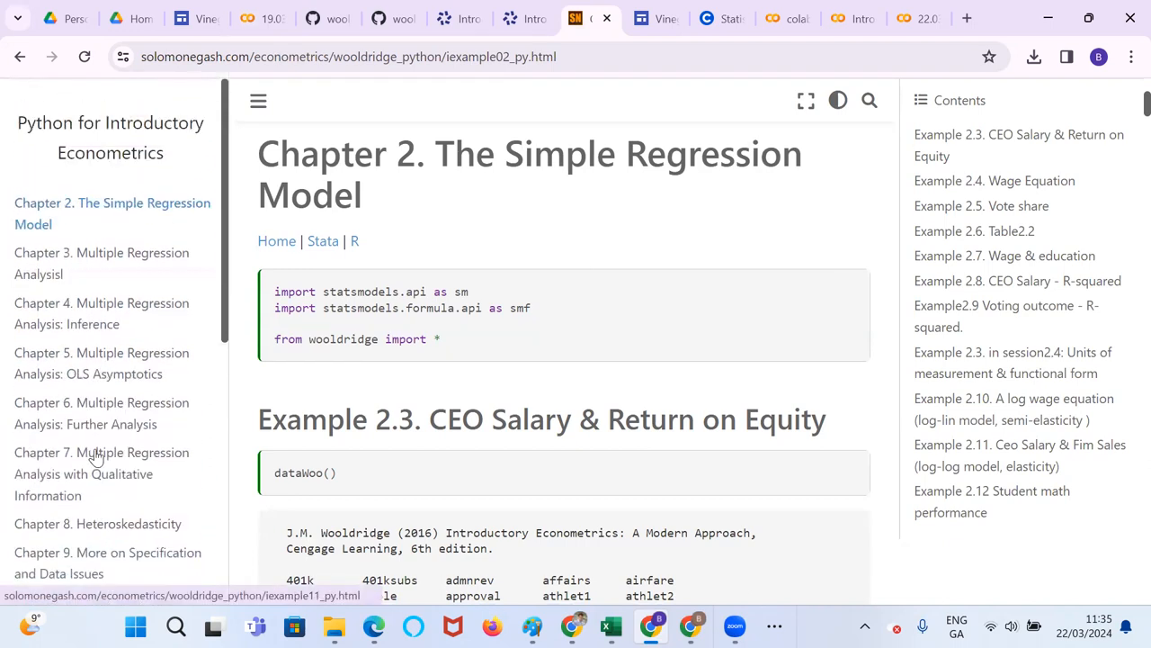
scroll("down", 3)
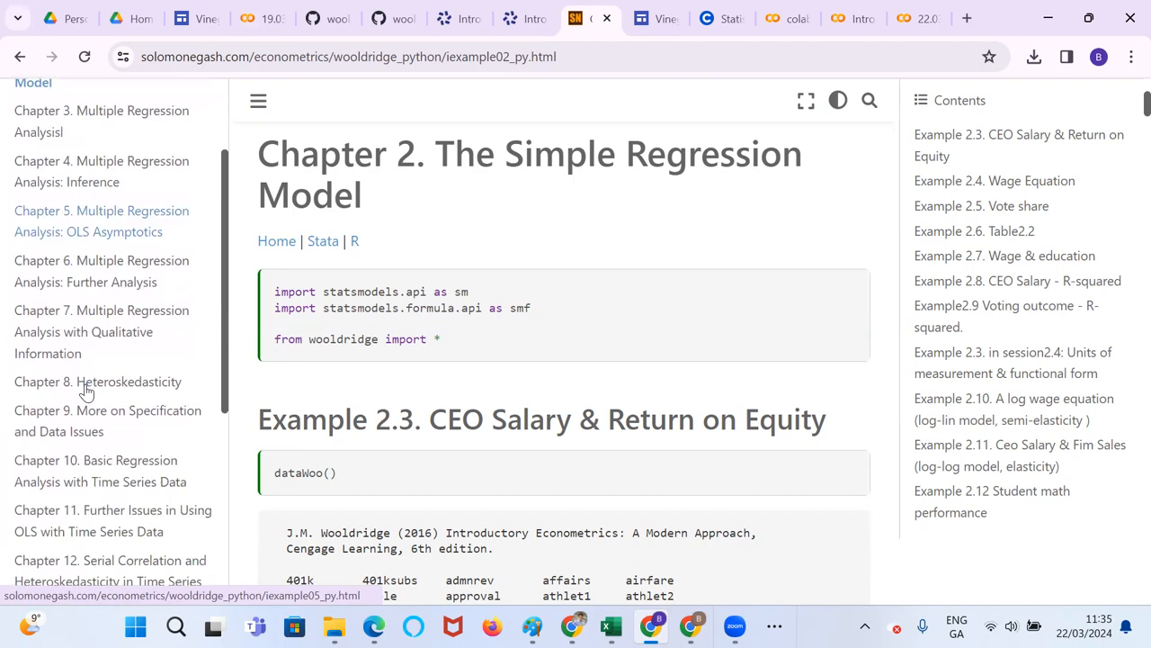
scroll("down", 3)
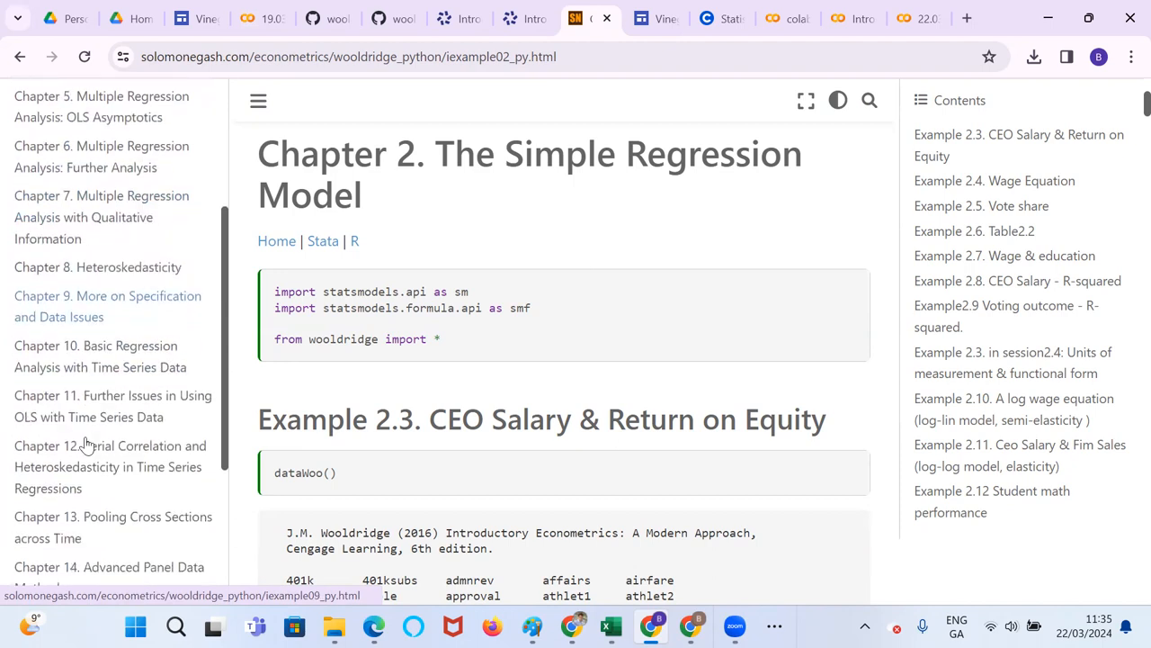
scroll("down", 3)
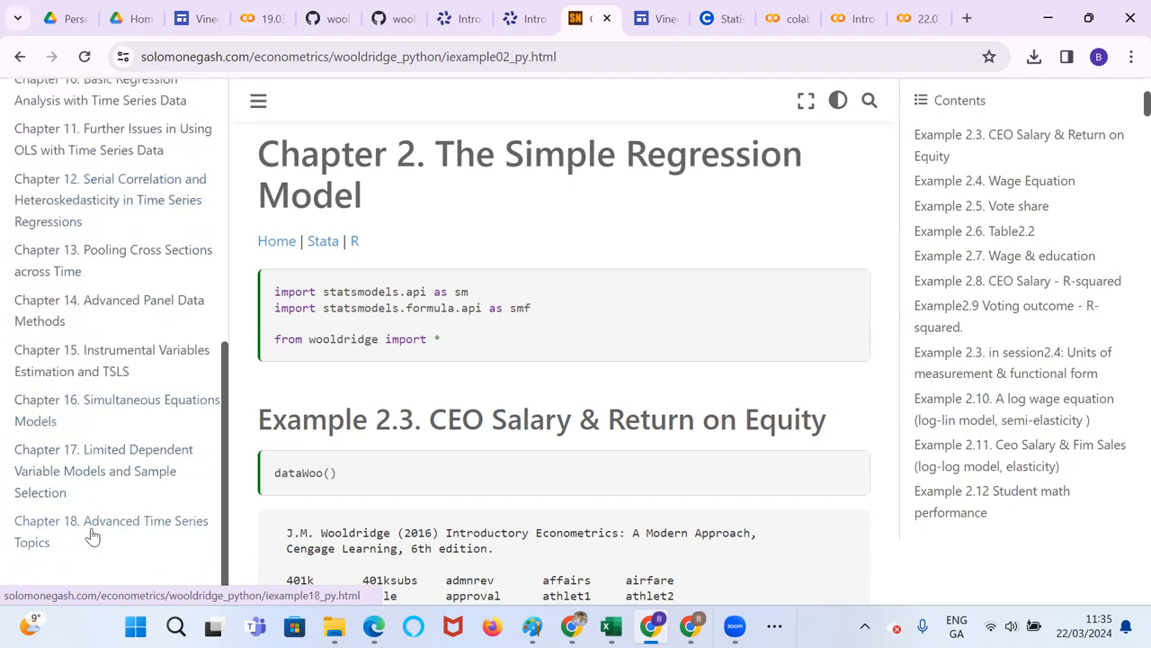
Go to the woodridge1 Replication Exercises for Introductory Econometrics index page
left_click(112, 531)
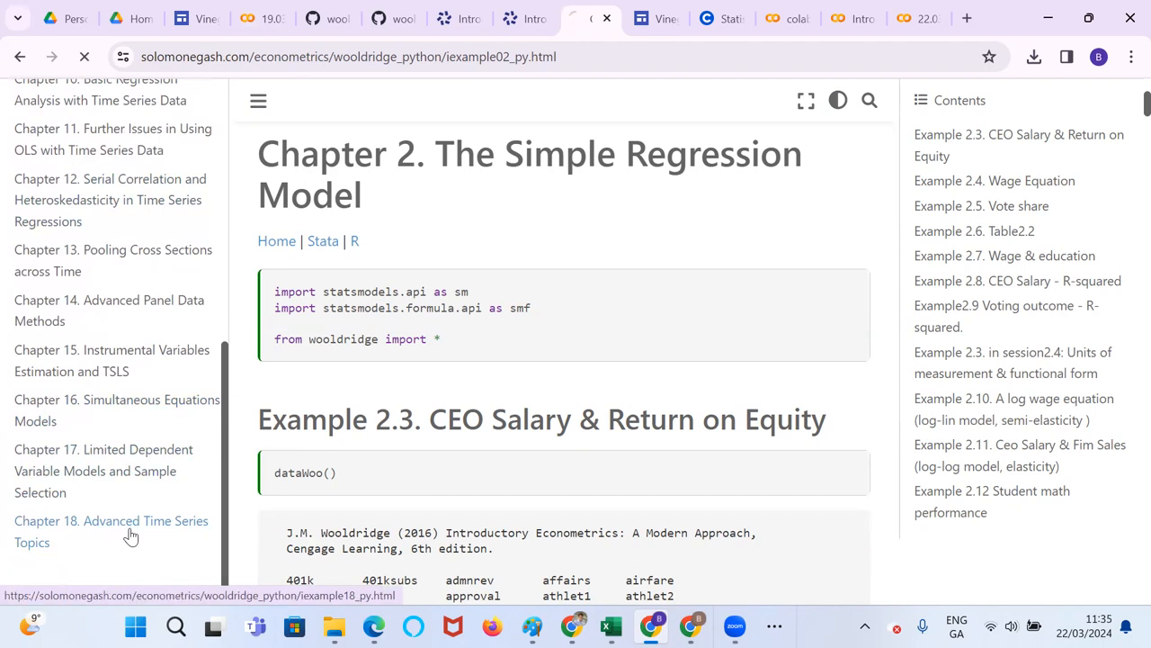
left_click(112, 531)
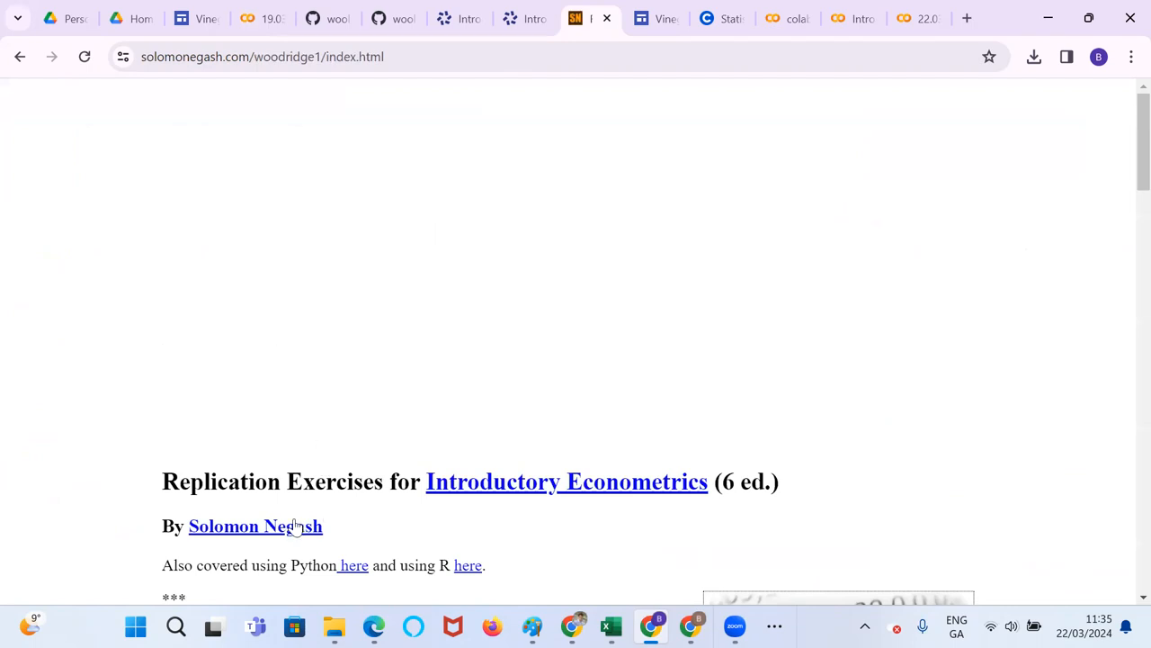
Flip between the Replication Exercises index and the Colab notebook, ending on the housing_model_4_5 OLS summary
scroll("down", 3)
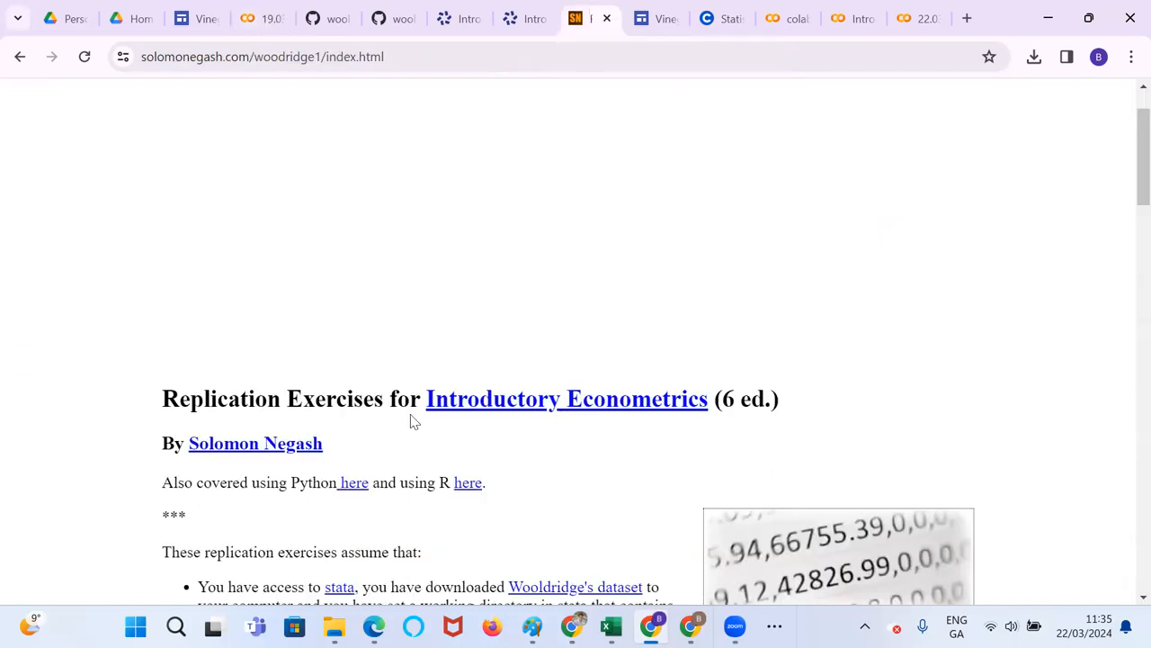
left_click(590, 18)
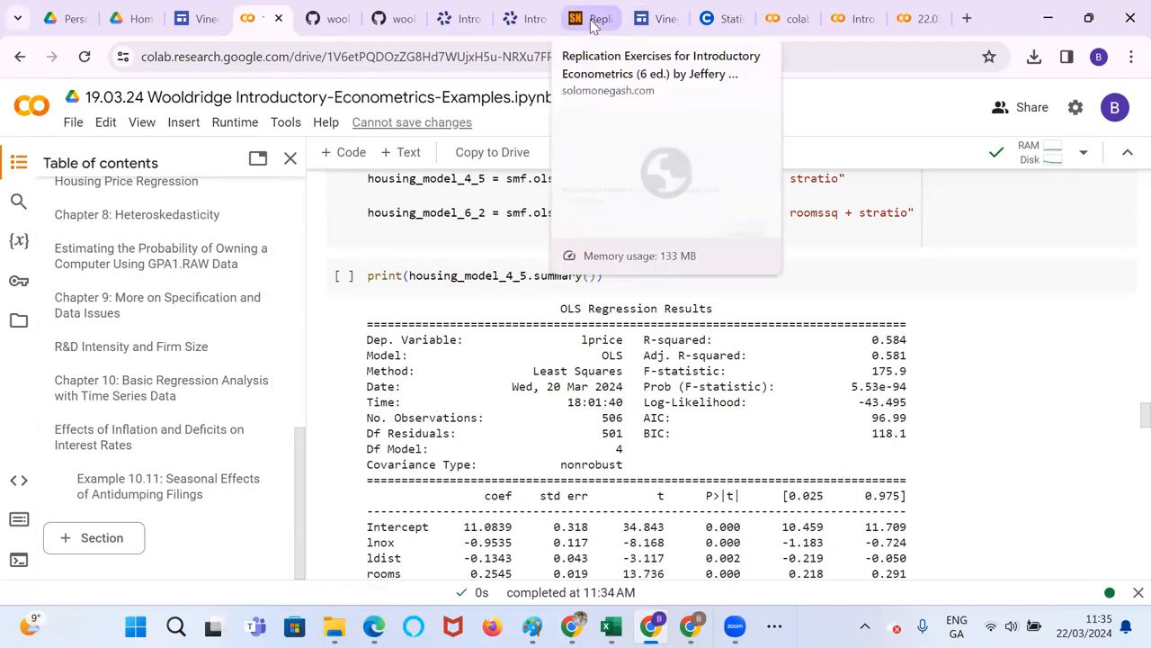
left_click(591, 18)
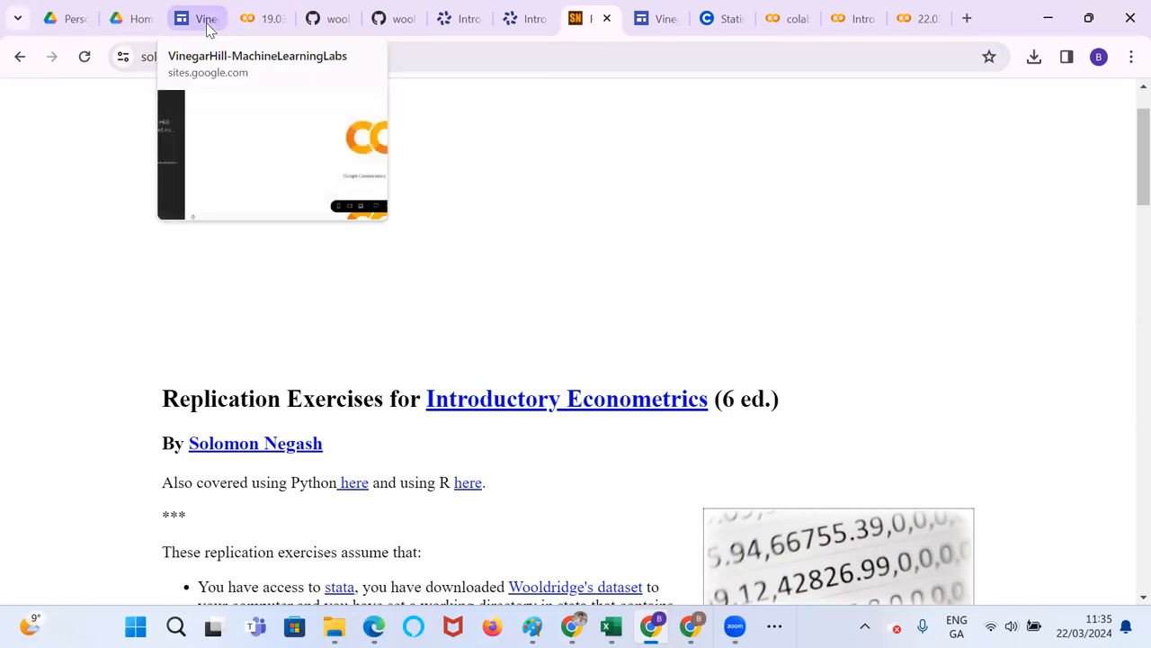
left_click(261, 18)
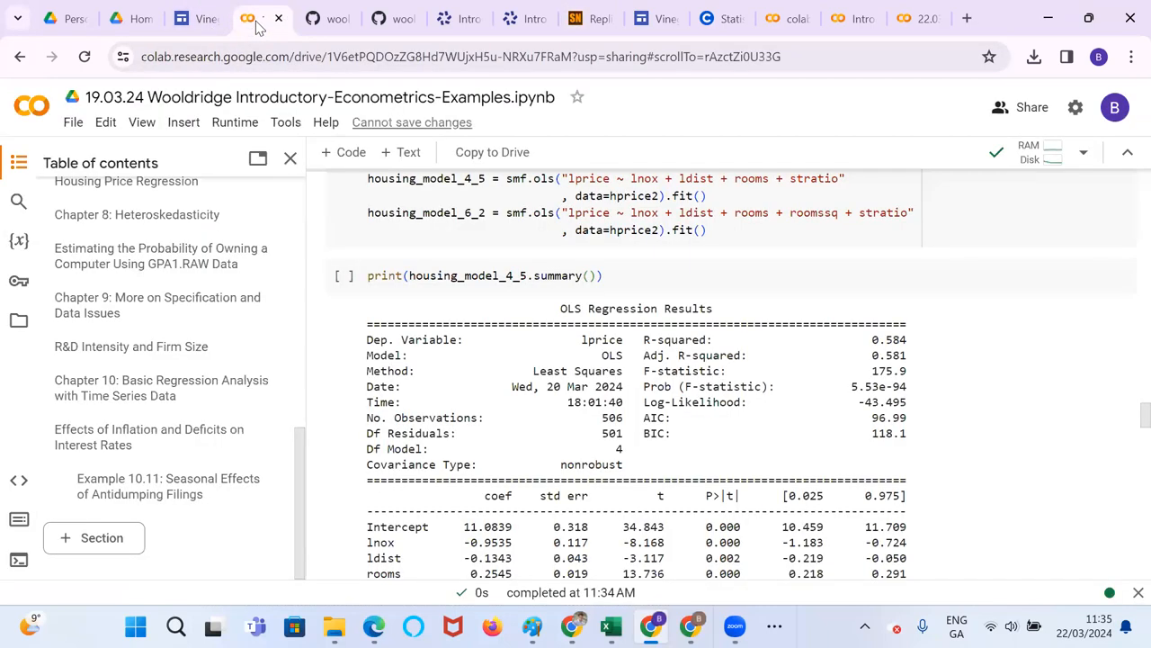